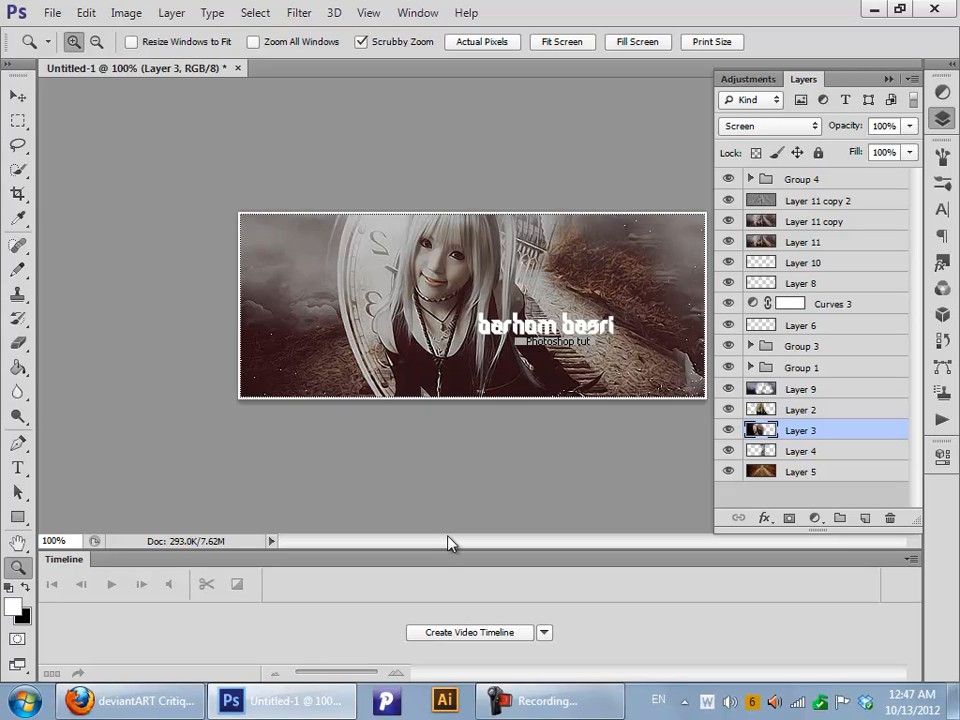
mouse_move(466, 146)
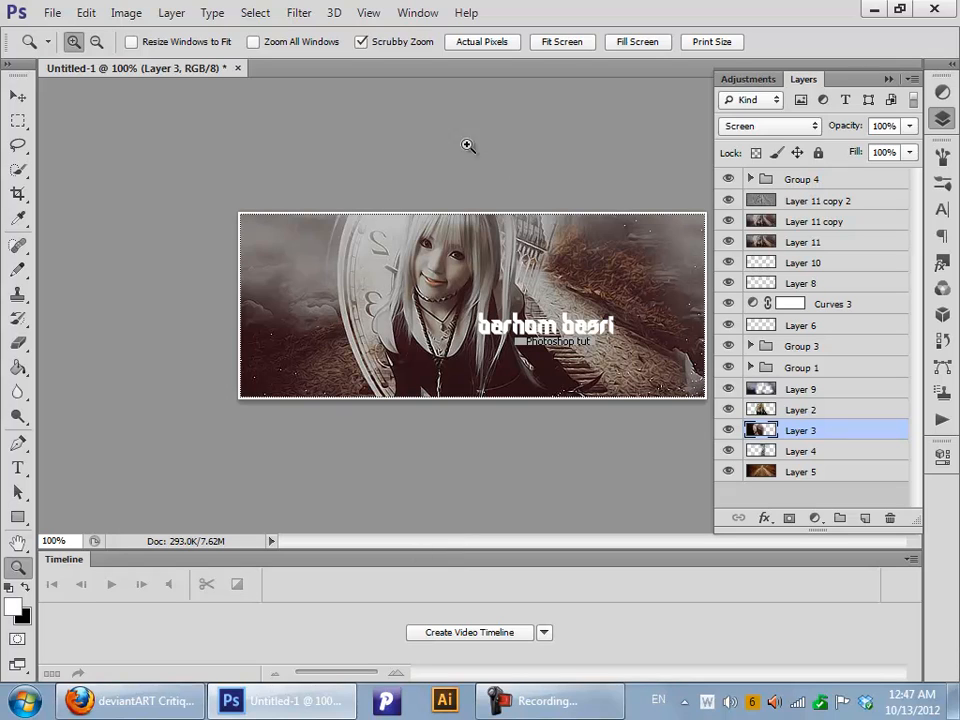
mouse_move(172, 550)
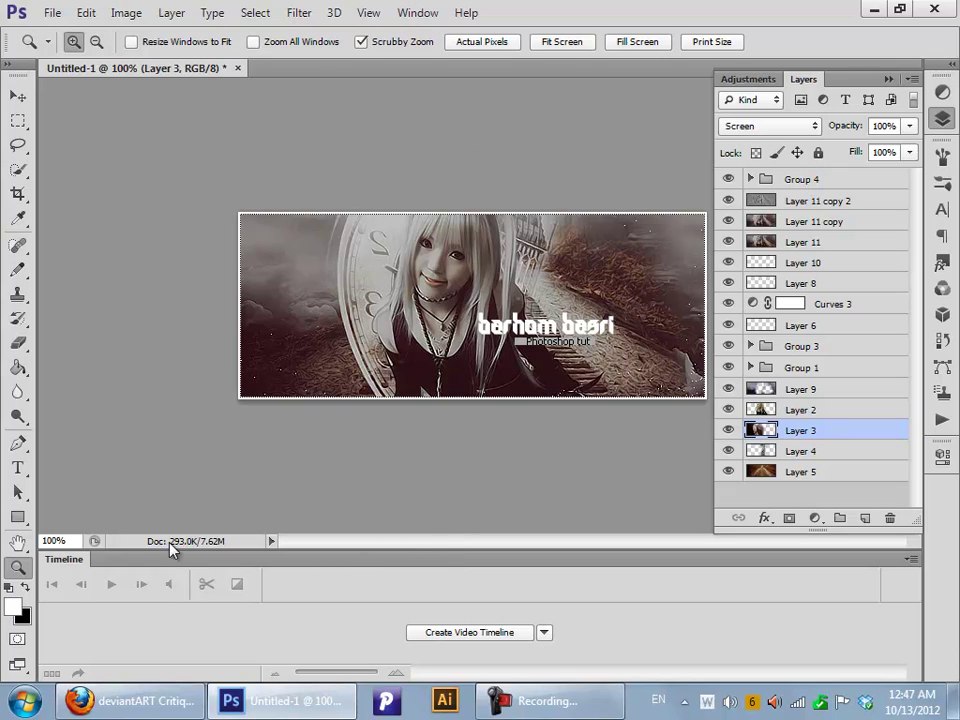
Select Group 4 and add an empty Layer 12 above it
left_click(15, 97)
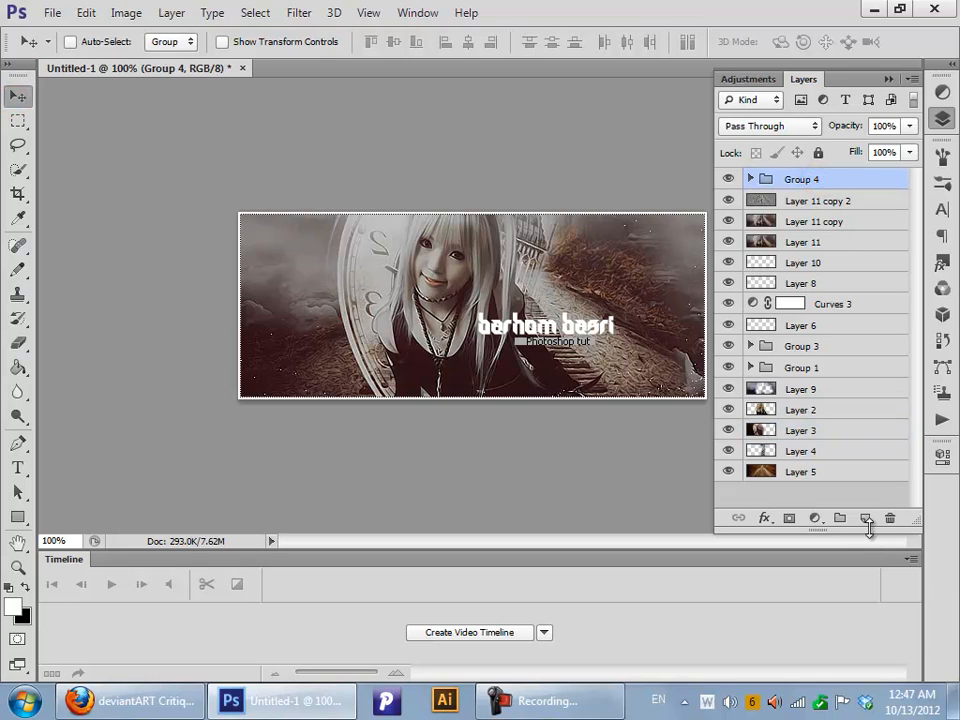
mouse_move(865, 518)
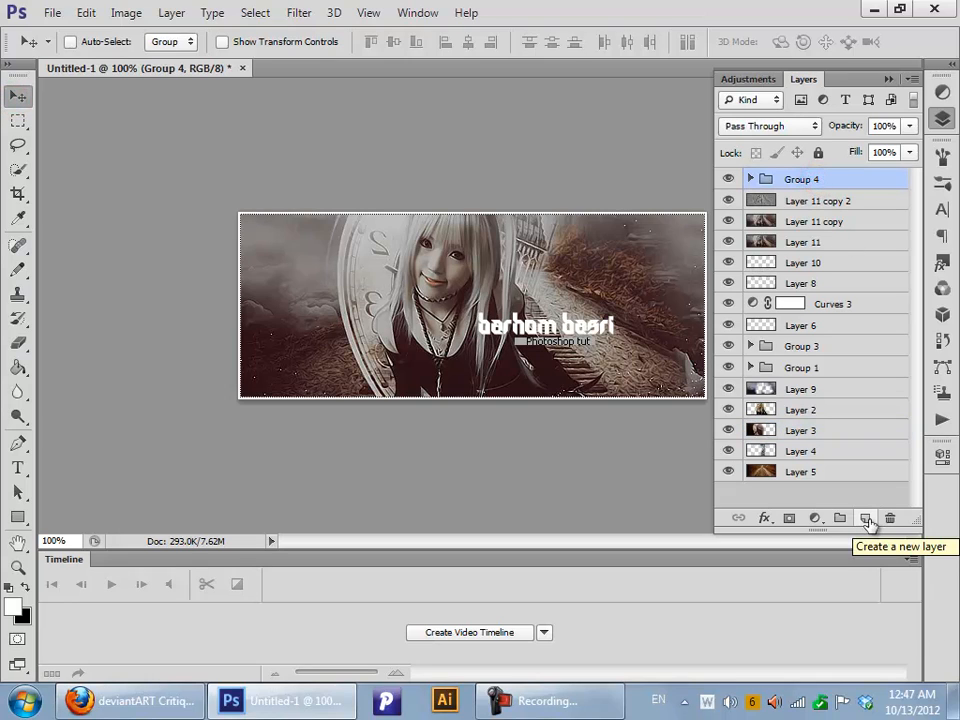
left_click(865, 517)
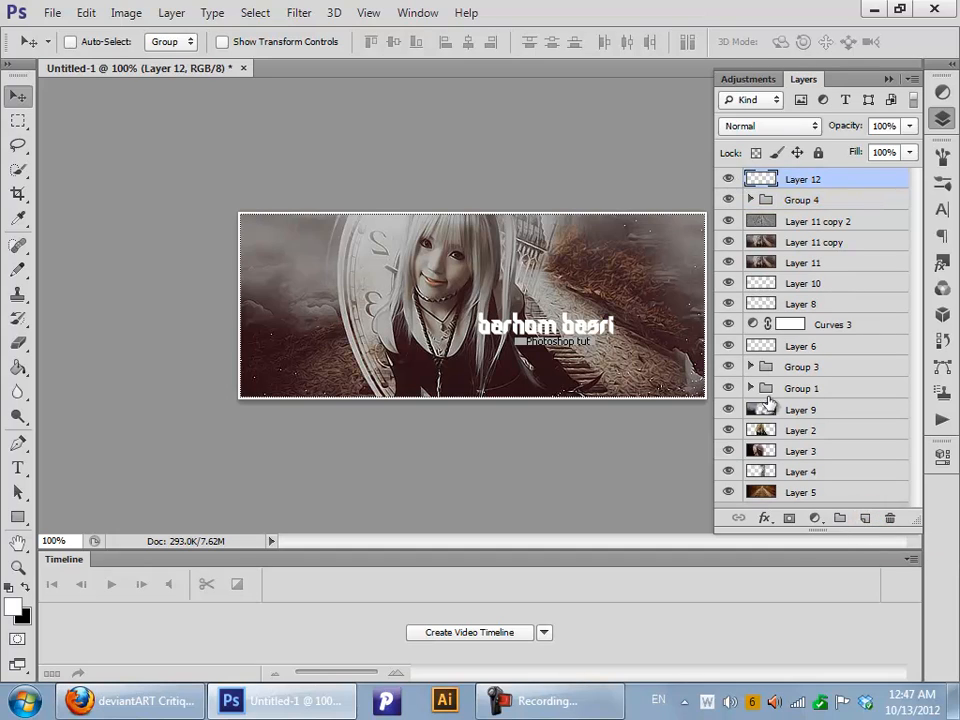
mouse_move(654, 160)
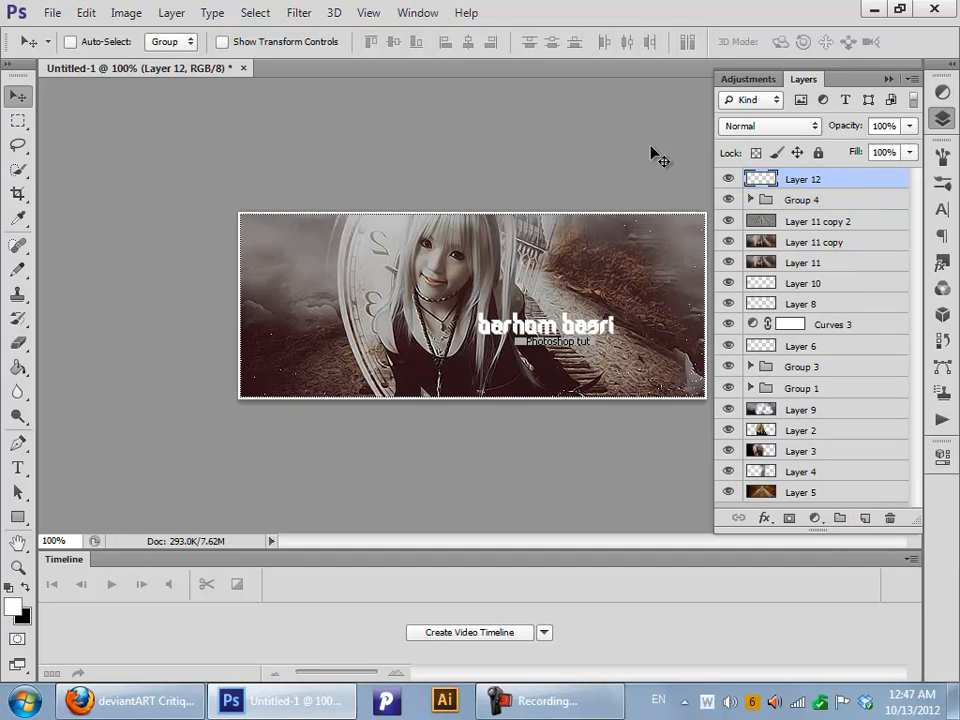
mouse_move(627, 184)
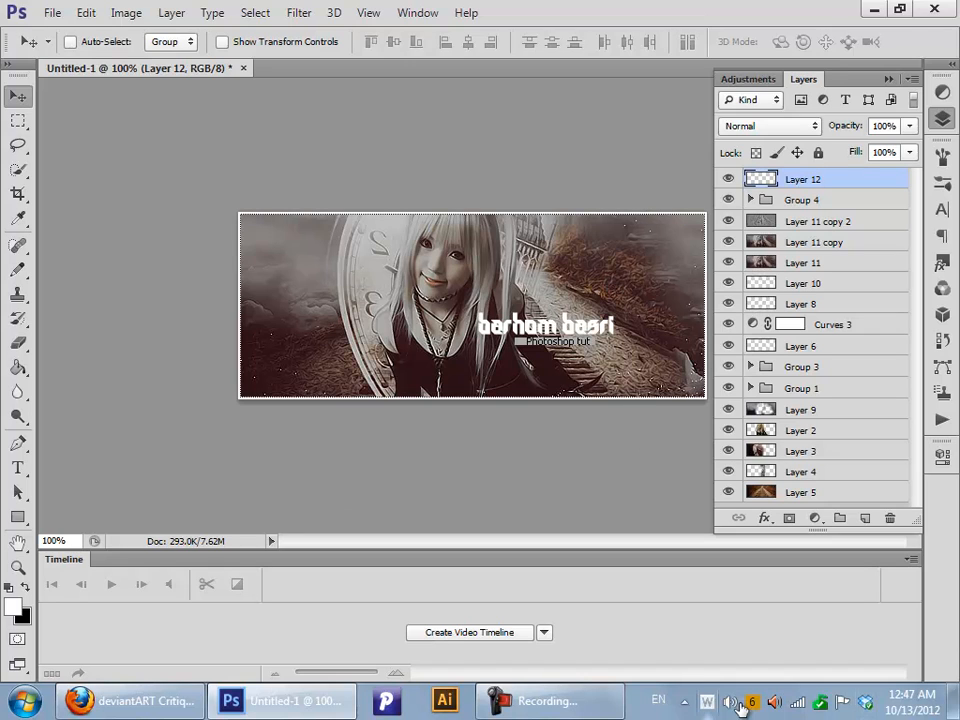
Create Untitled-2, a new transparent document 500 pixels wide
left_click(58, 13)
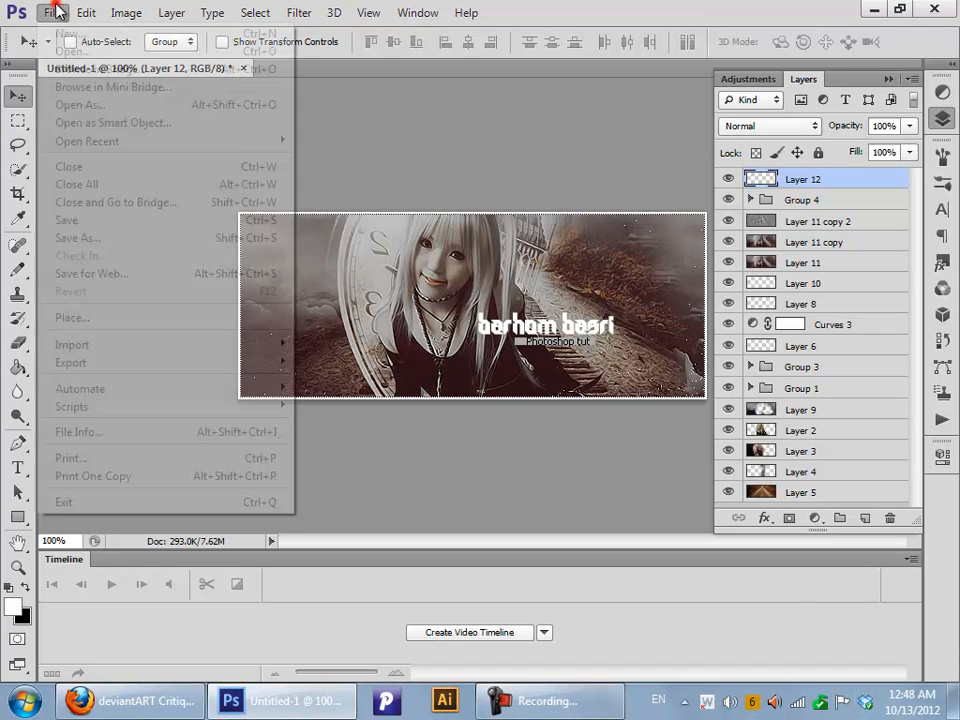
left_click(56, 14)
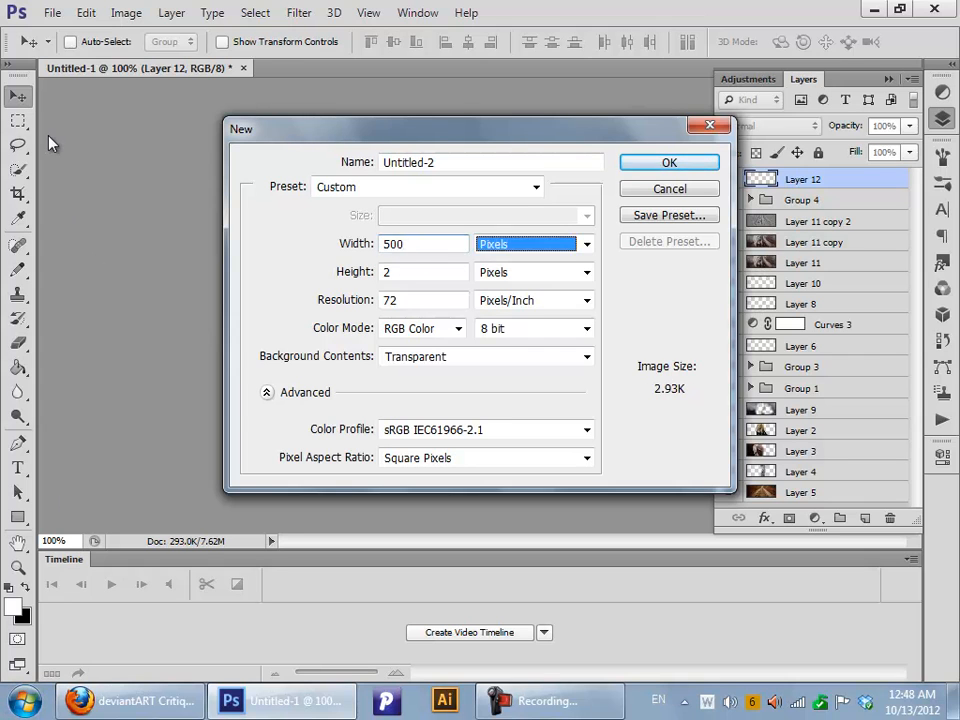
left_click(669, 162)
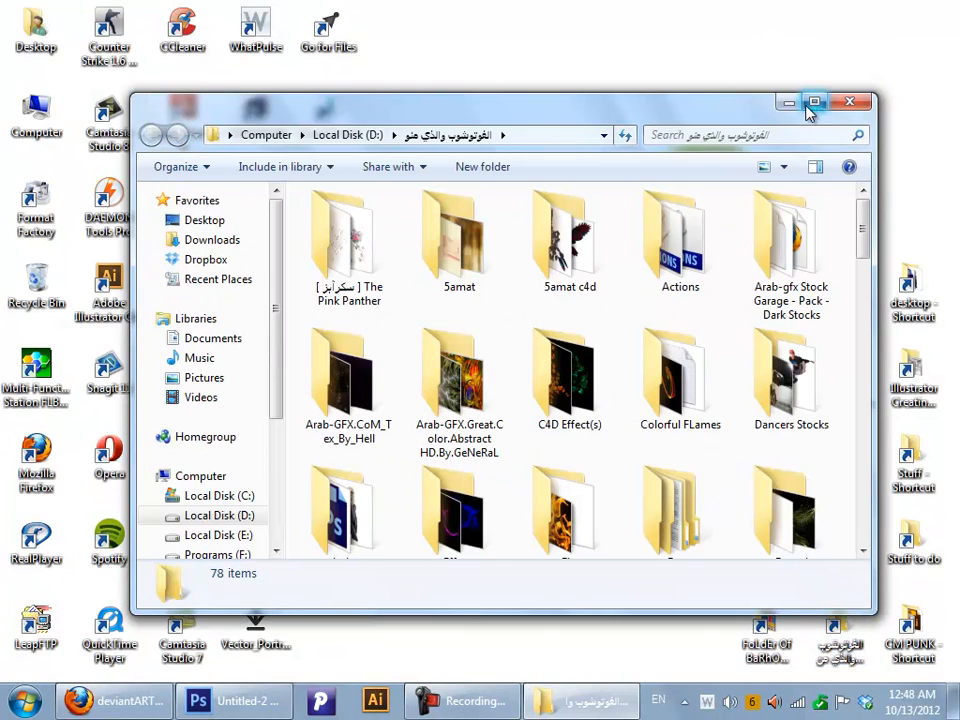
Maximize the Explorer window and open the Models folder
left_click(815, 101)
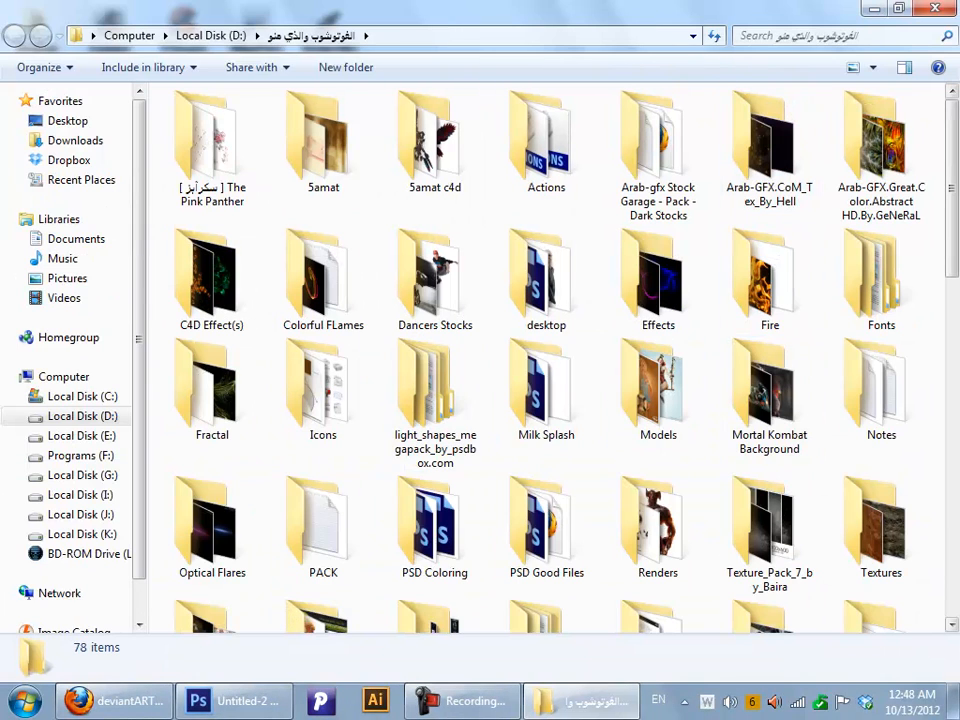
scroll("down", 3)
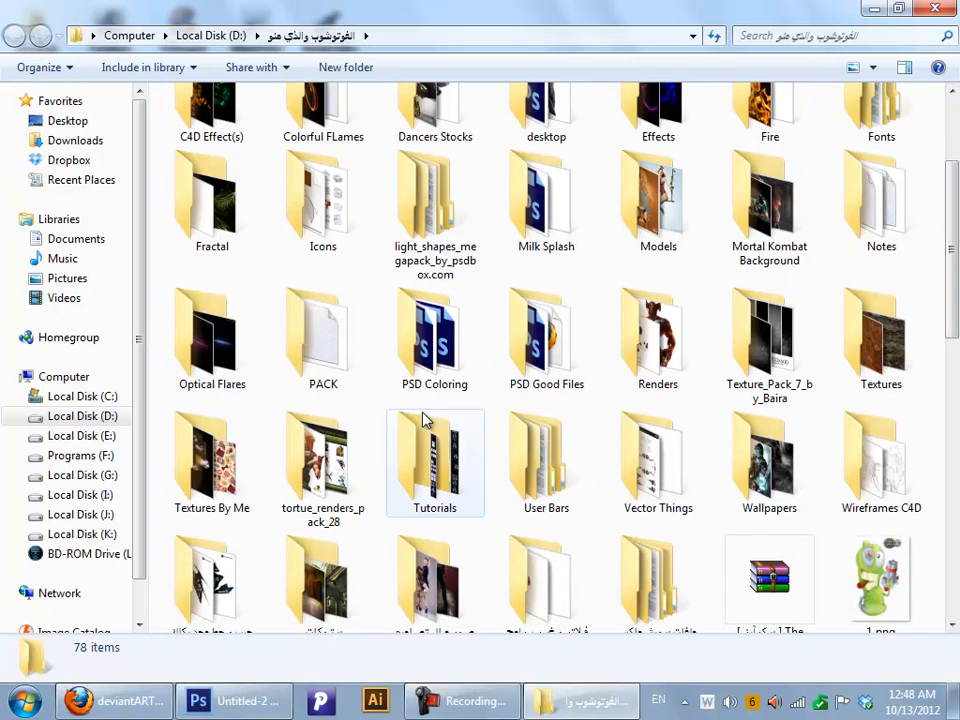
mouse_move(824, 221)
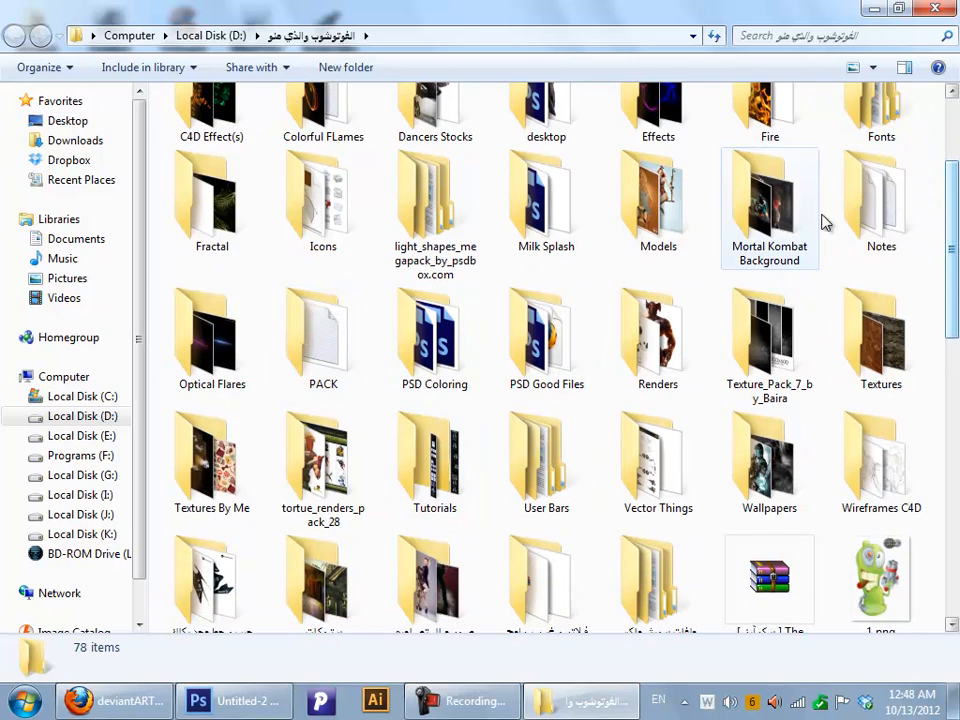
double_click(656, 195)
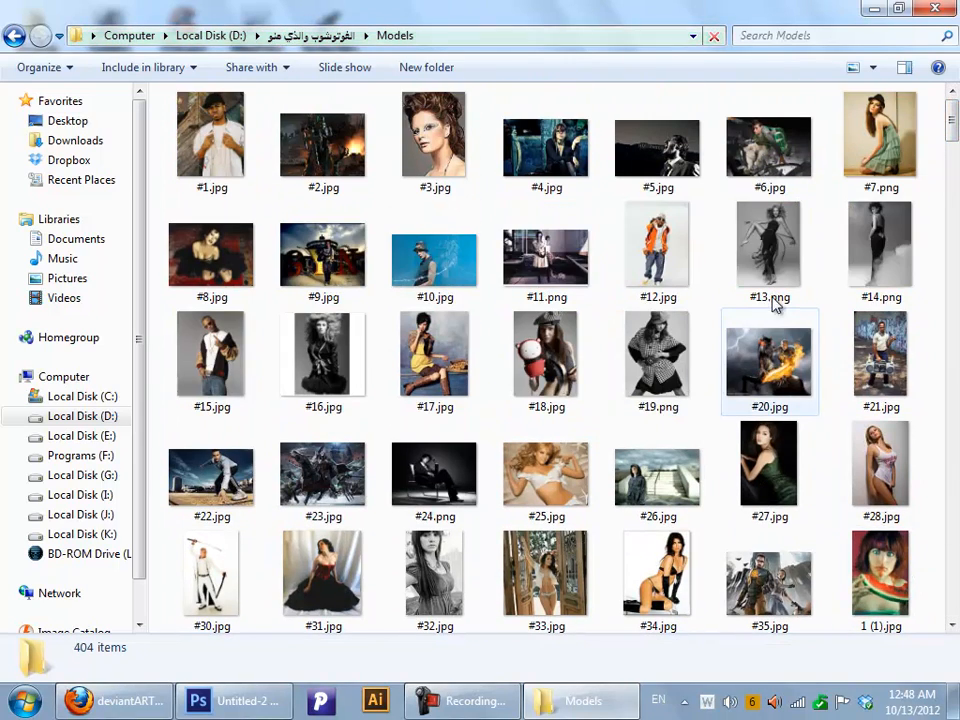
Preview #10.jpg, then open #10.jpg and #14.png in Photoshop
left_click(434, 250)
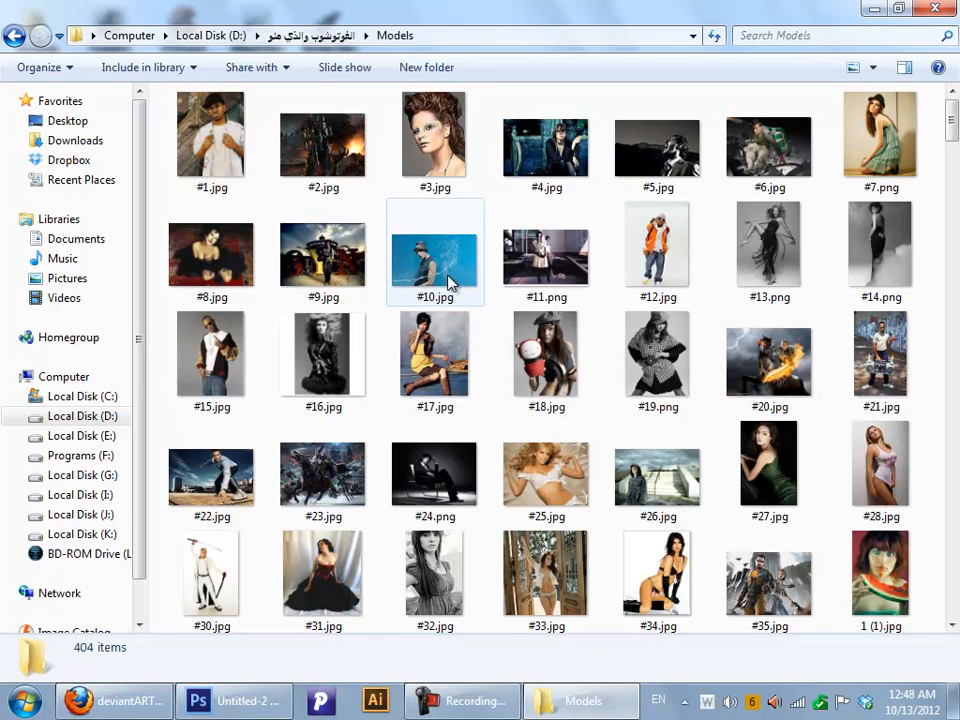
left_click(435, 250)
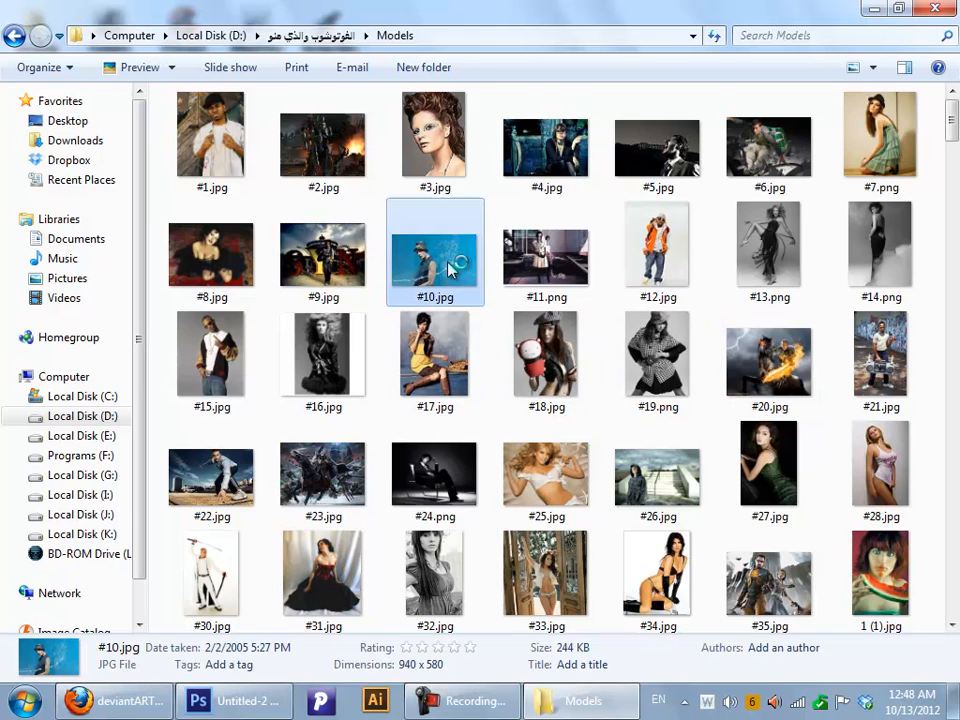
double_click(434, 250)
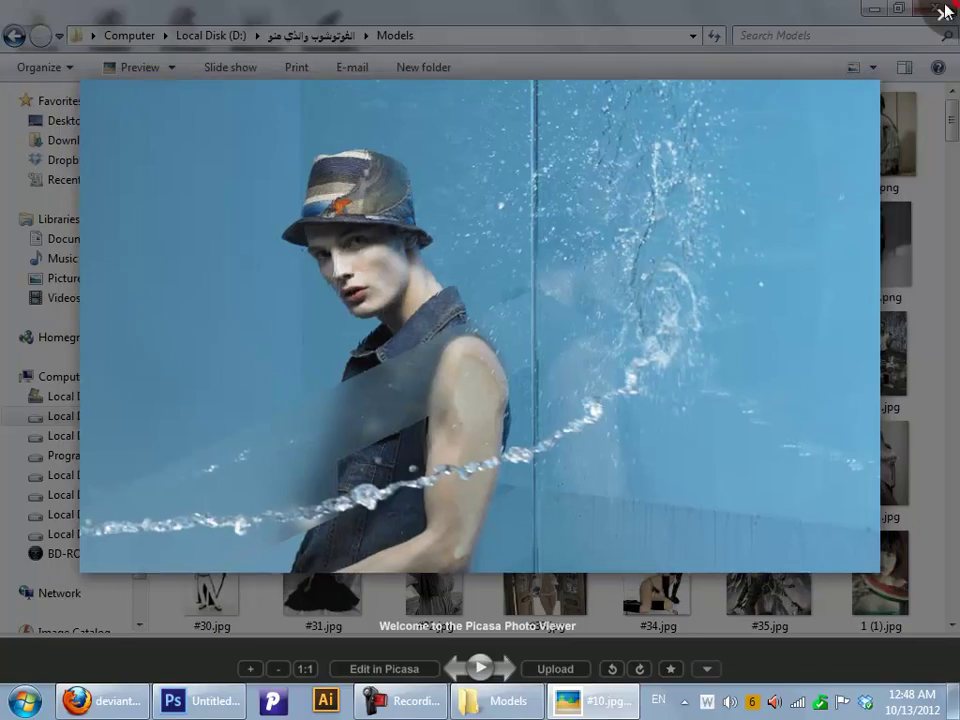
left_click(200, 700)
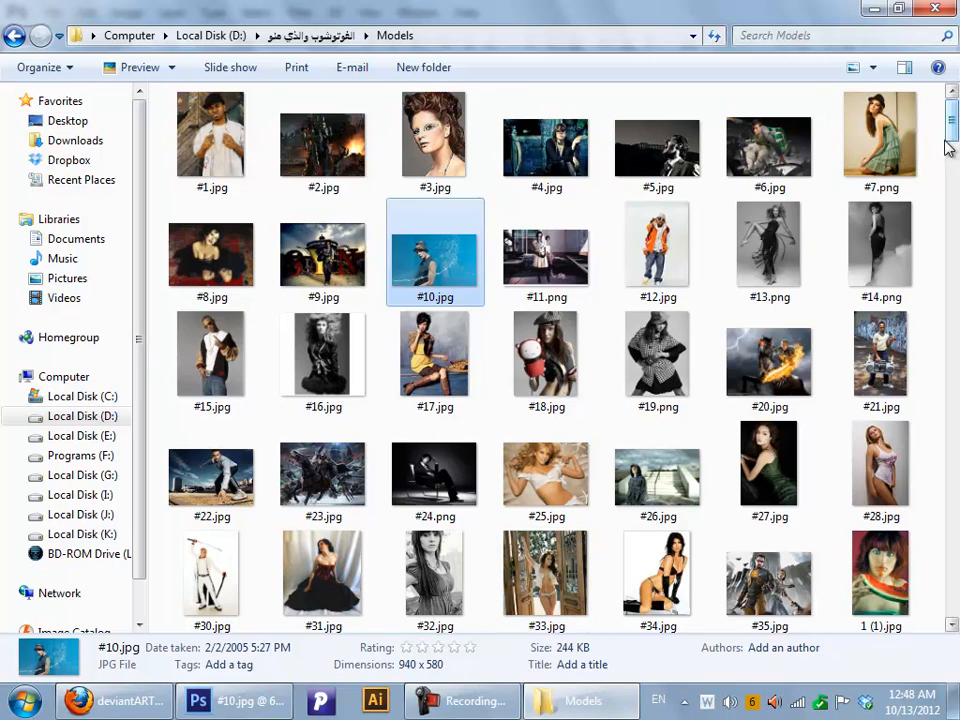
double_click(880, 244)
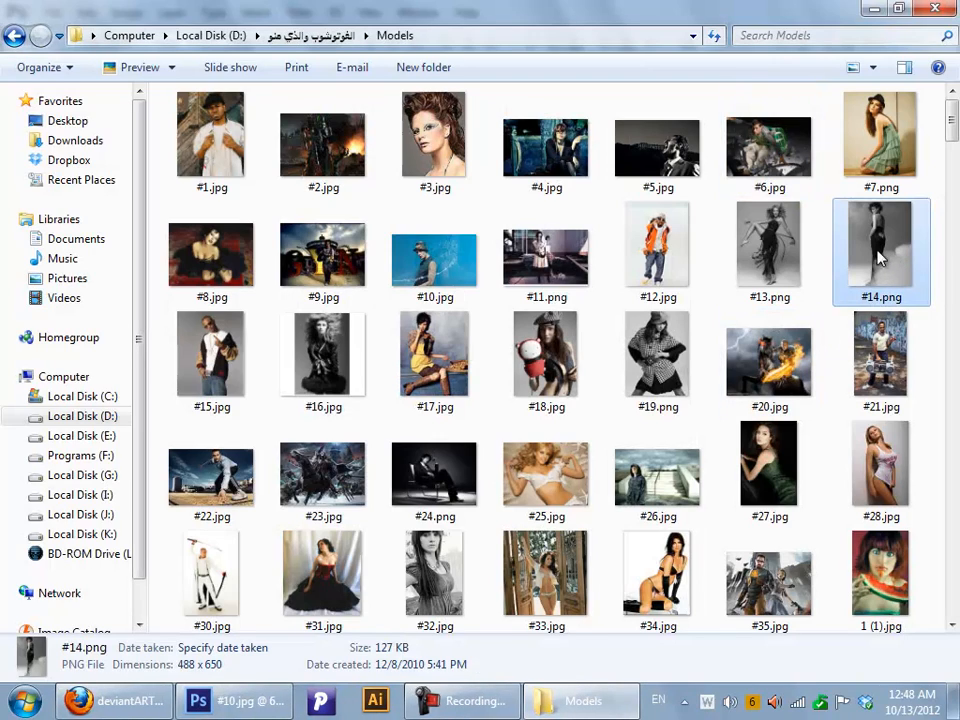
left_click(197, 702)
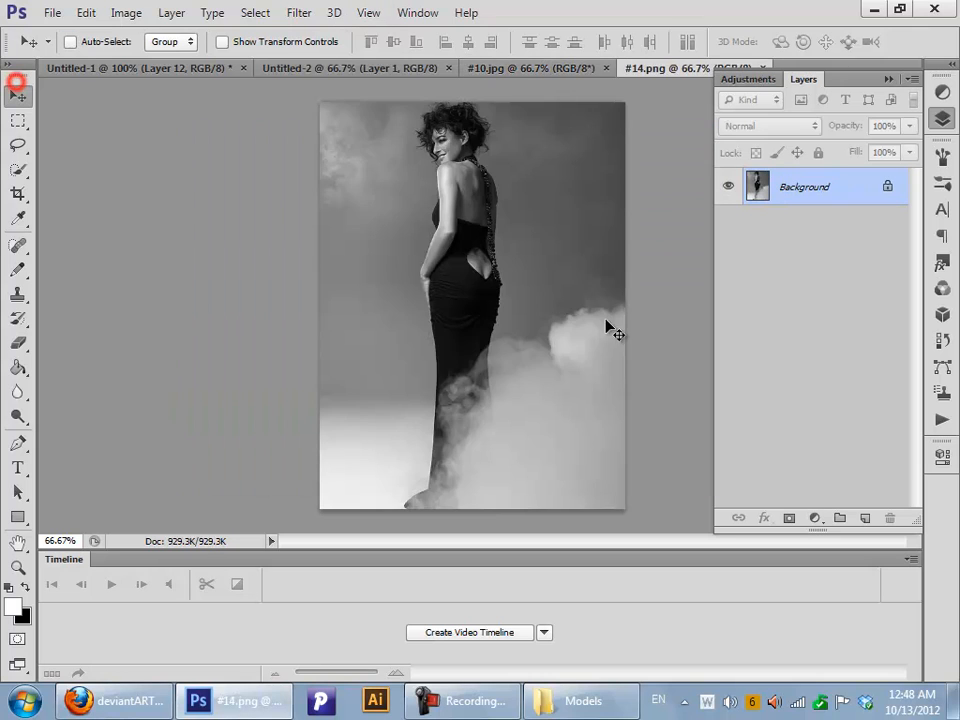
Move #14.png into #10.jpg as Layer 1 on the right and reshow the Layers panel
left_click(530, 67)
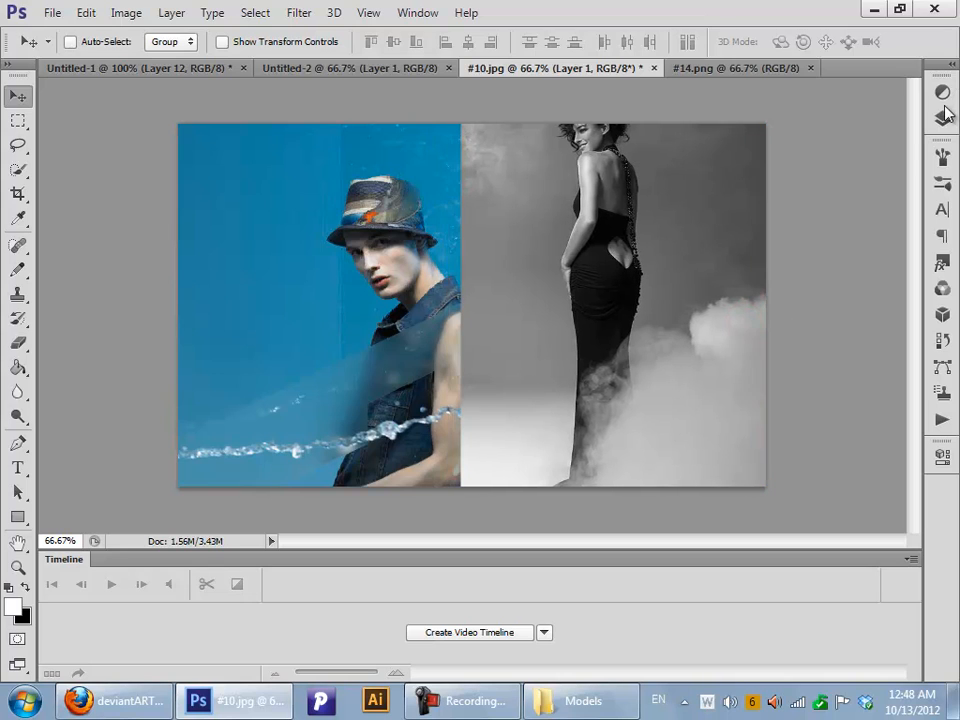
left_click(941, 108)
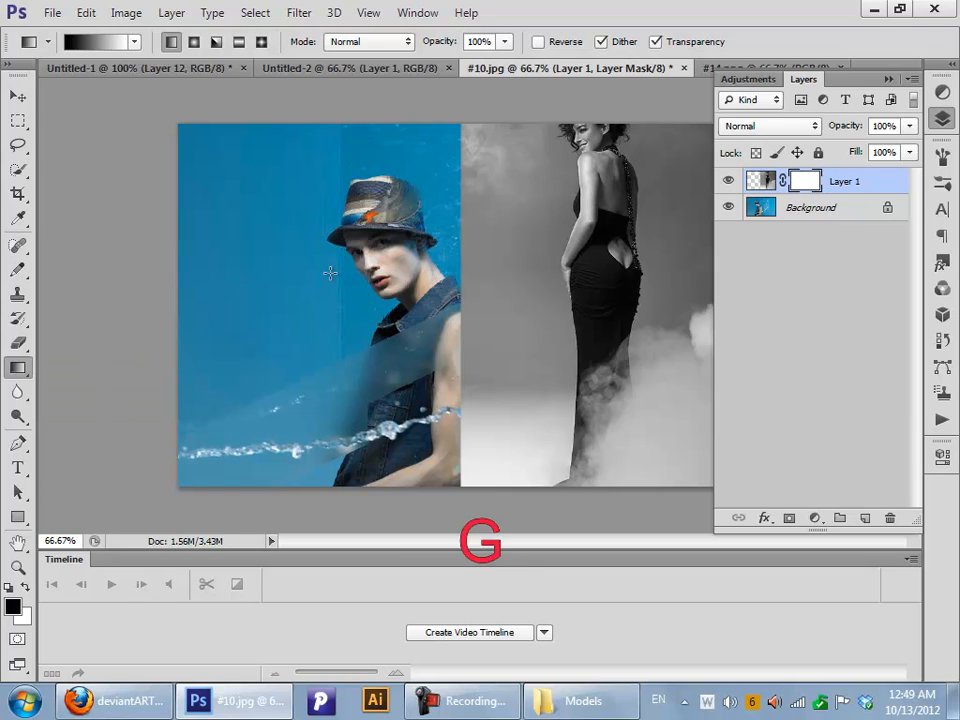
Set the Gradient tool to a black-to-white linear gradient for Layer 1's mask
left_click(127, 42)
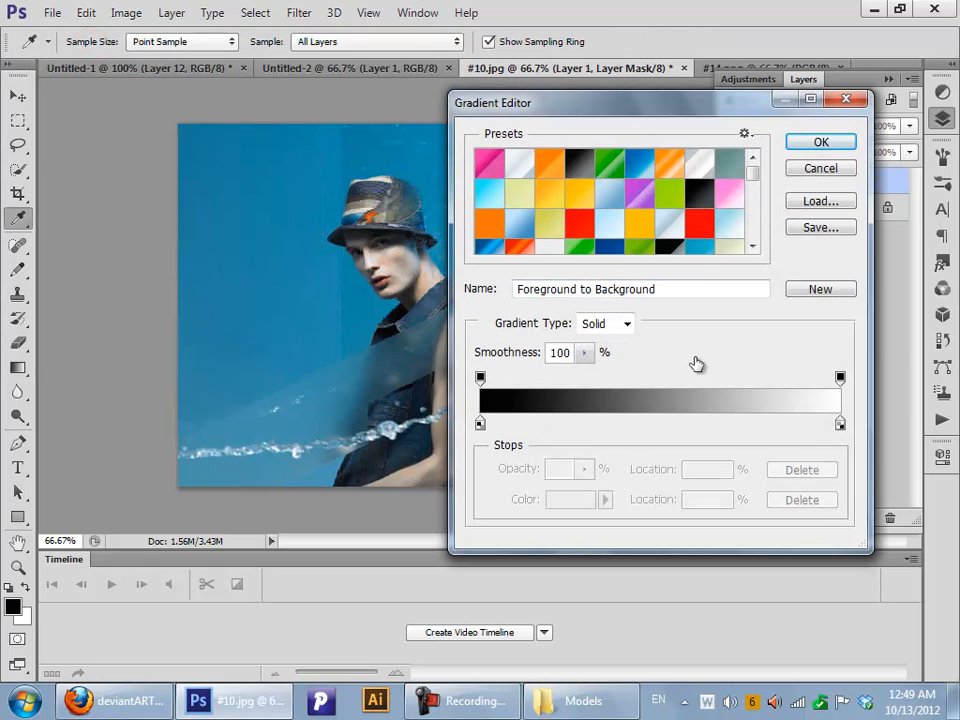
left_click(820, 141)
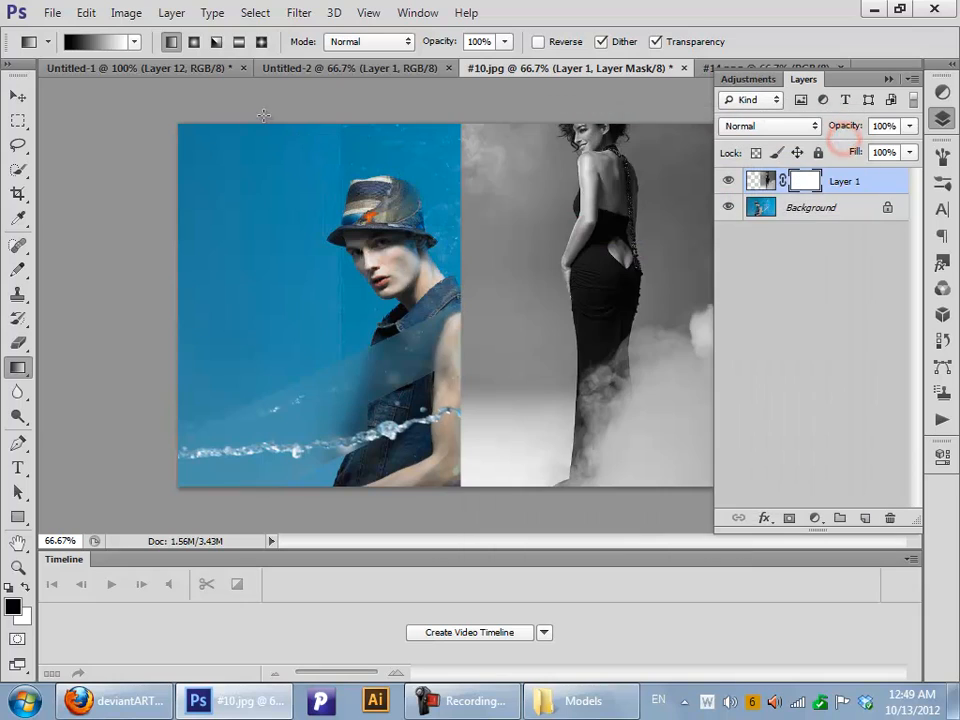
left_click(170, 42)
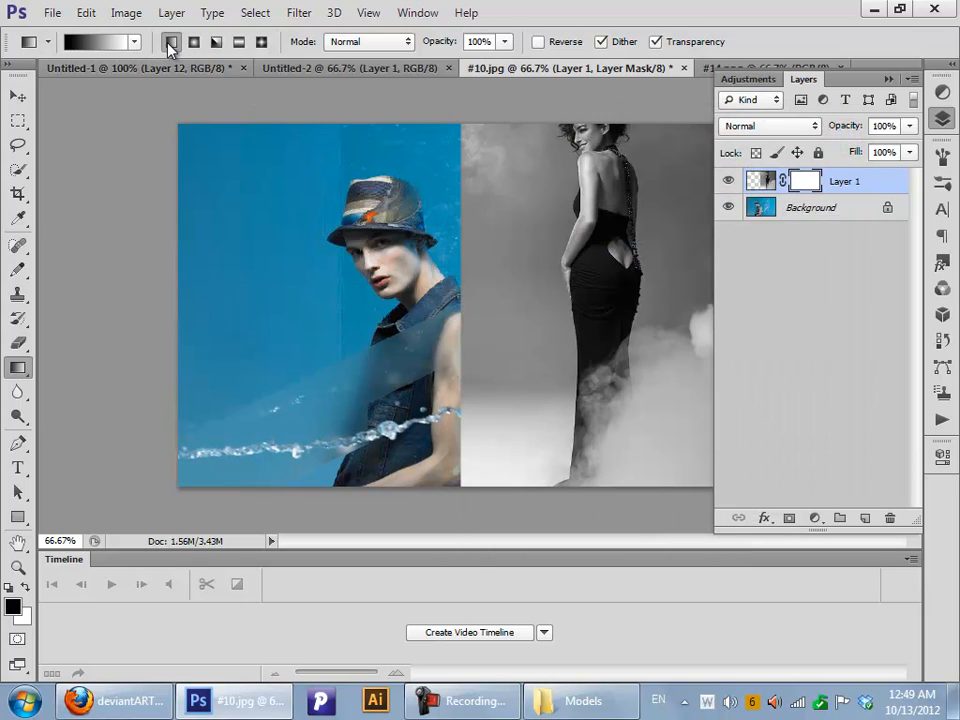
mouse_move(170, 42)
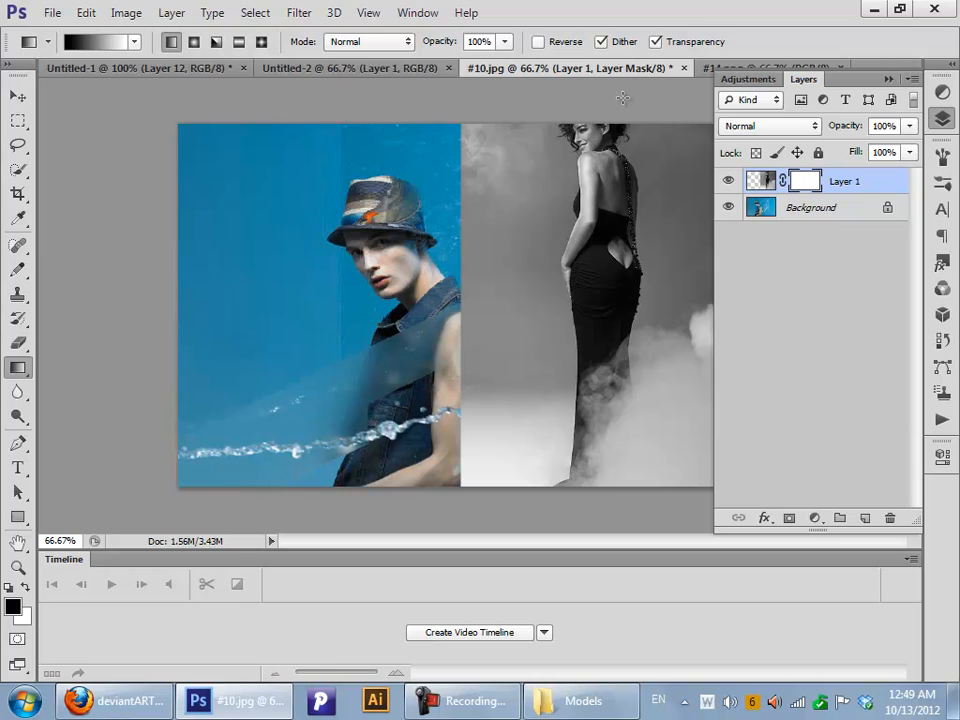
mouse_move(473, 428)
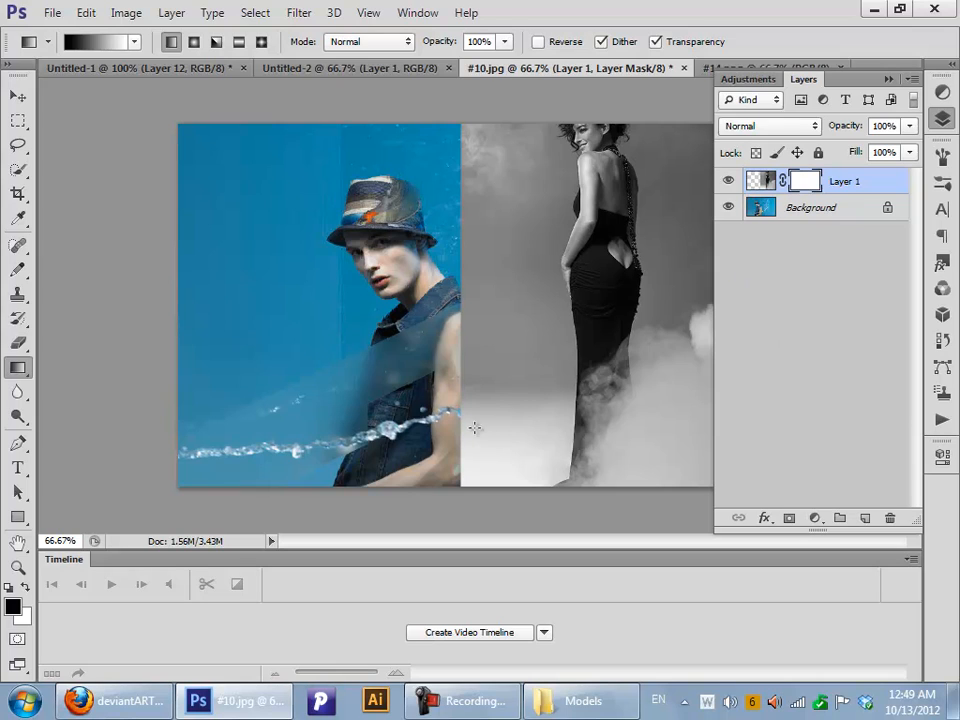
mouse_move(817, 291)
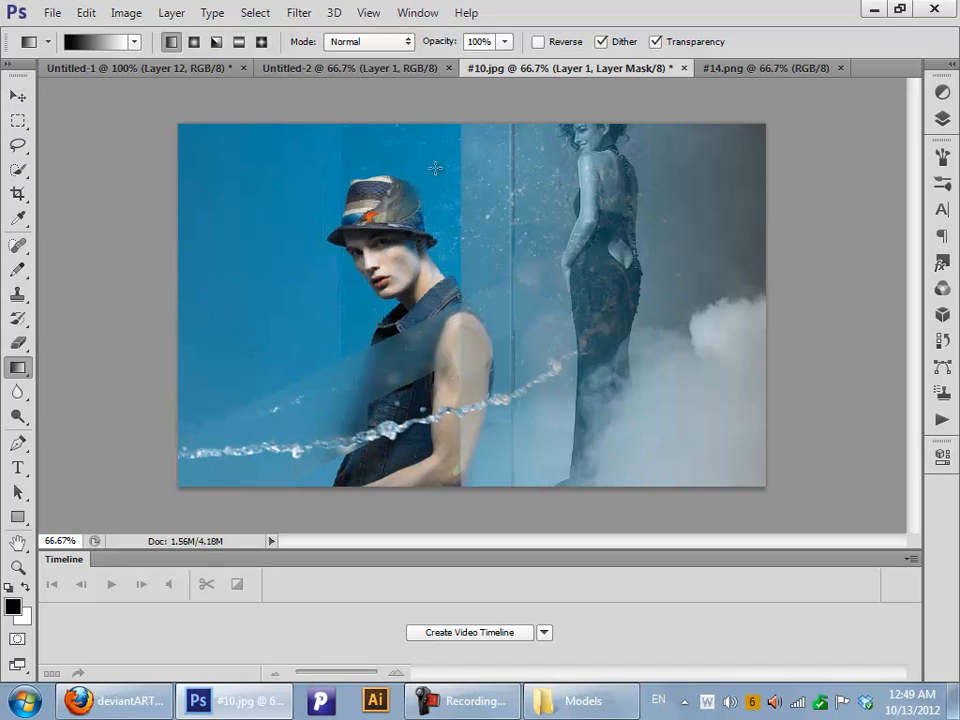
Paint Layer 1's mask with a soft round brush to blend the seam
left_click(15, 343)
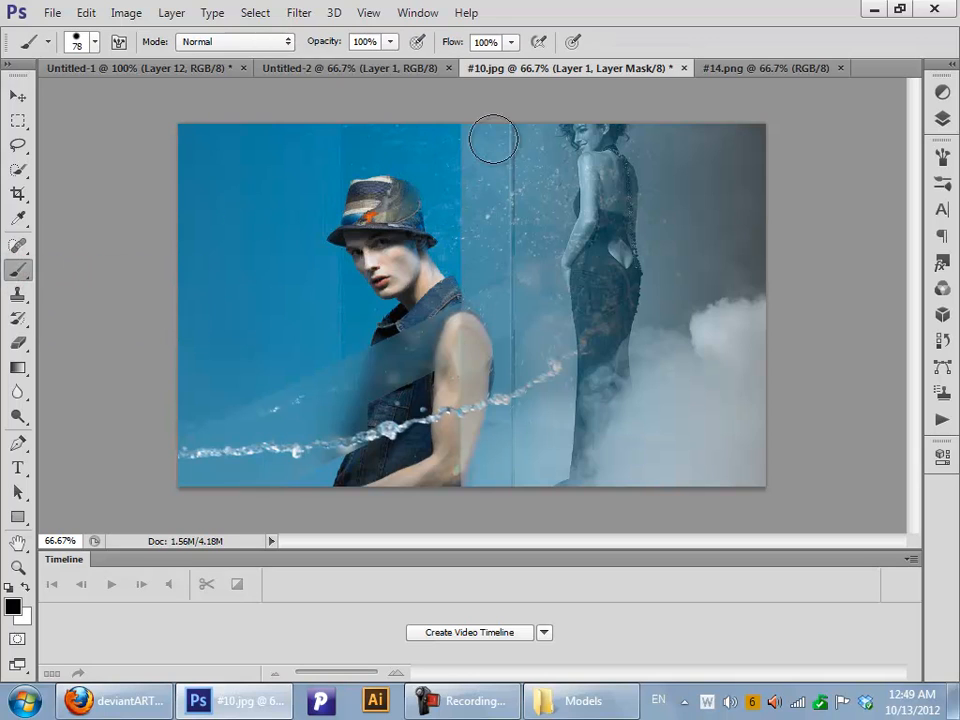
mouse_move(463, 295)
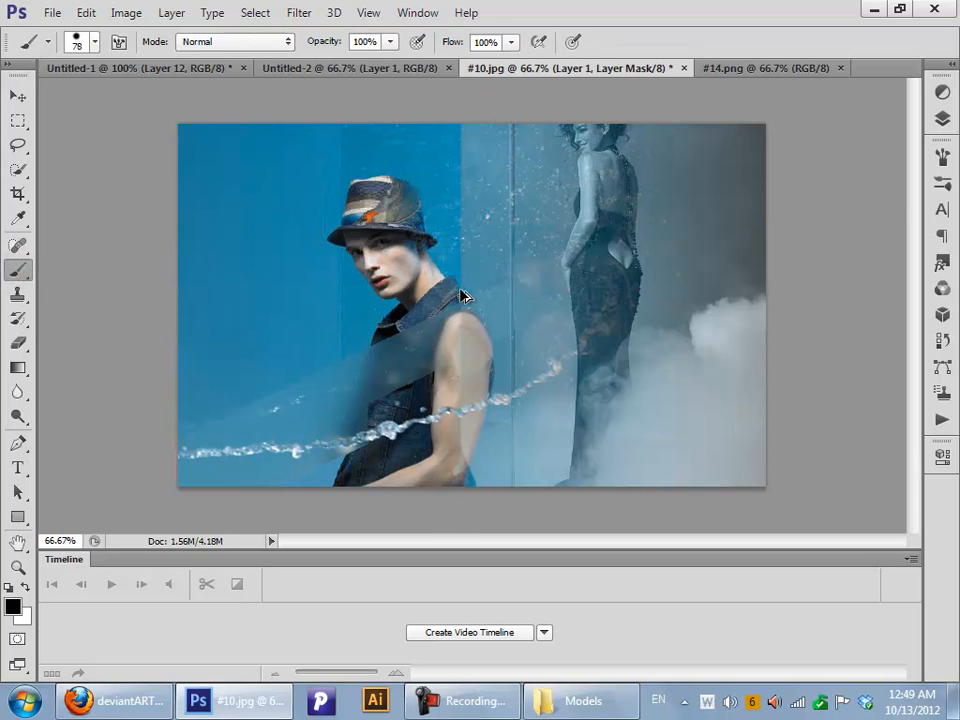
left_click(95, 41)
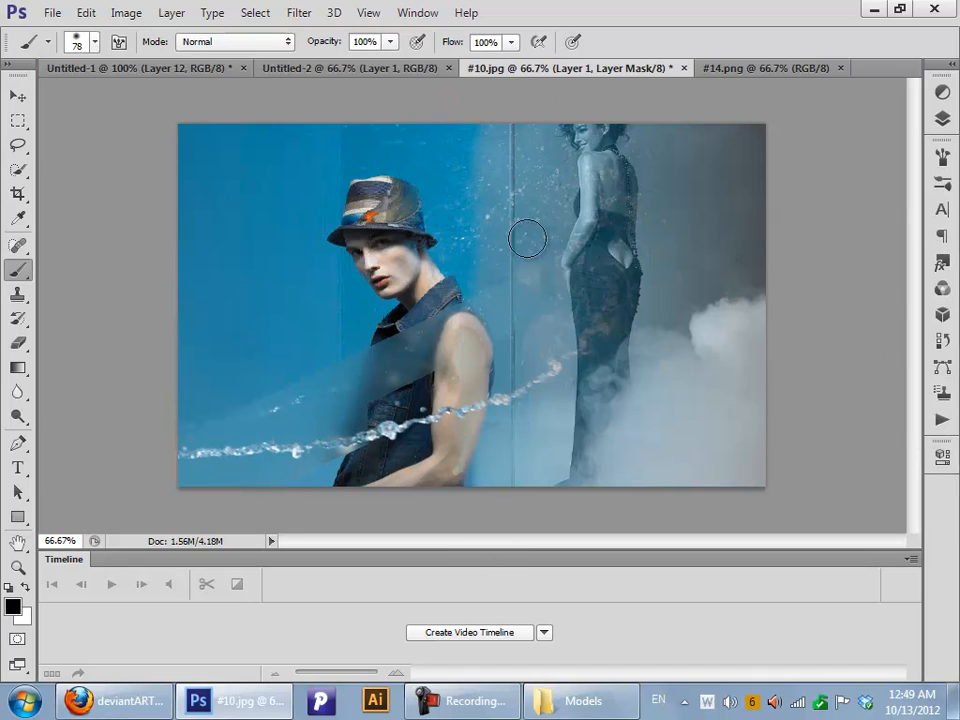
mouse_move(566, 351)
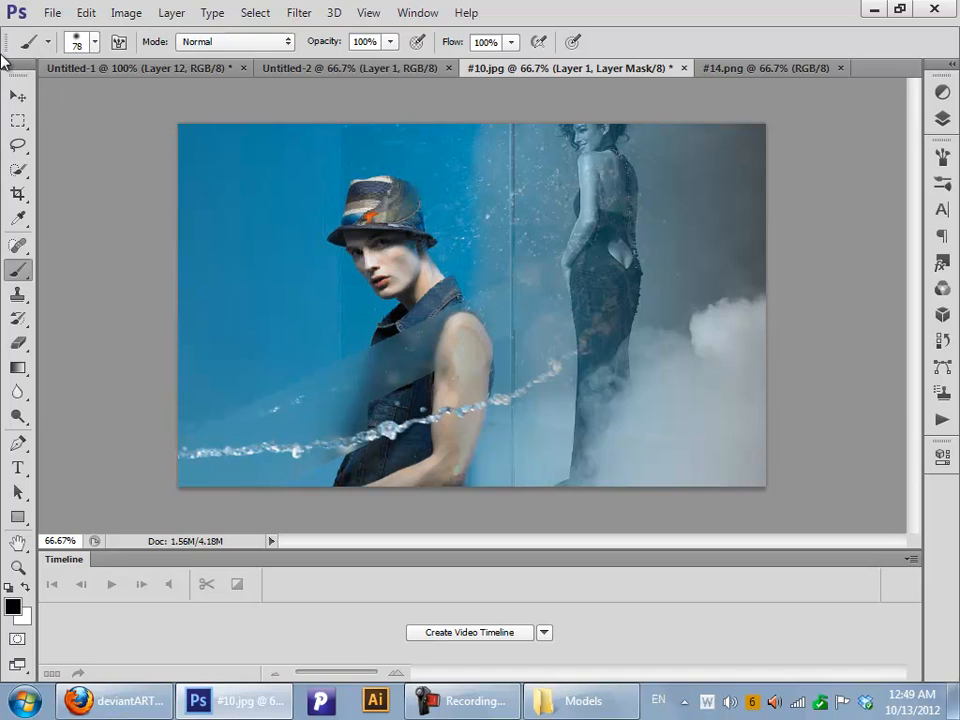
left_click(13, 97)
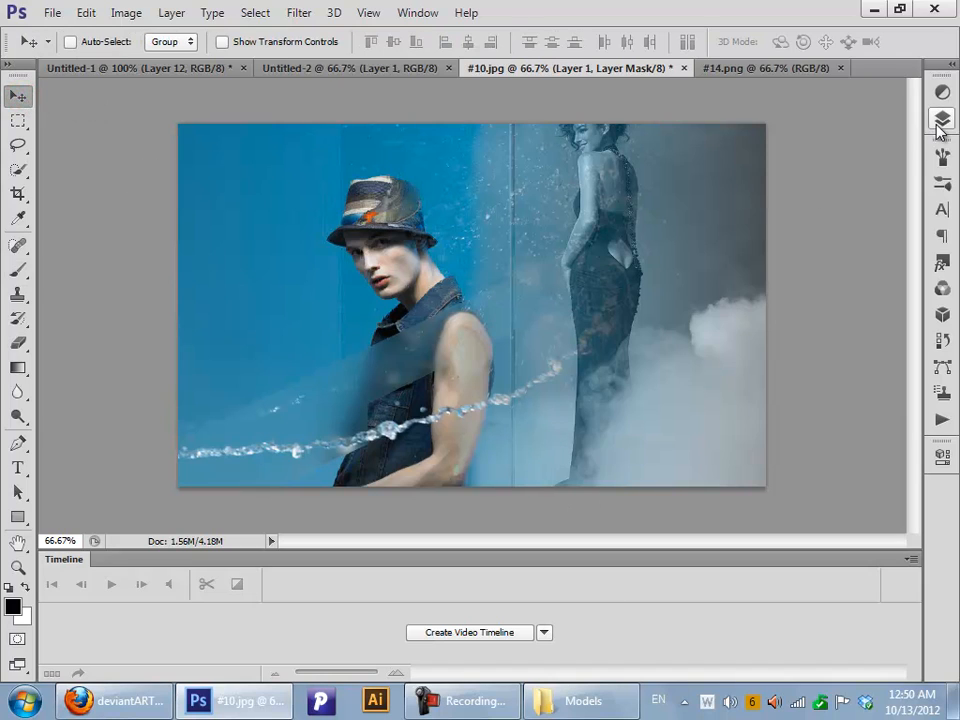
Check Layer 1 and Background in the Layers panel, then close #10.jpg
left_click(941, 121)
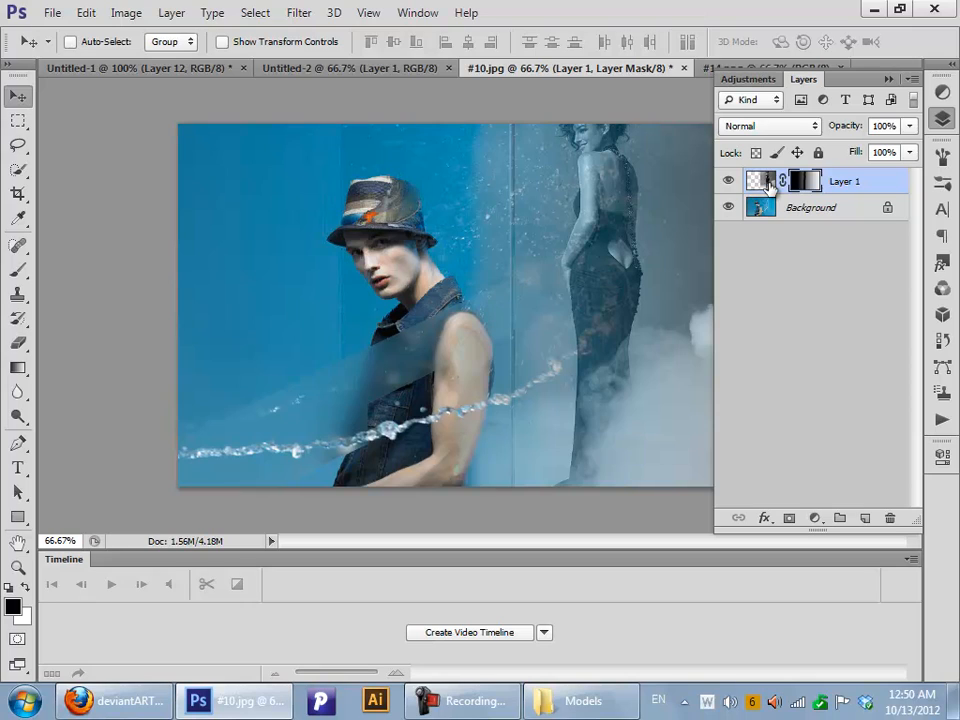
left_click(763, 181)
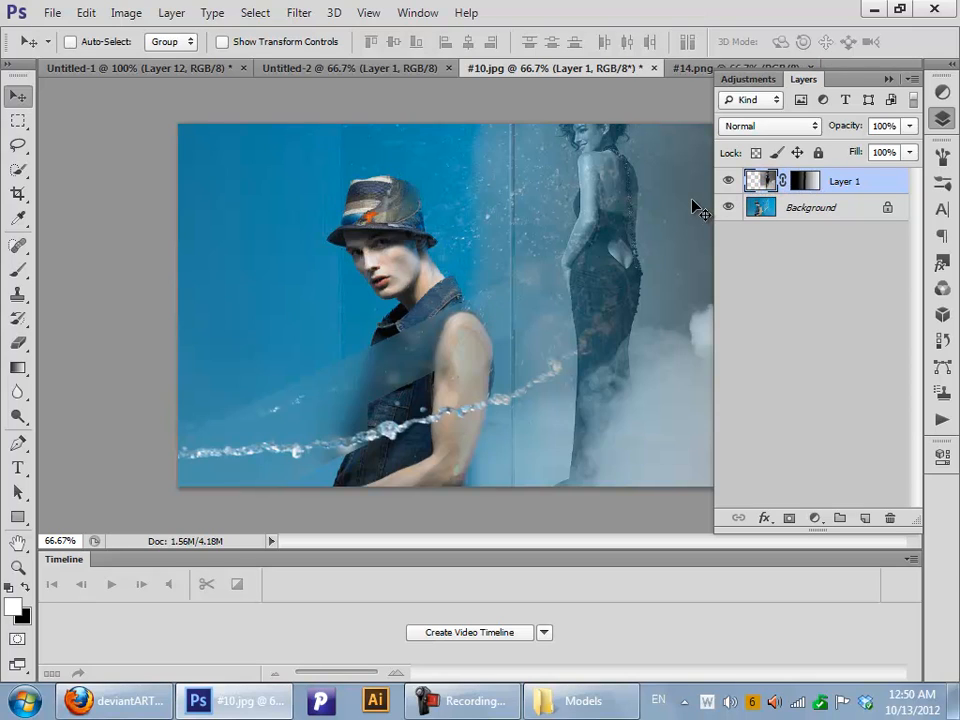
mouse_move(690, 220)
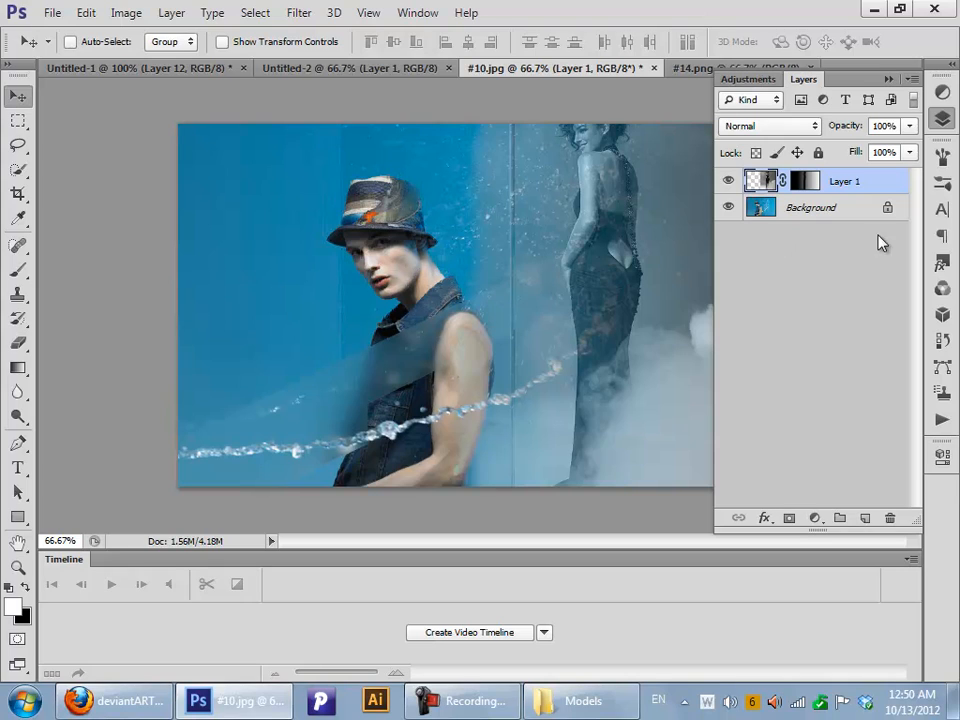
left_click(810, 207)
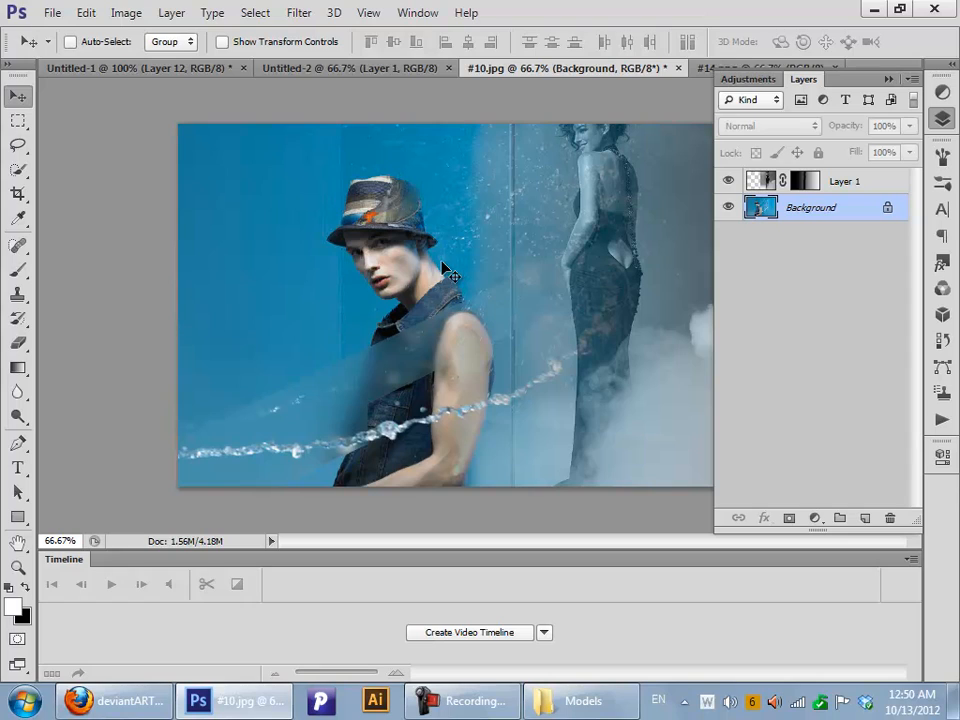
left_click(855, 182)
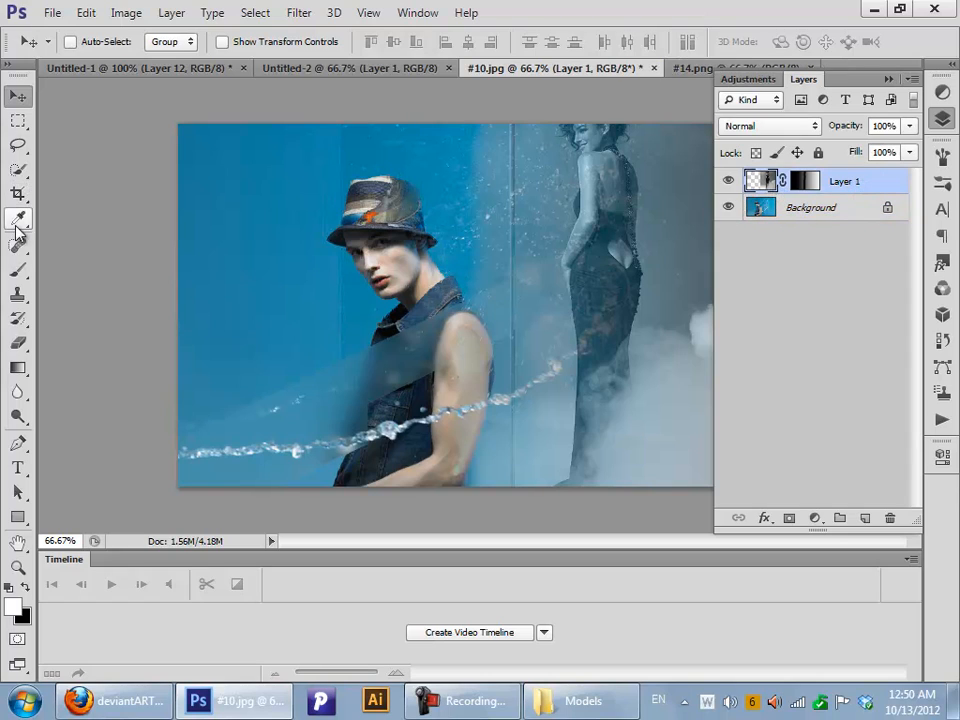
left_click(18, 243)
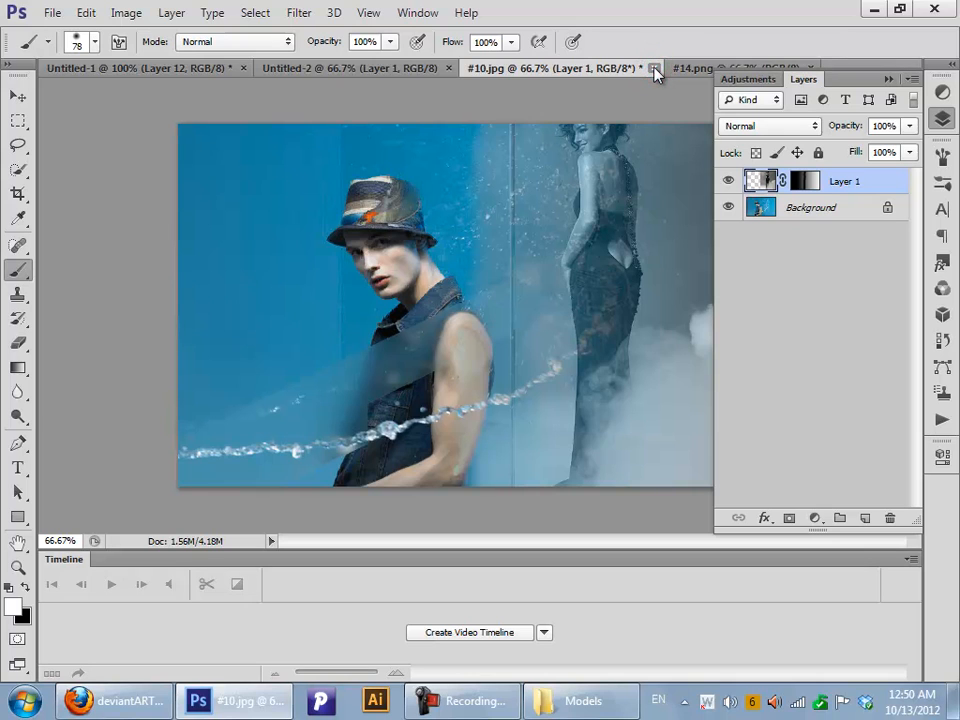
left_click(654, 68)
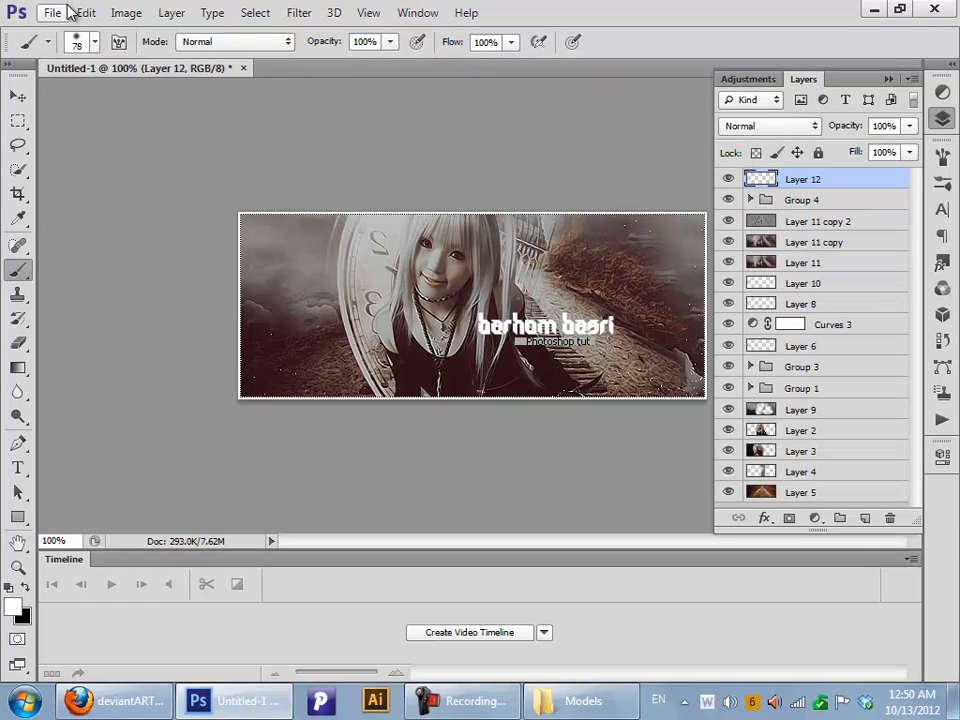
Dismiss a stray New dialog and save the banner as Blend sig.psd
left_click(57, 13)
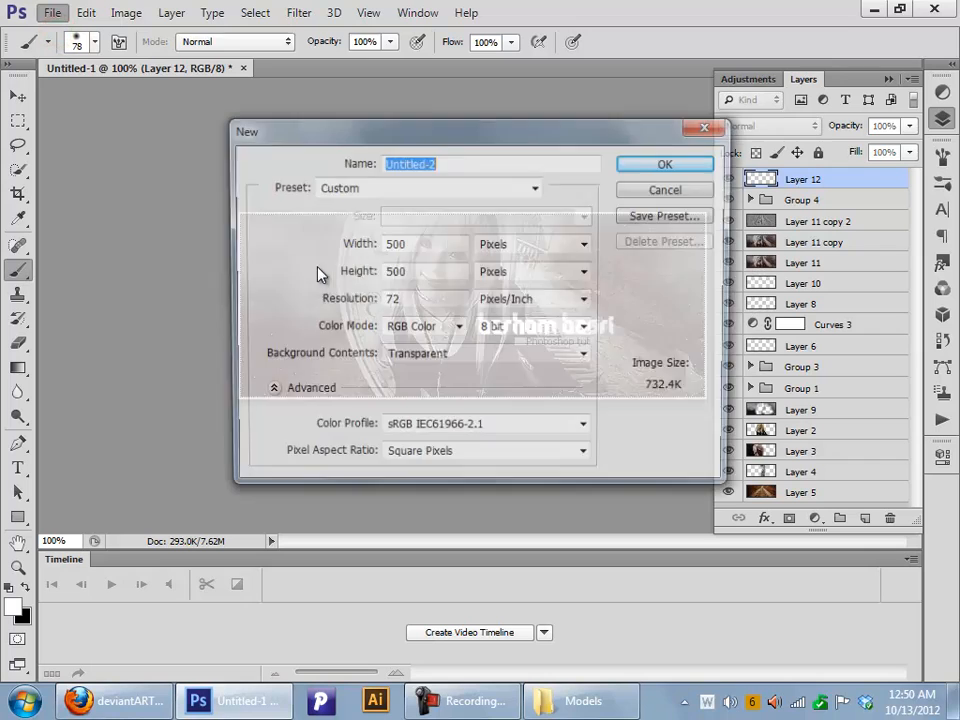
left_click(664, 190)
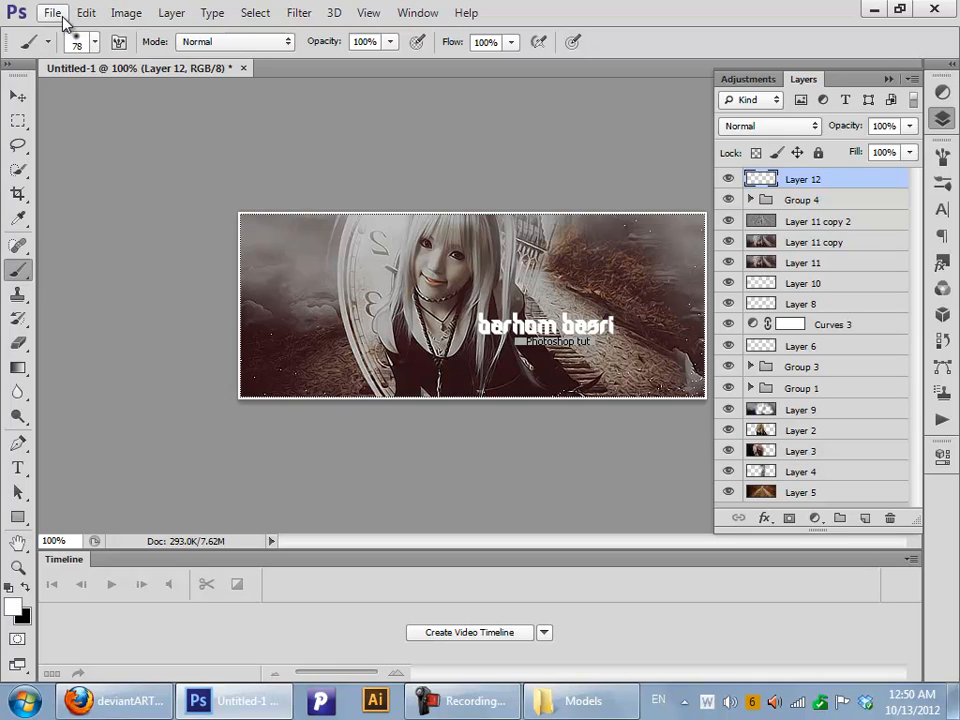
mouse_move(16, 37)
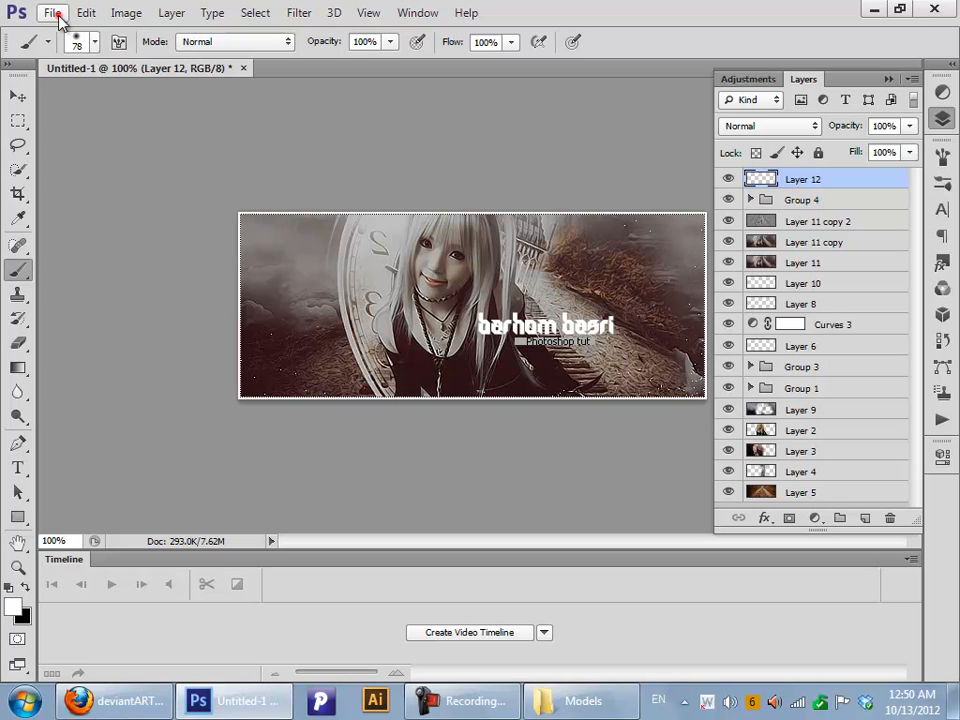
left_click(55, 20)
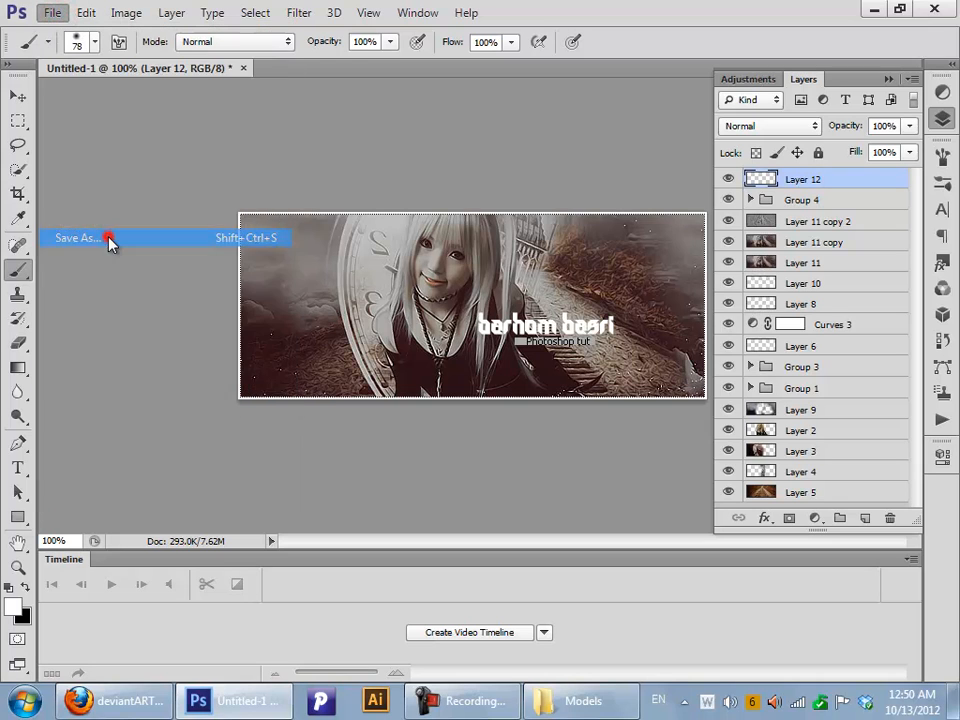
left_click(75, 238)
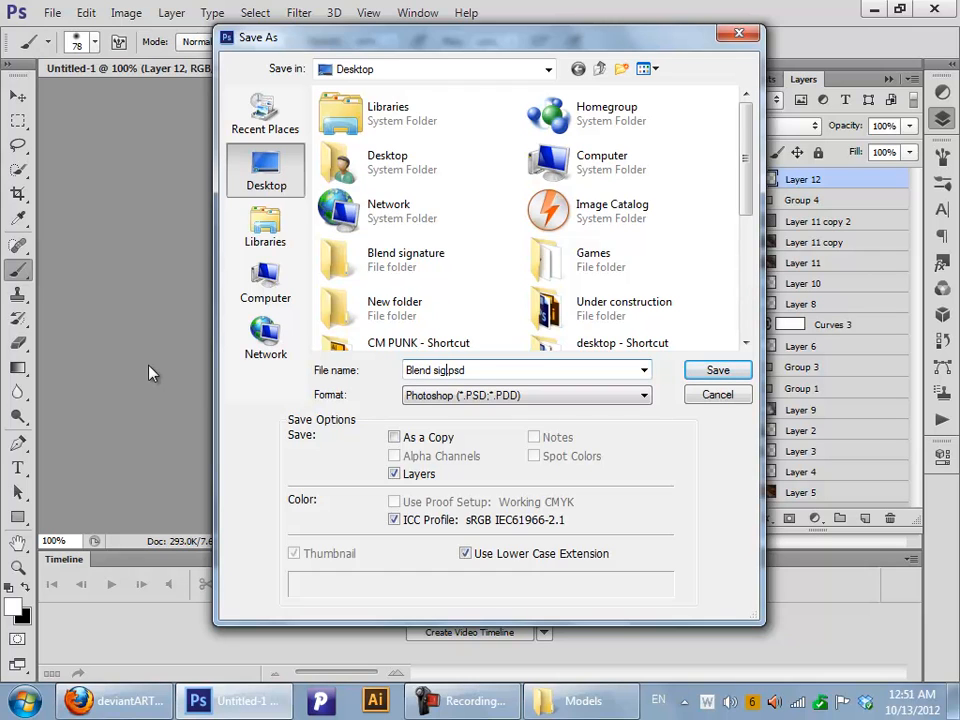
left_click(717, 369)
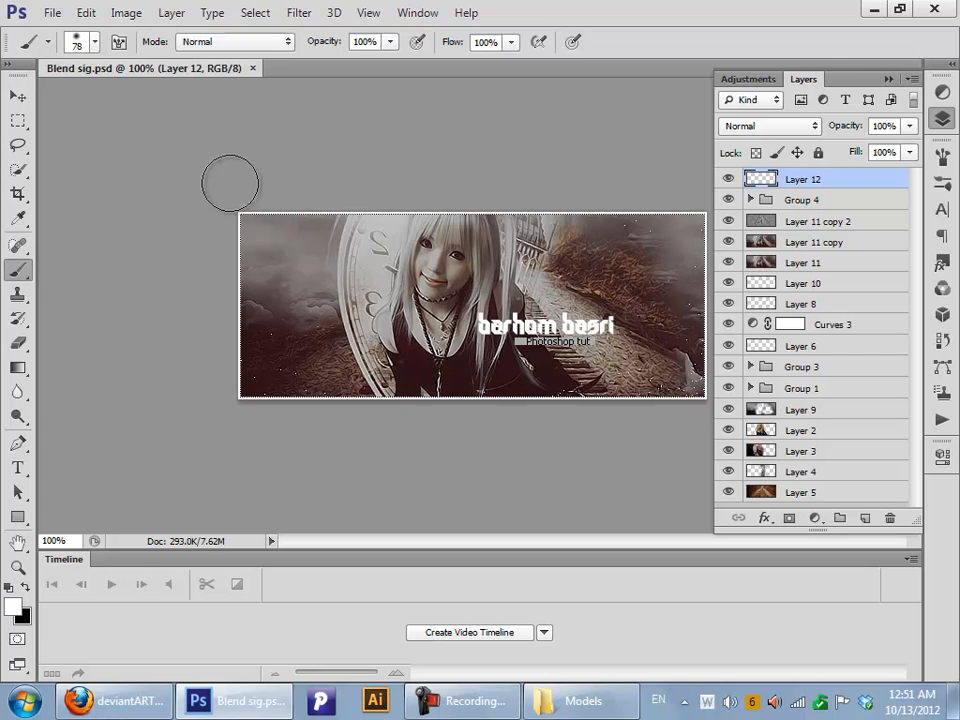
Save a JPEG copy of the banner at maximum quality 12
left_click(66, 11)
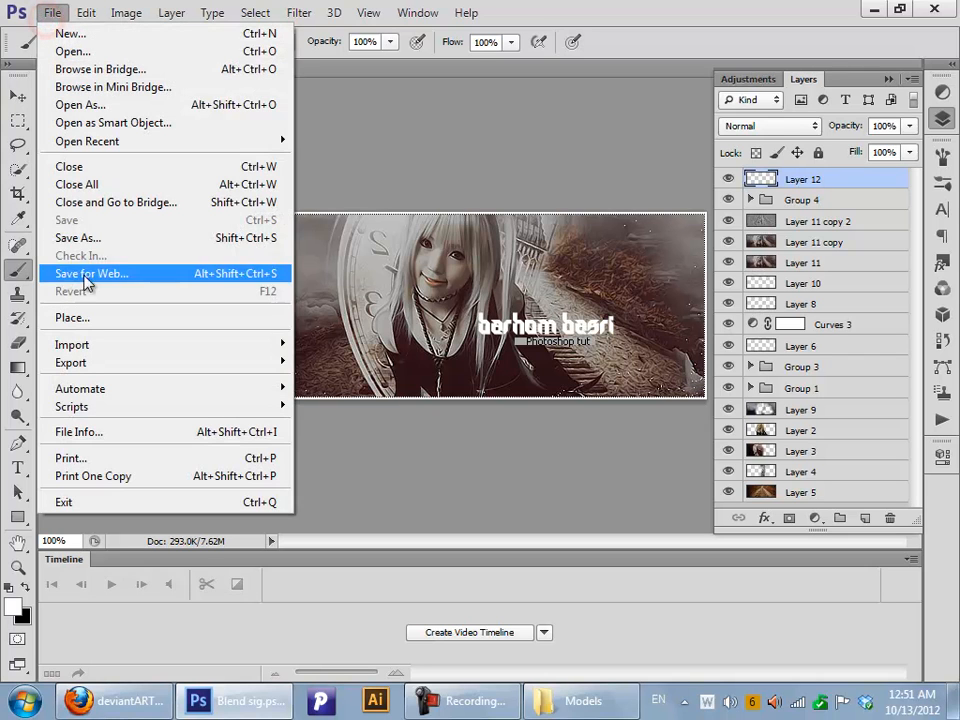
left_click(78, 237)
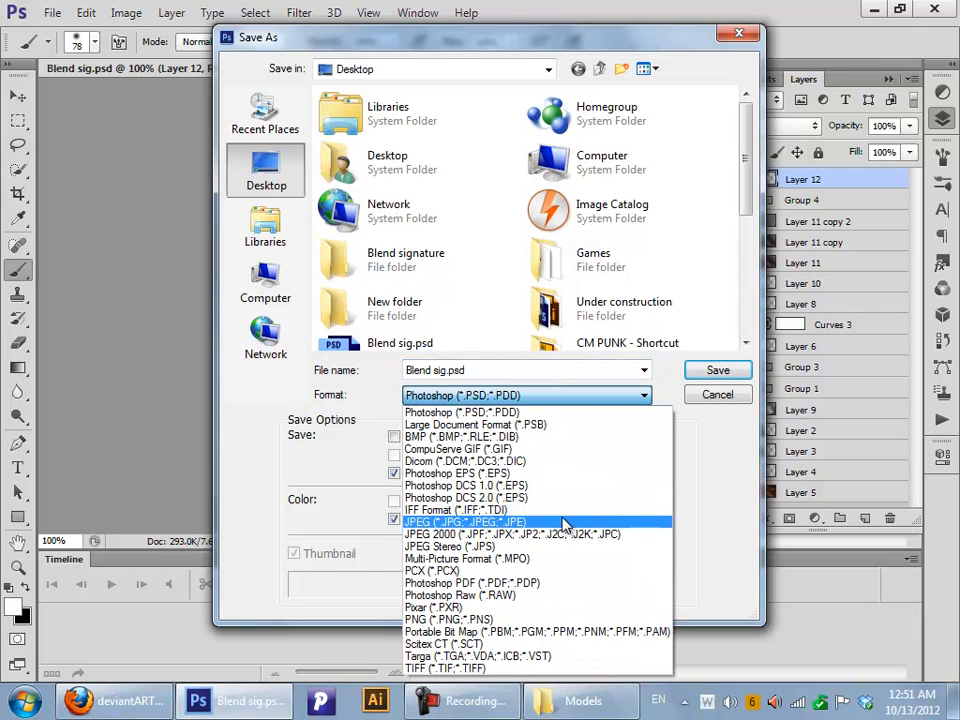
left_click(463, 521)
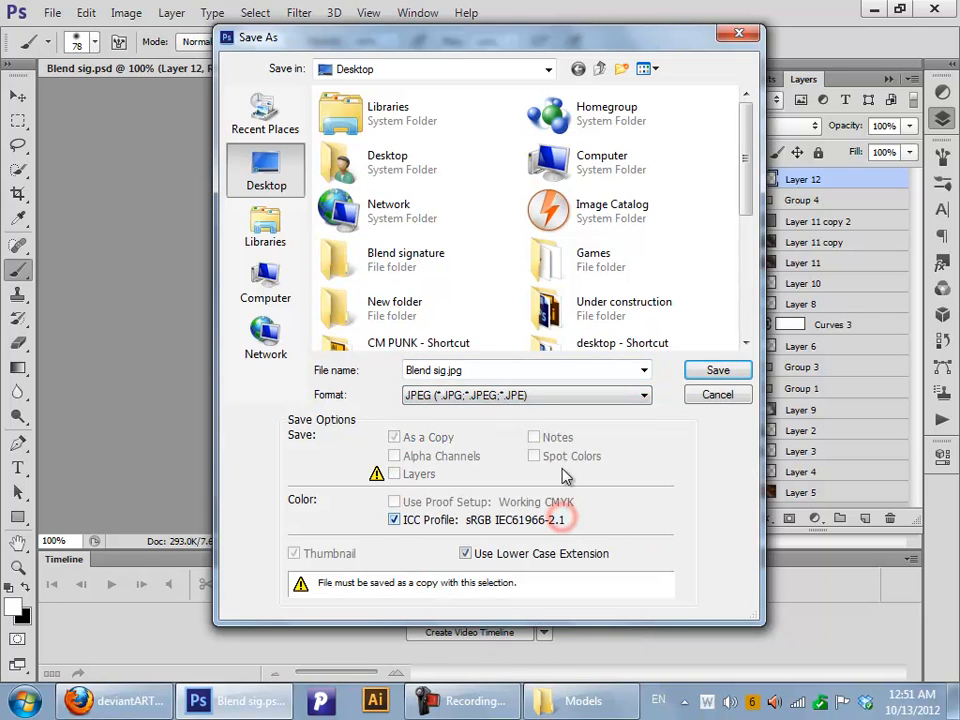
left_click(717, 369)
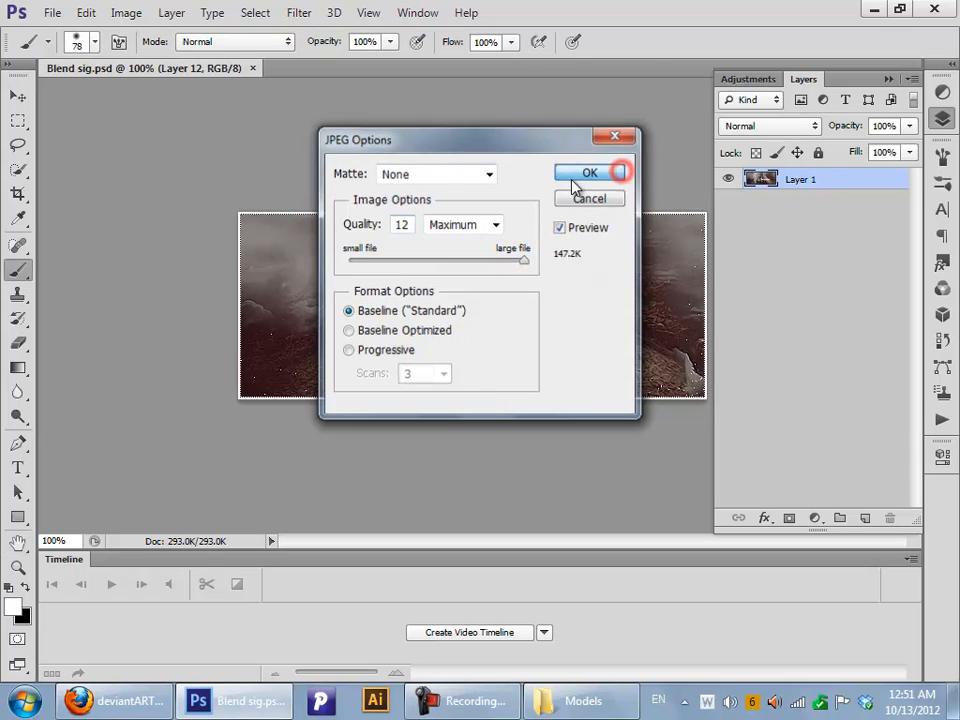
left_click(590, 172)
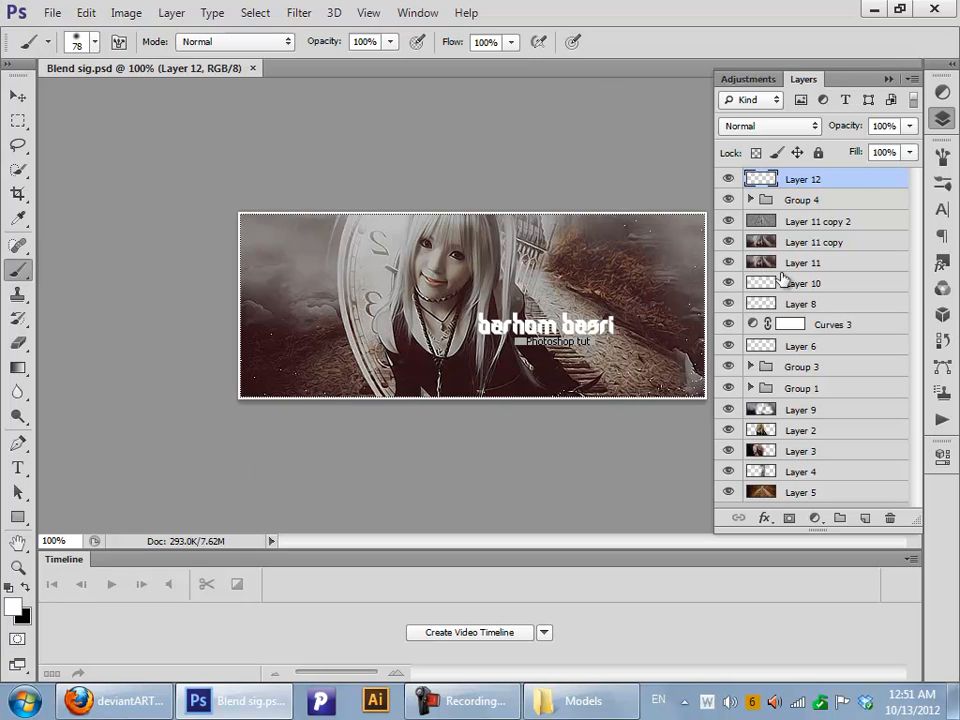
Select the Move tool and create Untitled-1, a transparent 500×200-pixel document
left_click(421, 42)
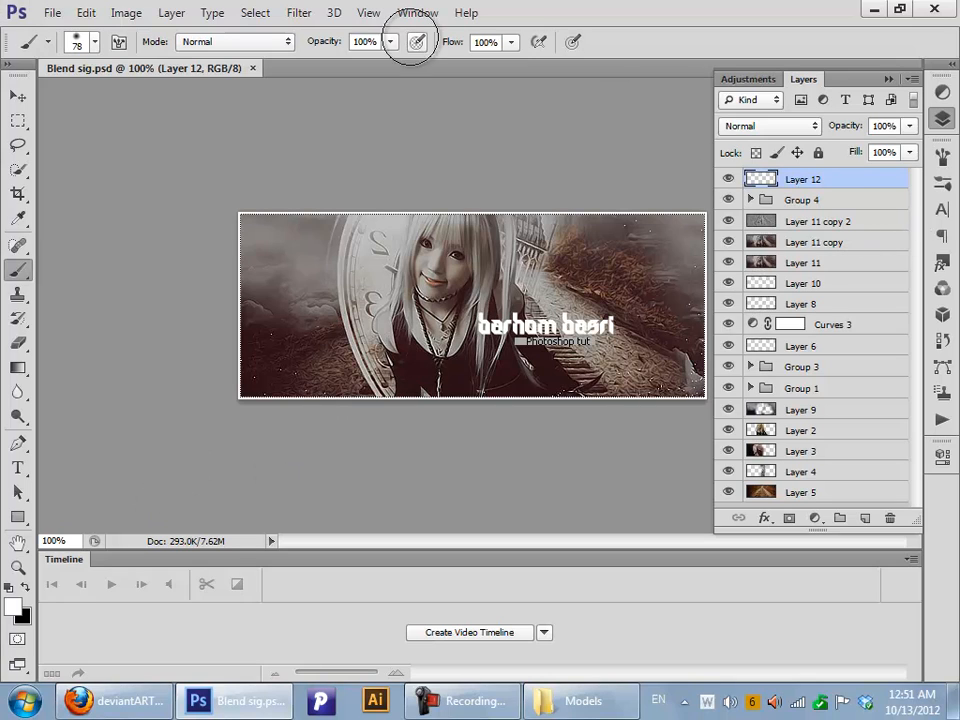
left_click(15, 98)
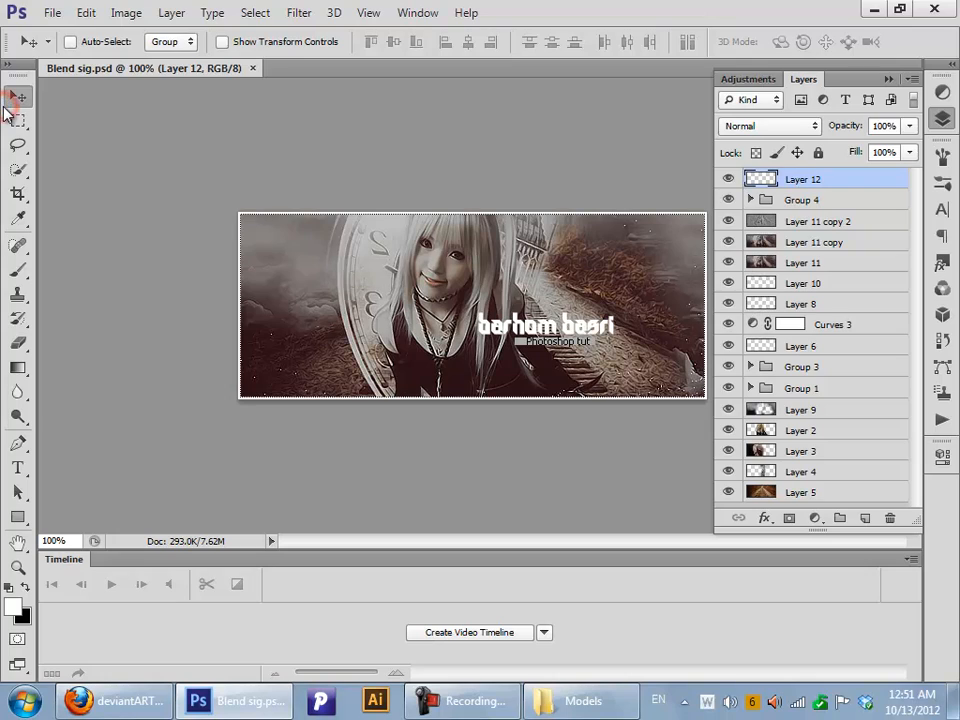
mouse_move(20, 96)
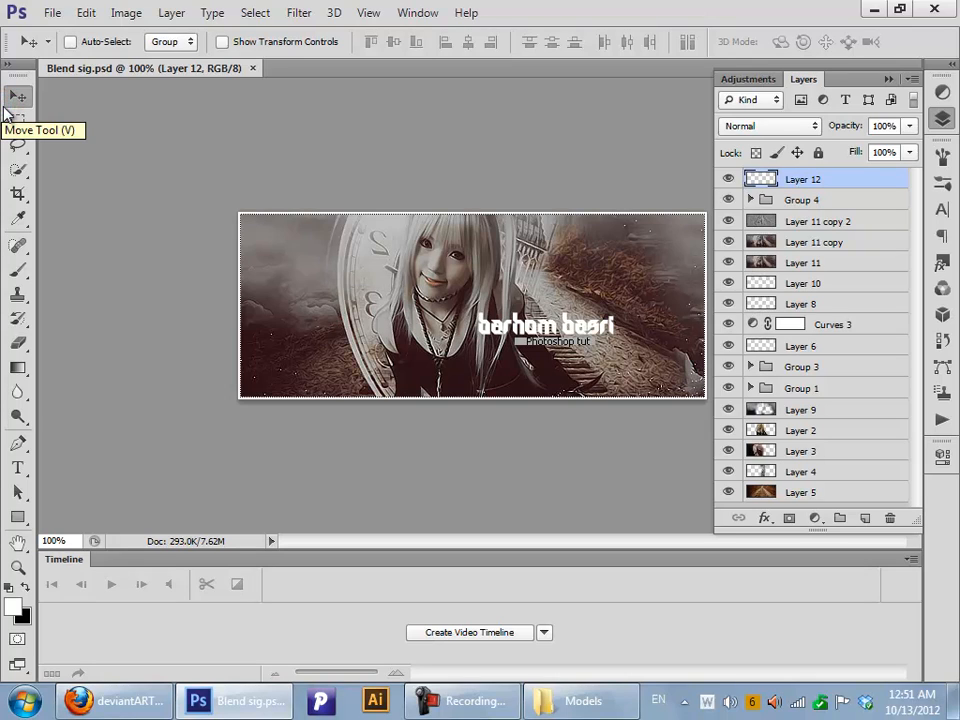
mouse_move(306, 106)
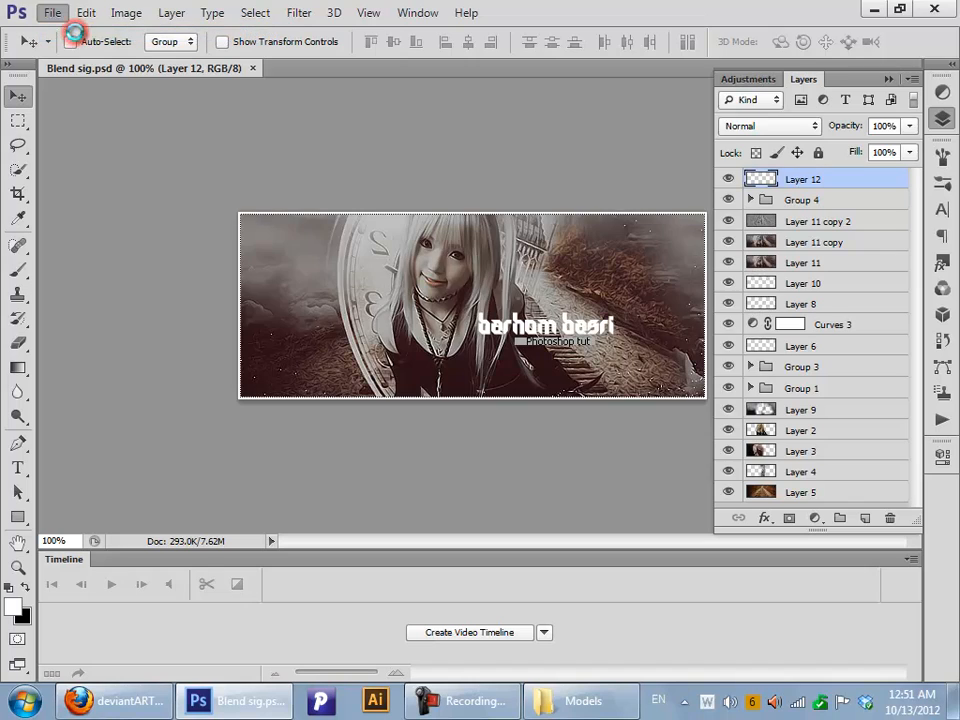
left_click(73, 13)
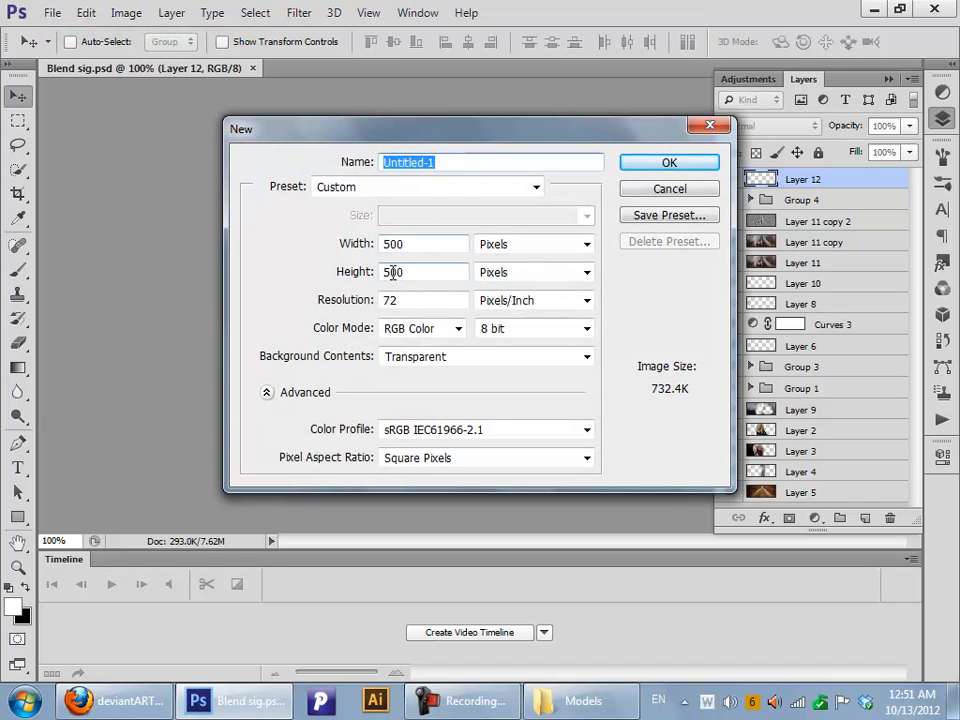
type("200")
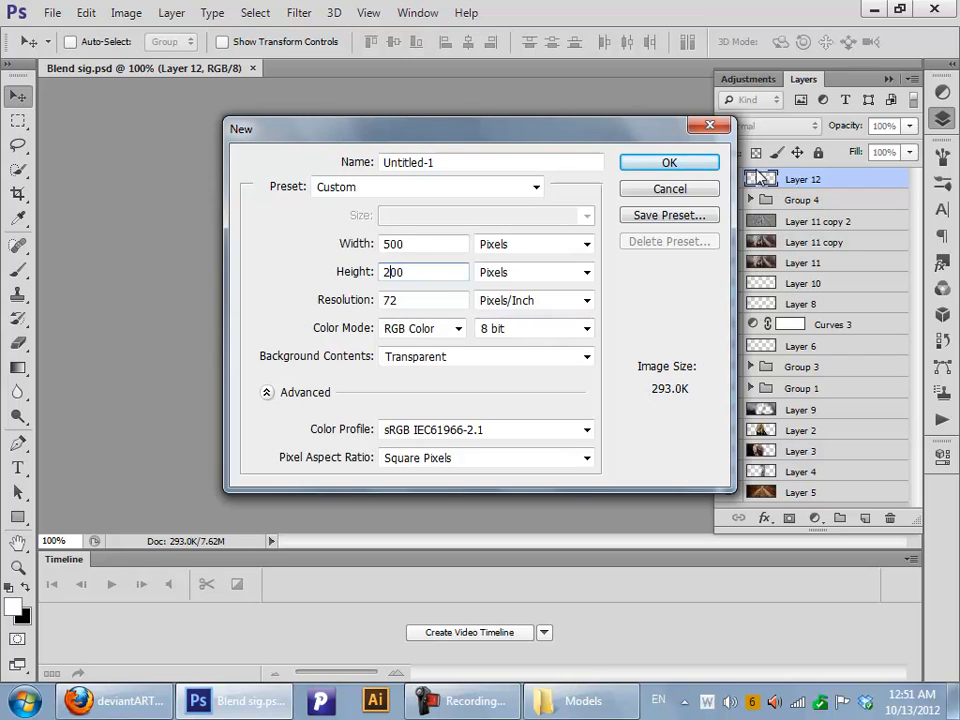
left_click(669, 162)
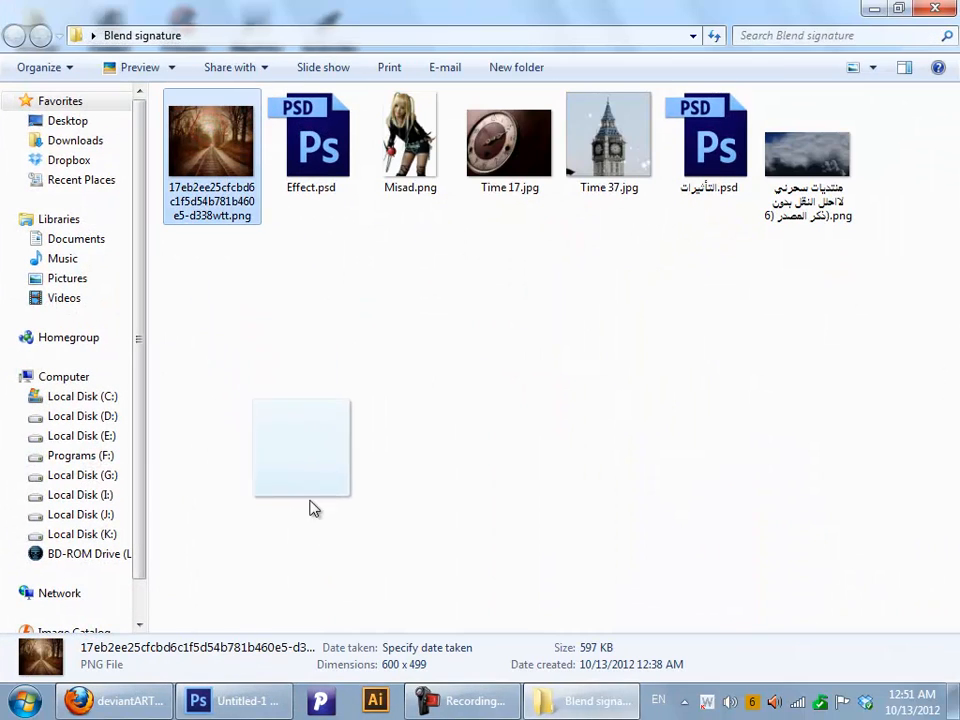
Bring in the forest railway photo as Layer 2 and shift it behind the girl
left_click(210, 702)
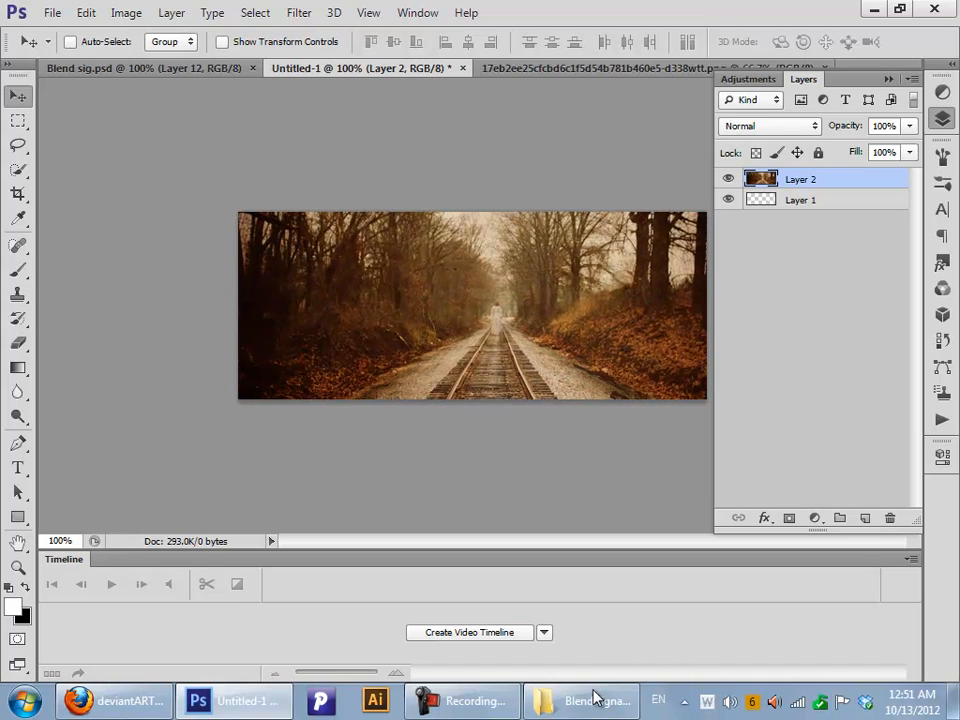
left_click(808, 199)
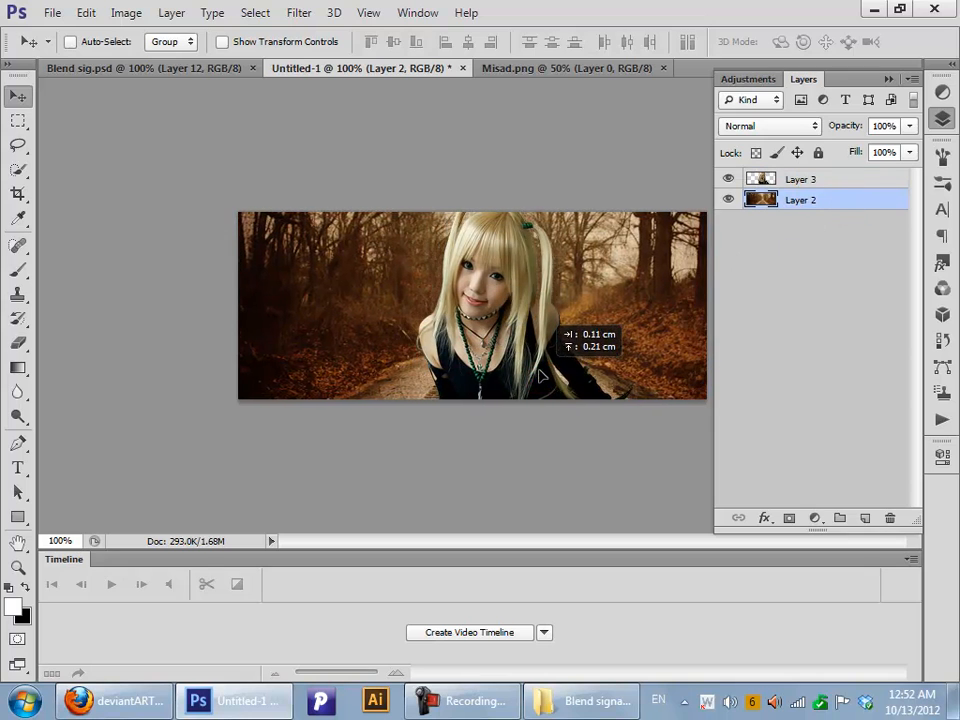
left_click_drag(540, 378, 510, 372)
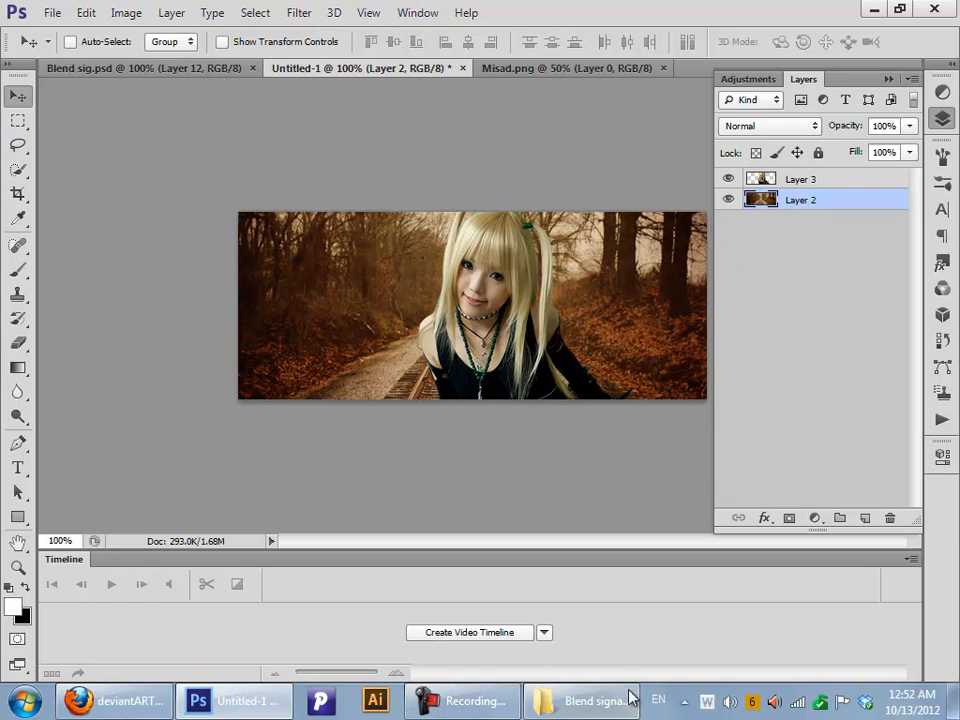
Add Time 17.jpg as Layer 4, mask its left edge and hair area, set Screen
left_click(593, 697)
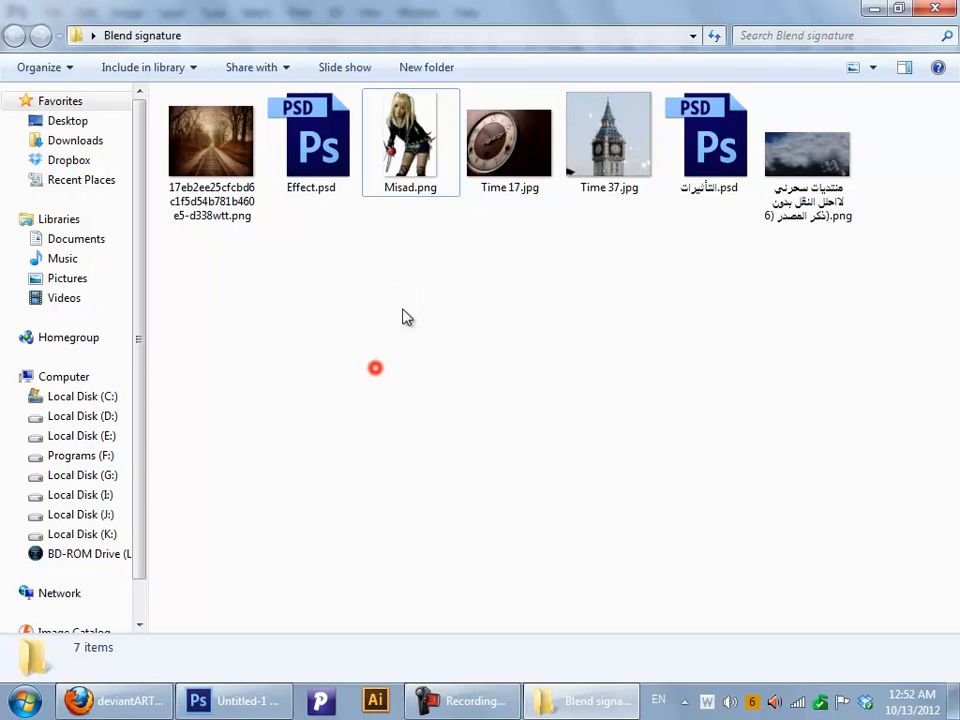
left_click(232, 701)
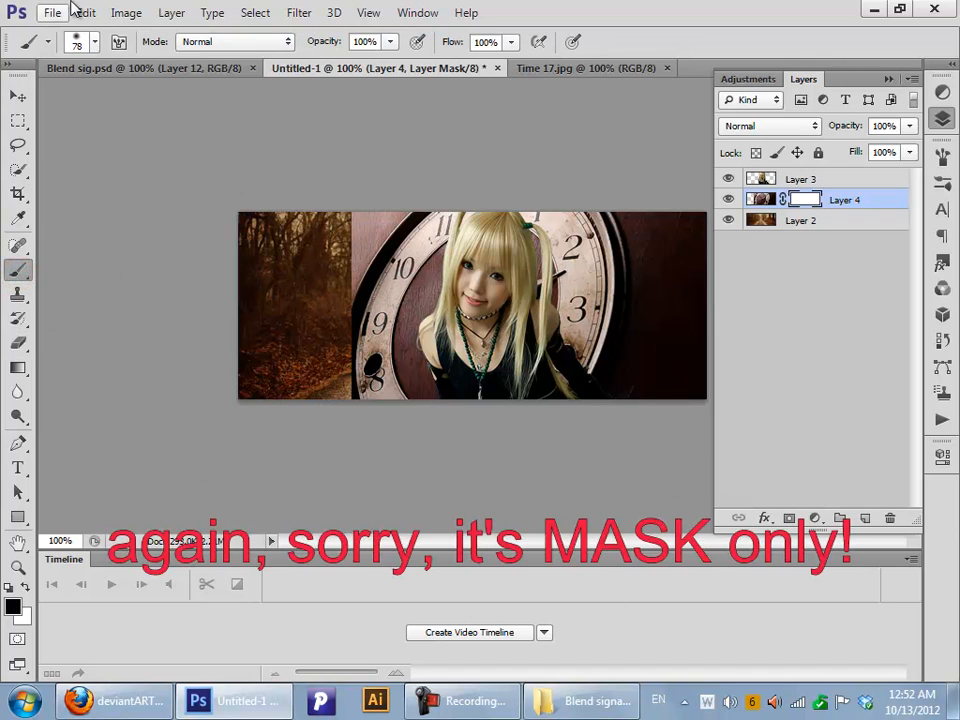
mouse_move(328, 207)
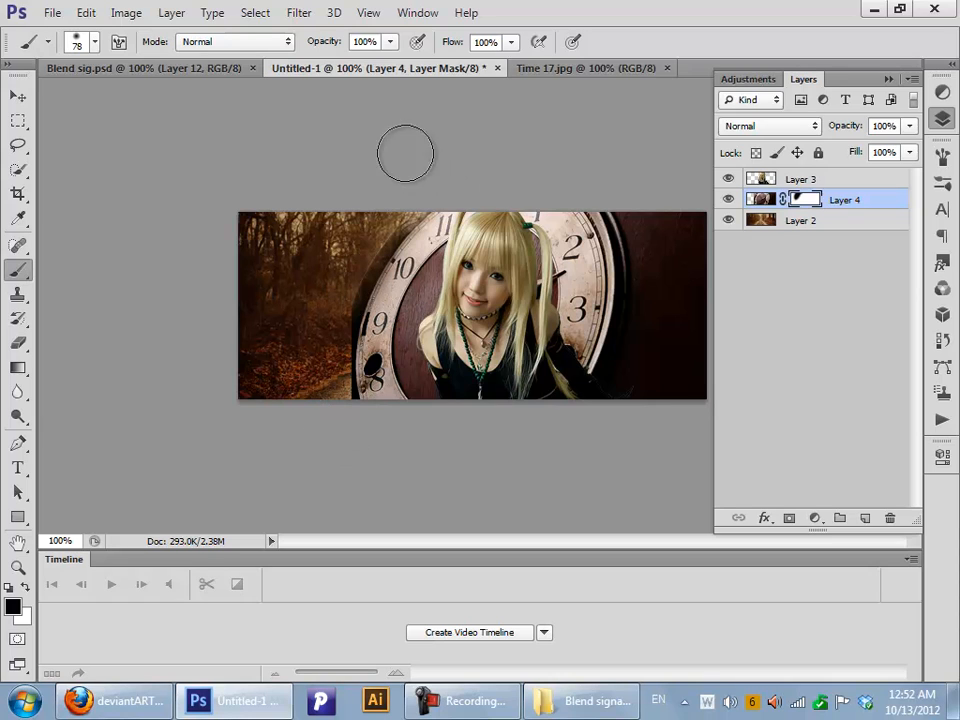
left_click_drag(405, 155, 655, 210)
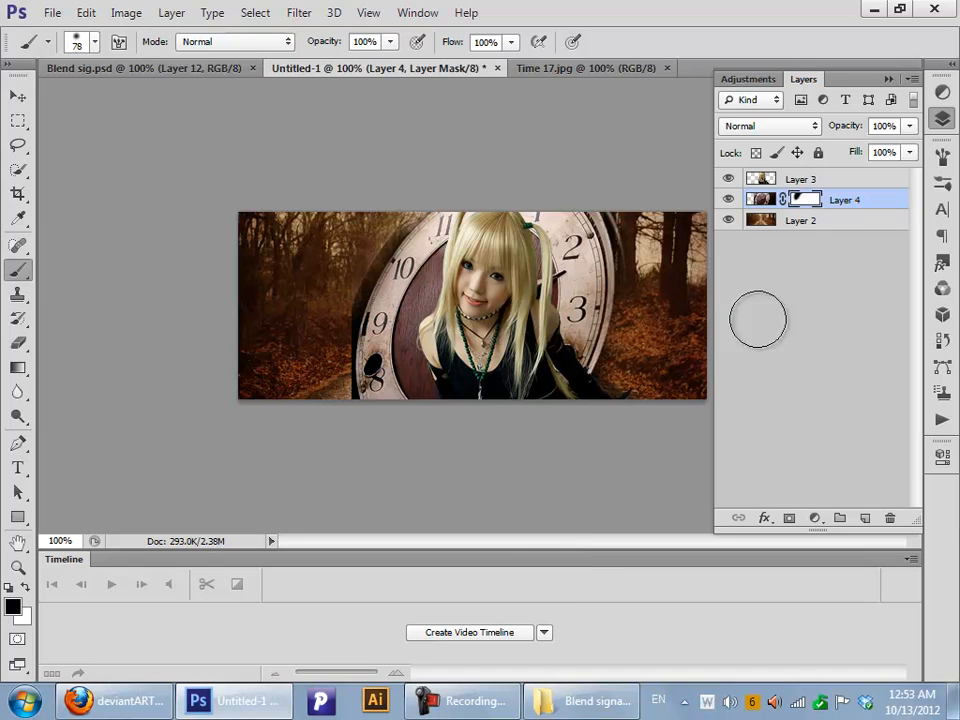
left_click(770, 126)
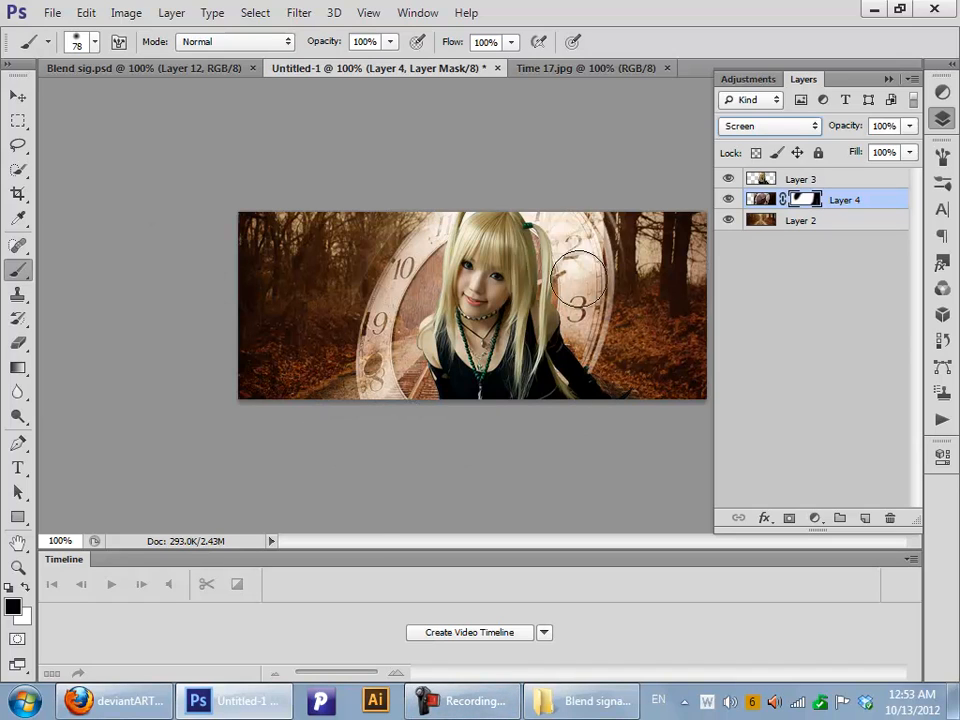
left_click_drag(575, 285, 592, 185)
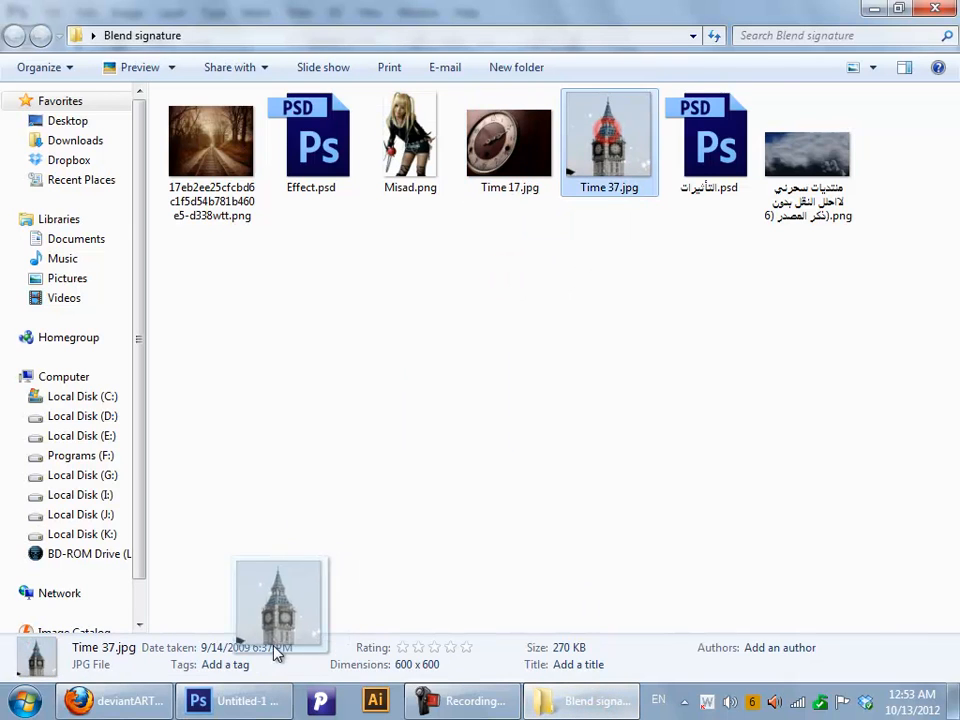
Bring the Time 37 clock tower photo into the banner and apply a slight tilt
left_click(207, 702)
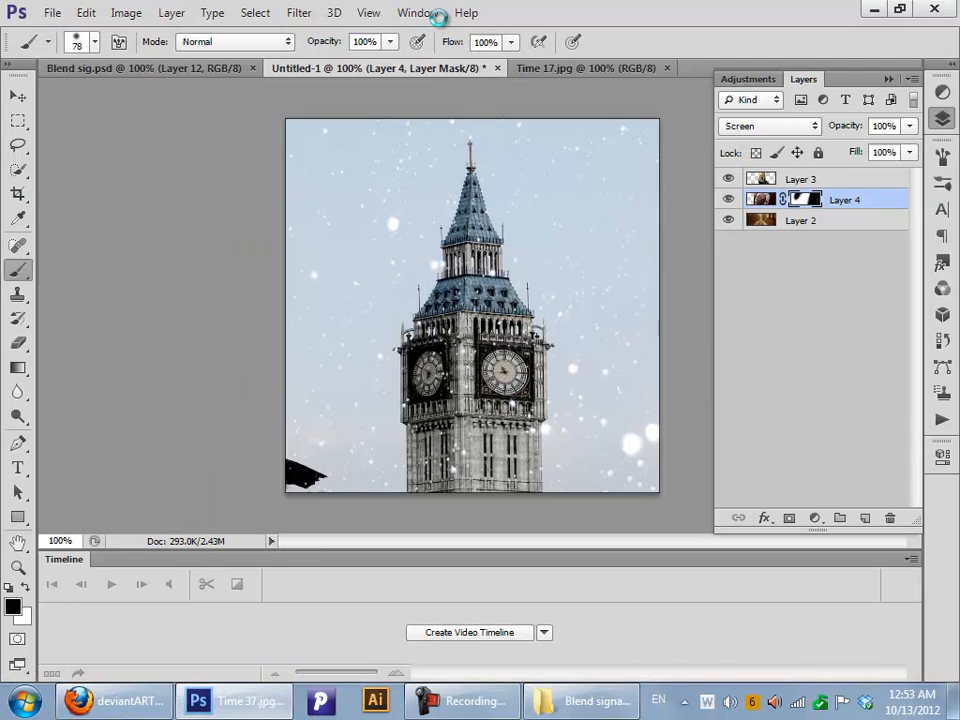
left_click(600, 67)
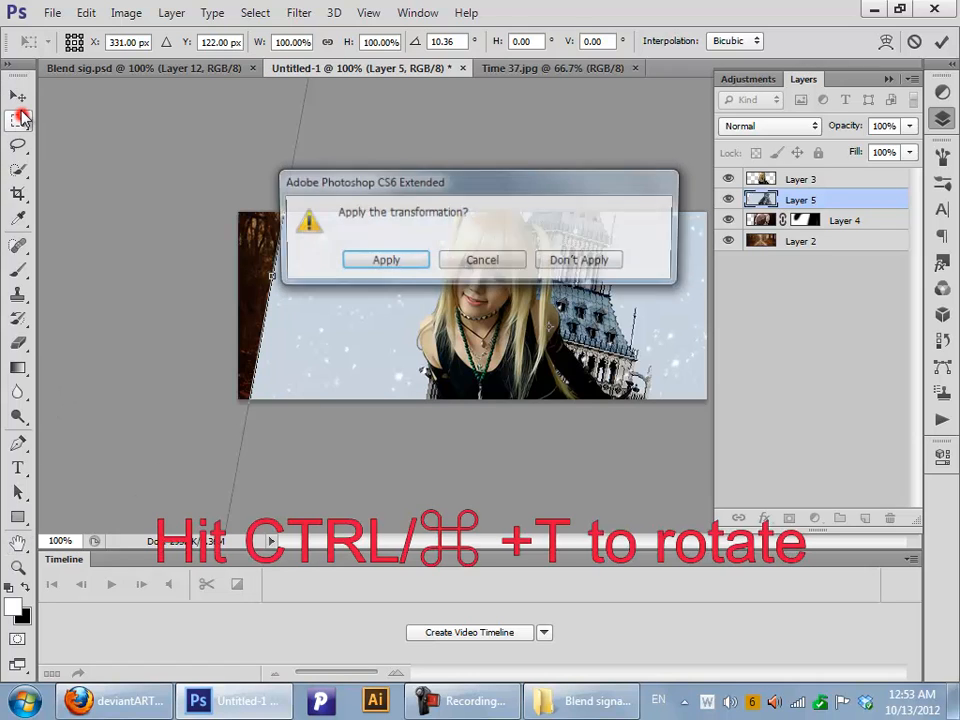
left_click(386, 259)
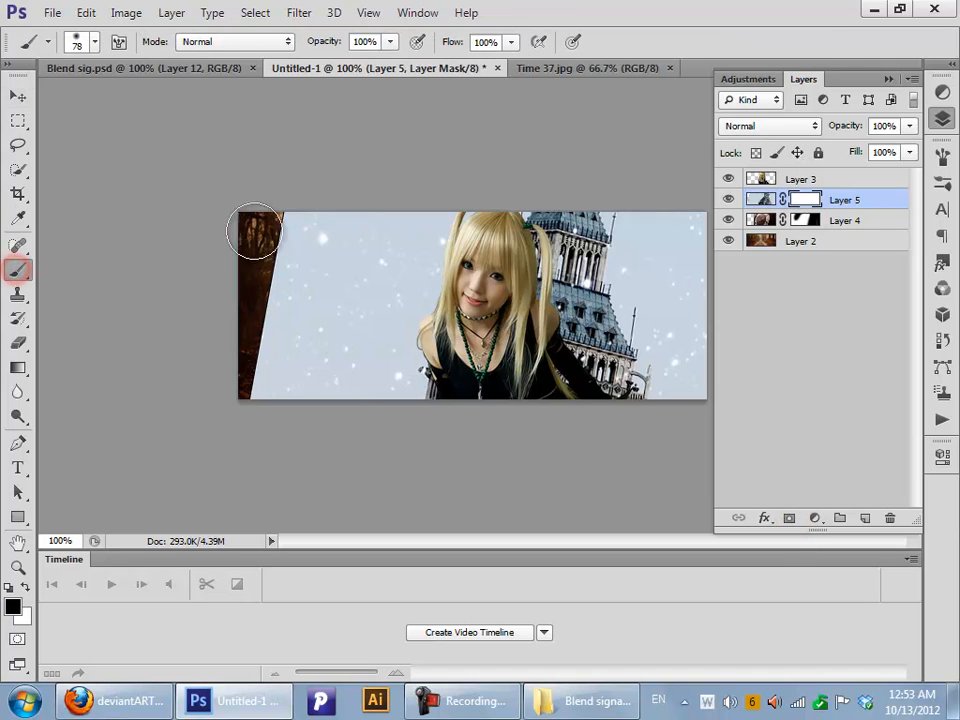
Paint black on the tower's layer mask to reveal forest on both sides and hide the sky
left_click_drag(255, 232, 313, 461)
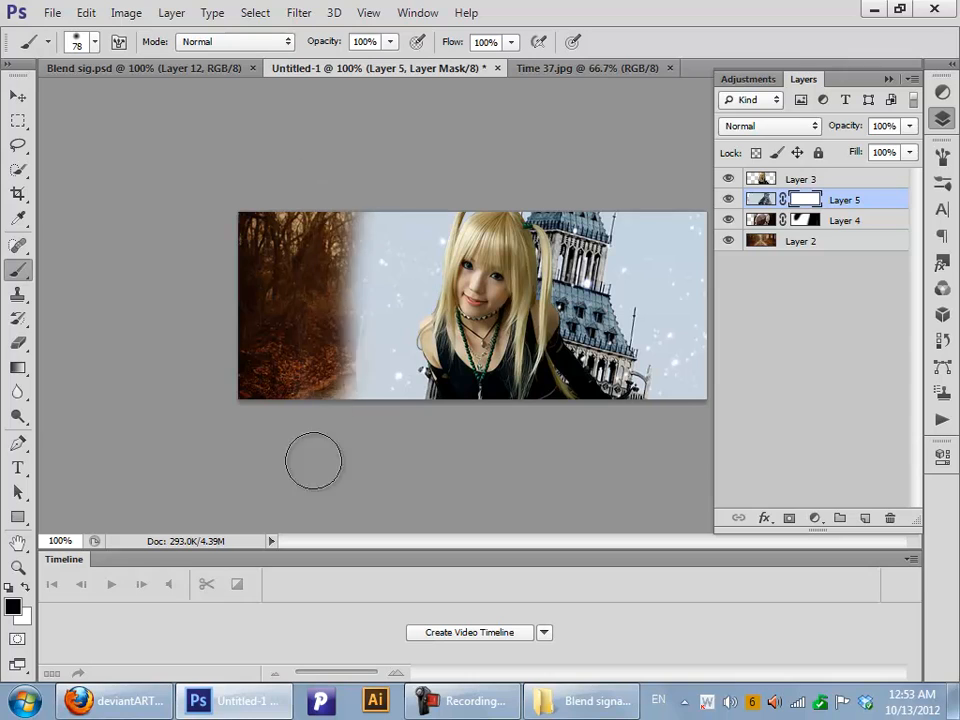
left_click_drag(313, 461, 430, 220)
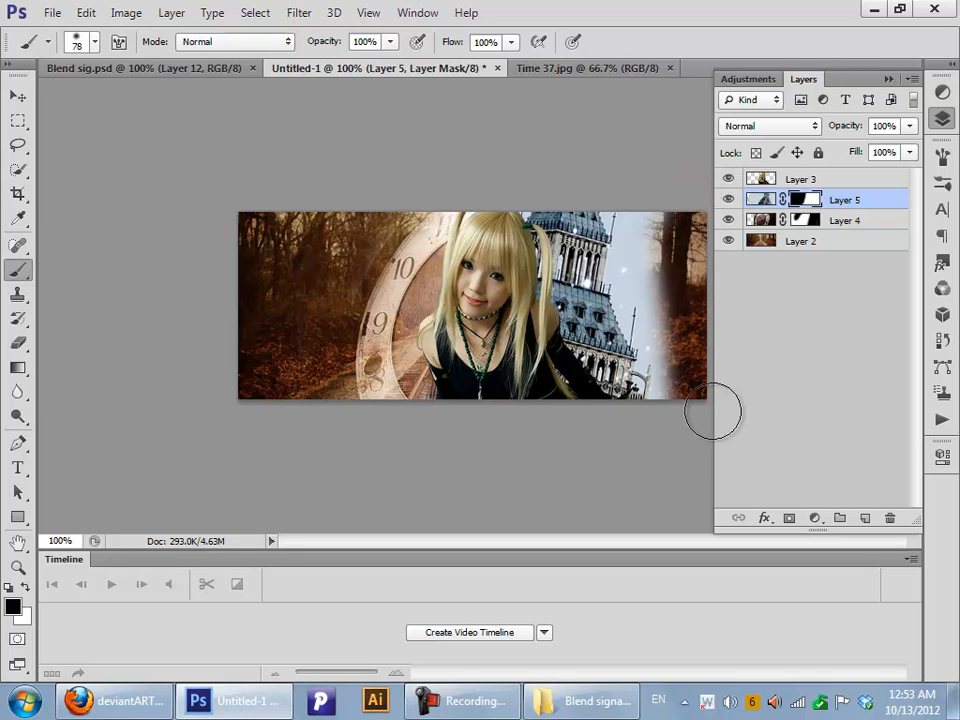
left_click_drag(714, 411, 655, 220)
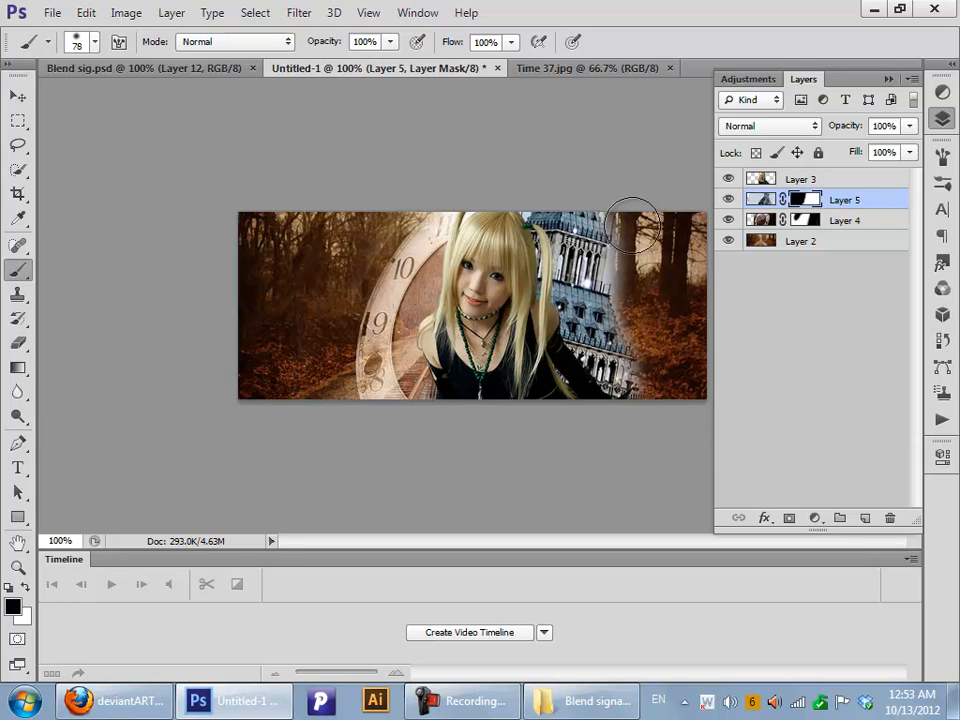
left_click_drag(630, 225, 507, 190)
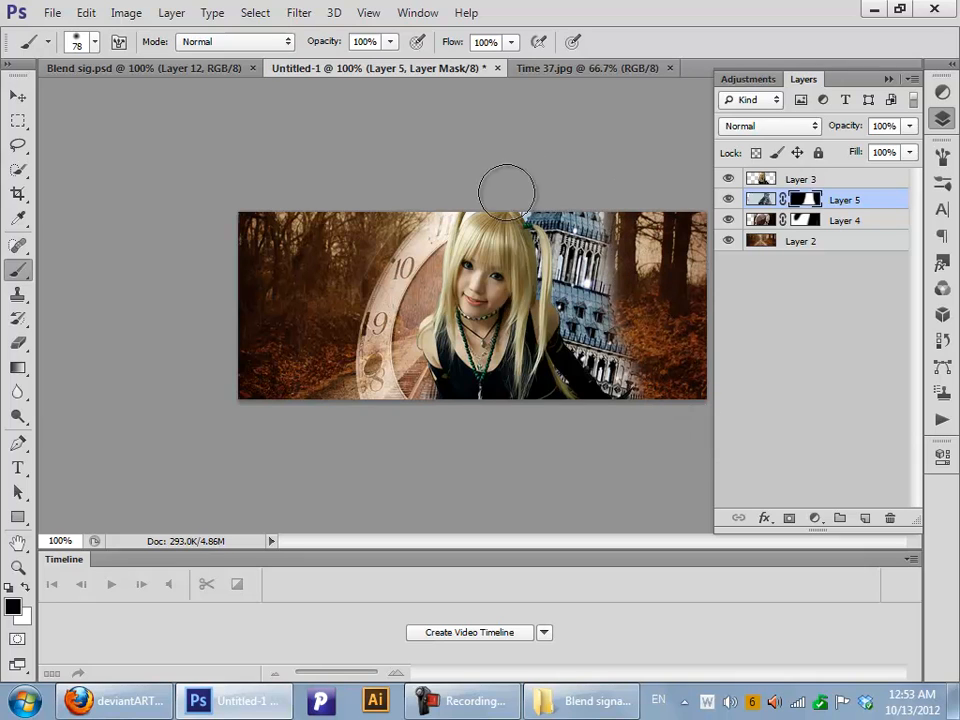
mouse_move(631, 198)
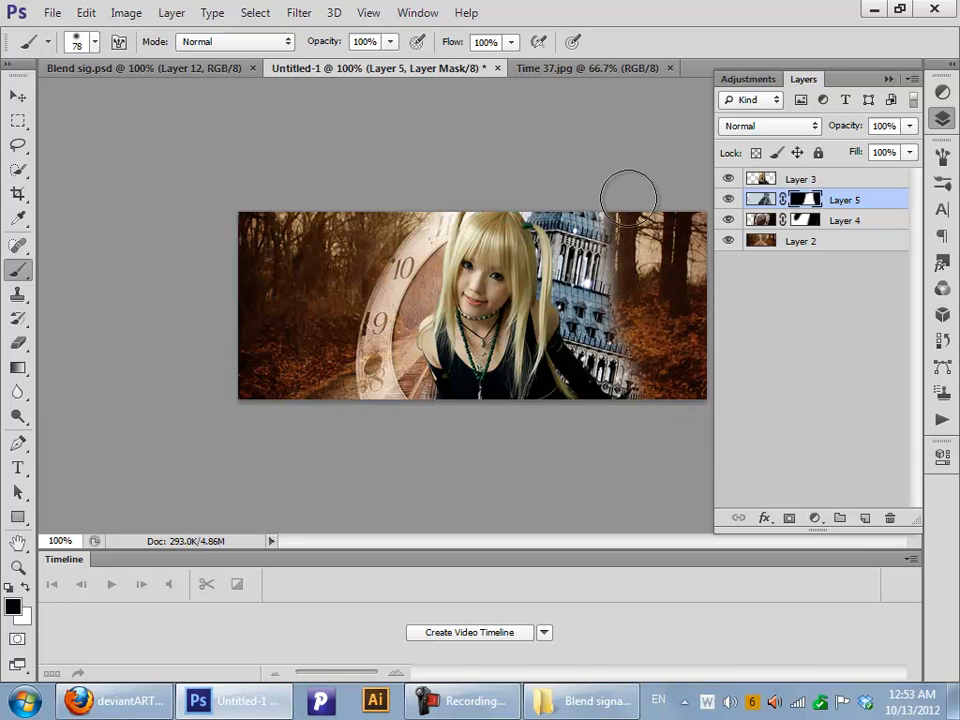
mouse_move(770, 178)
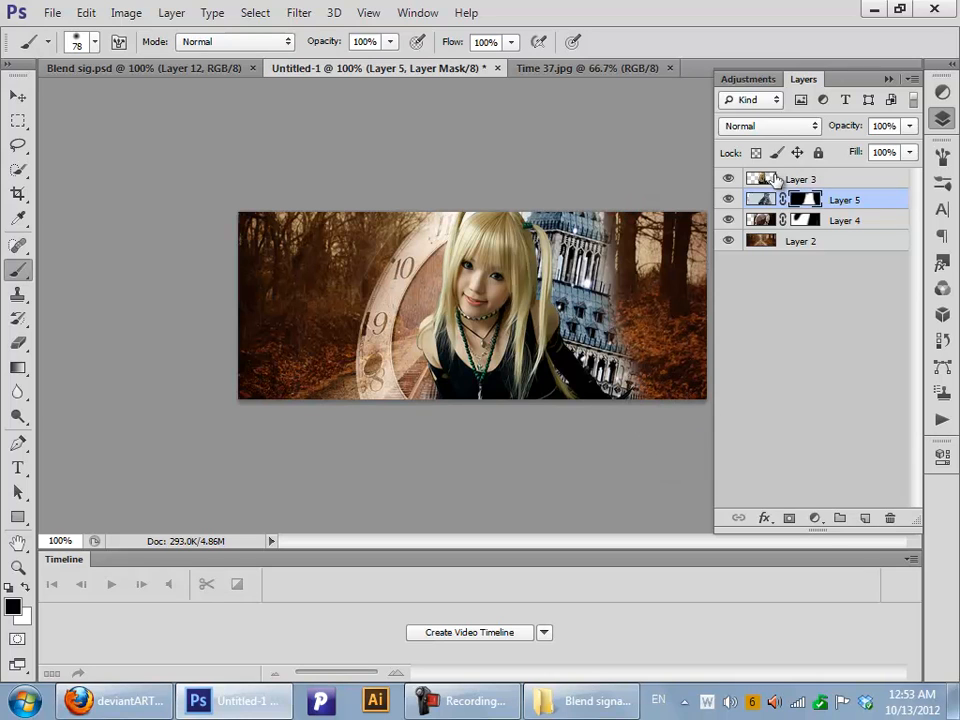
left_click(769, 125)
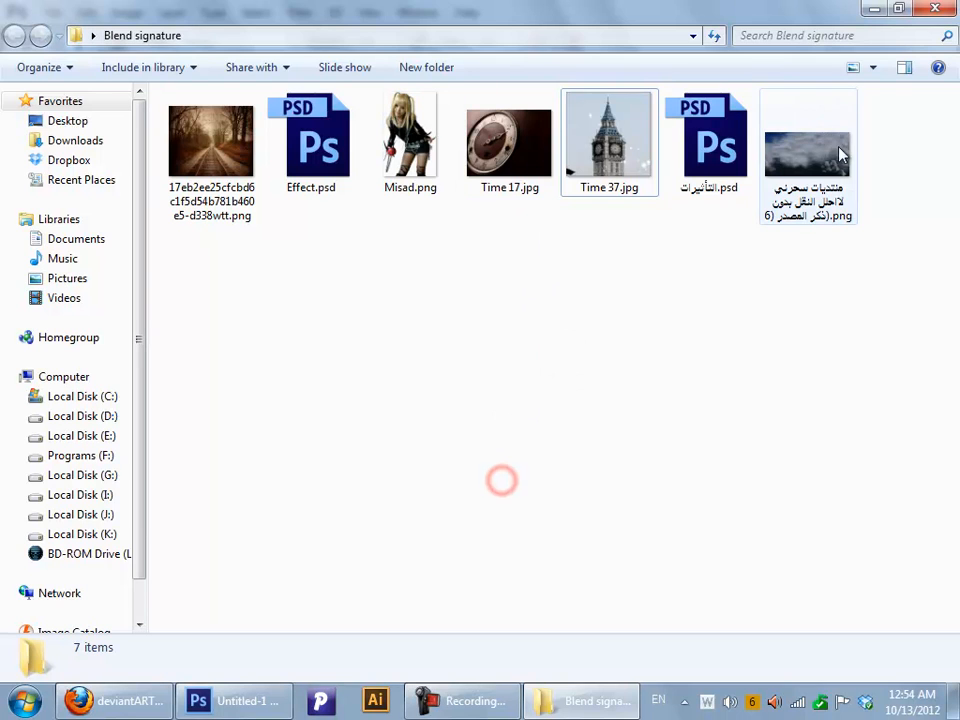
Open the clouds photo and carry it into the banner as a new layer
left_click(225, 701)
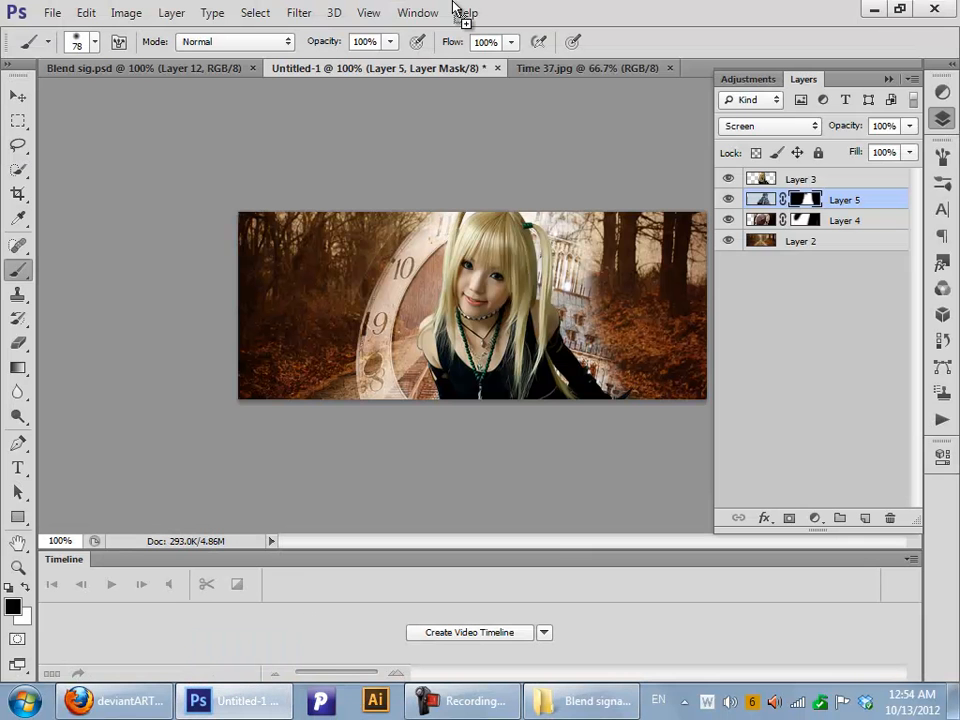
left_click(600, 68)
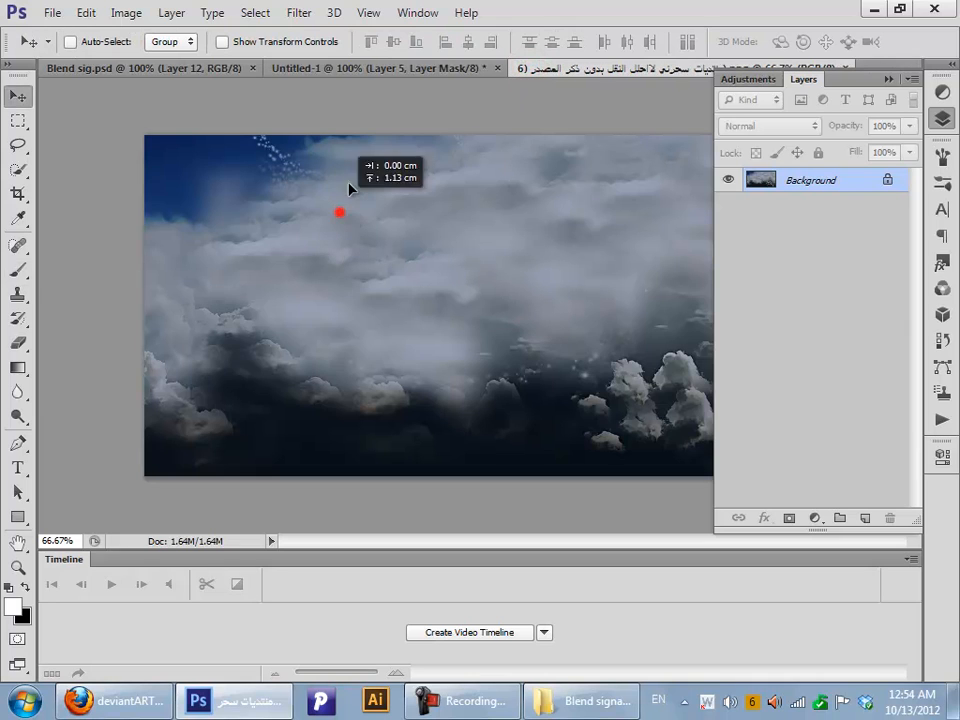
left_click(355, 70)
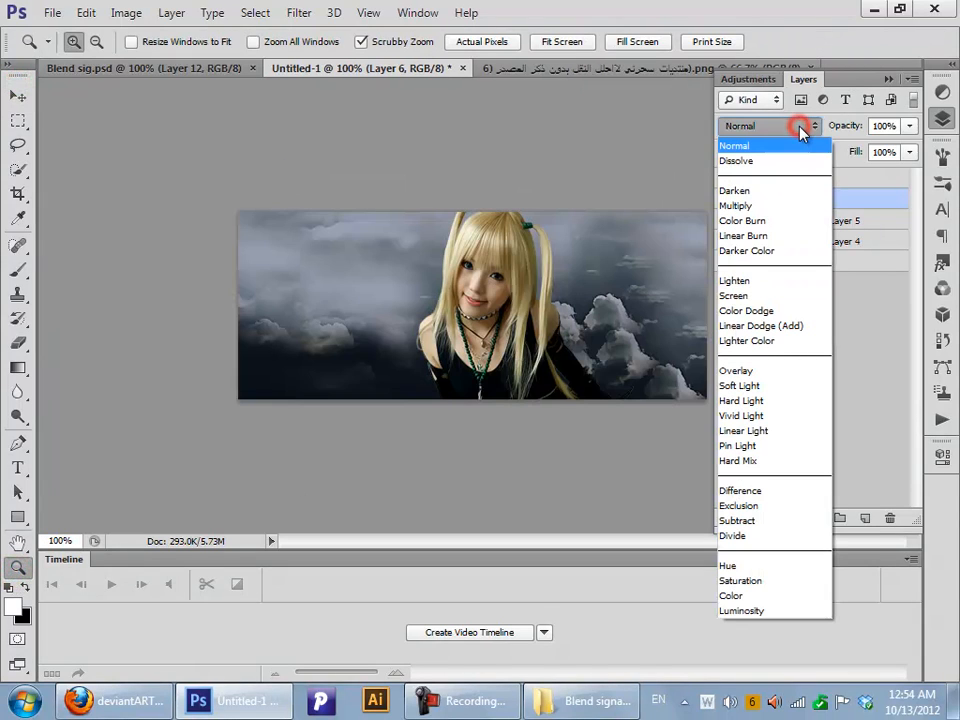
mouse_move(734, 295)
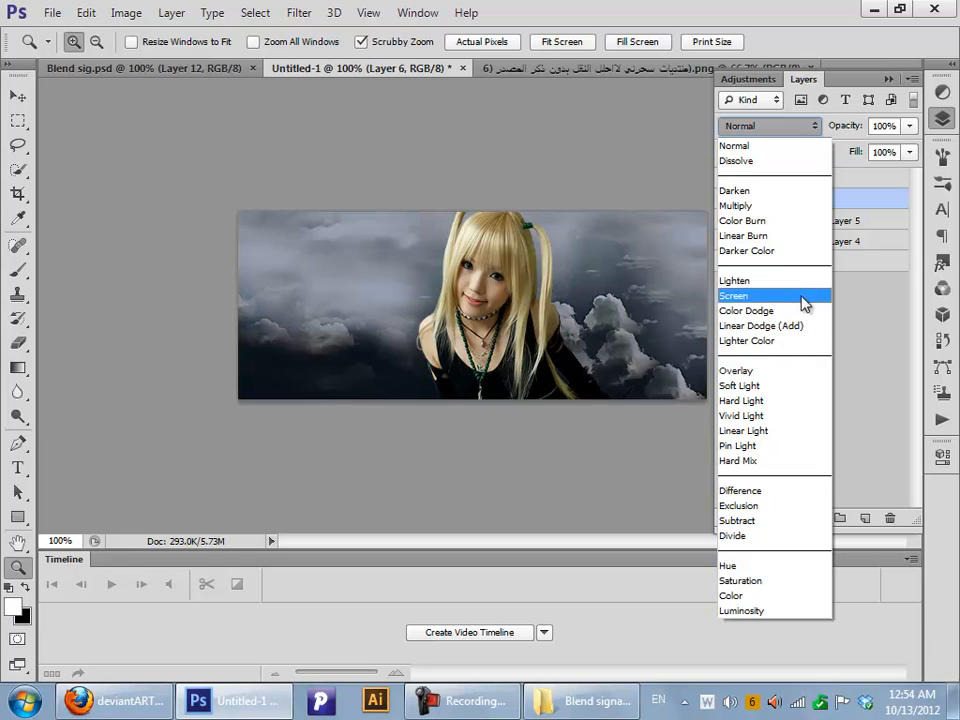
mouse_move(782, 245)
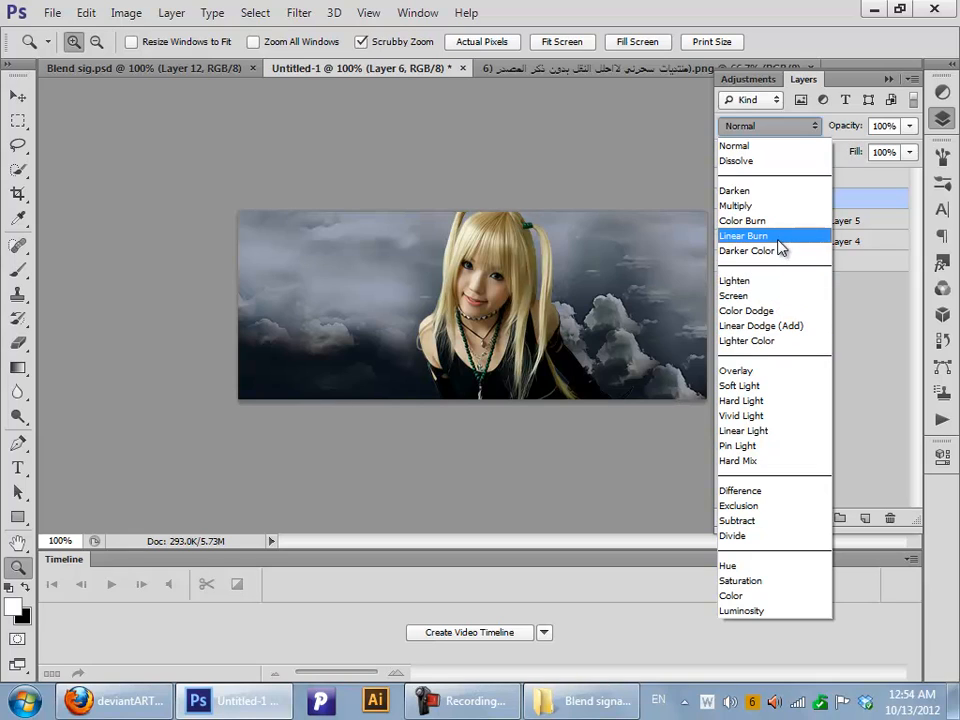
mouse_move(768, 295)
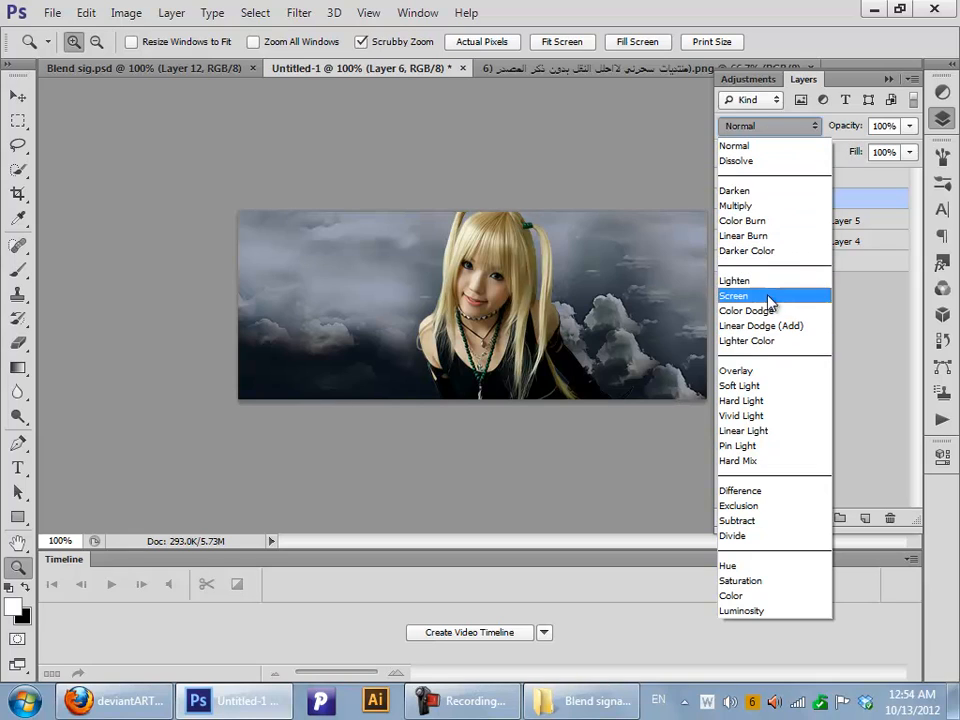
Blend the clouds in Lighter Color mode at 77% opacity and switch to painting their mask
left_click(746, 341)
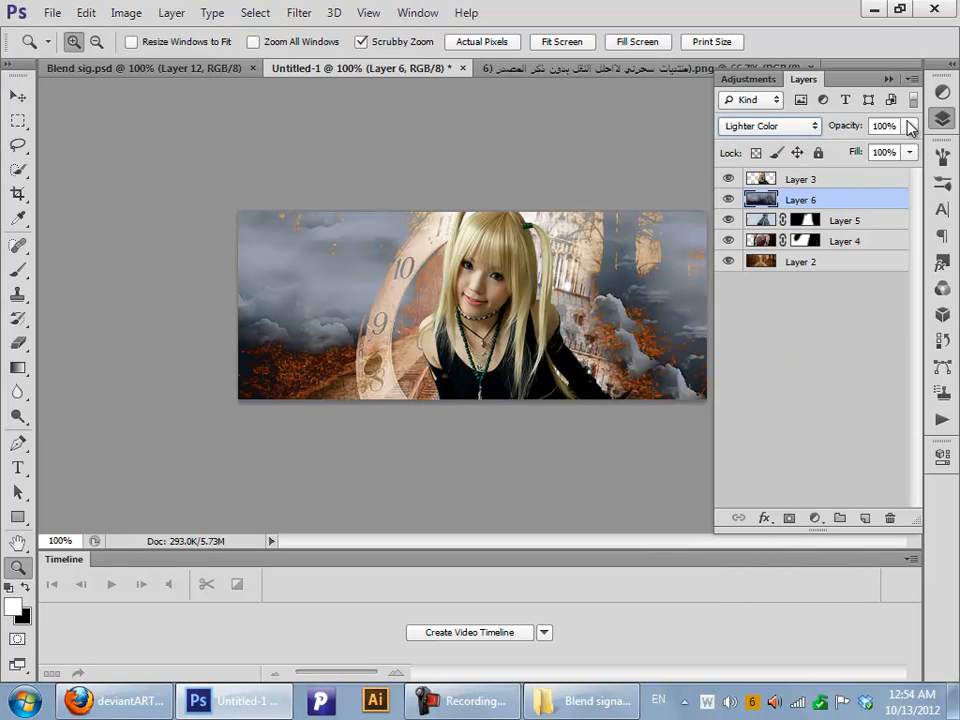
left_click_drag(908, 147, 886, 147)
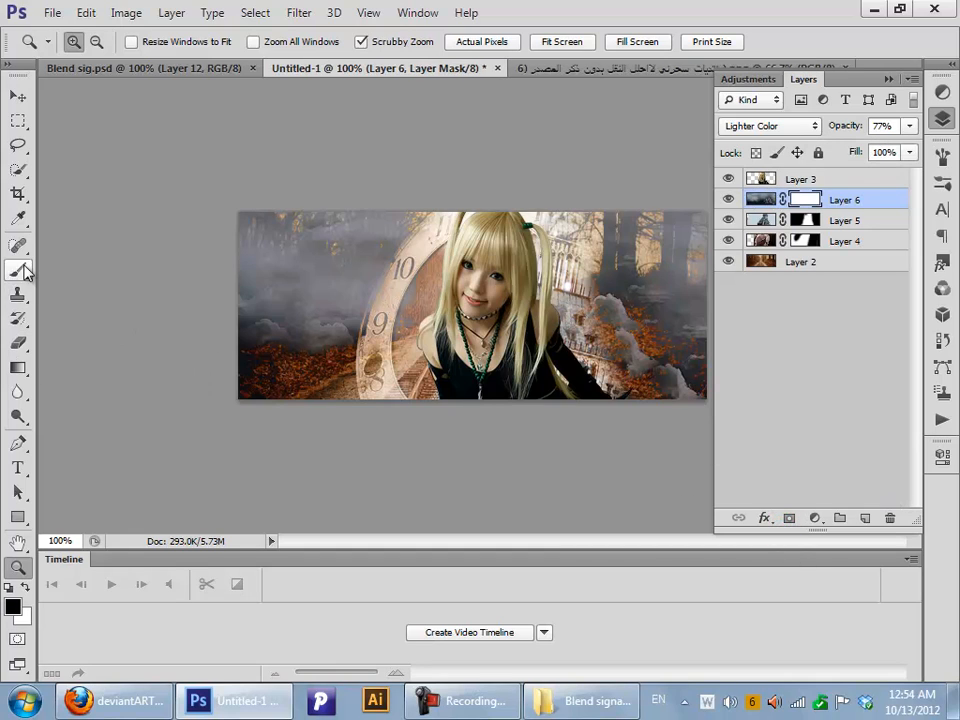
left_click(17, 270)
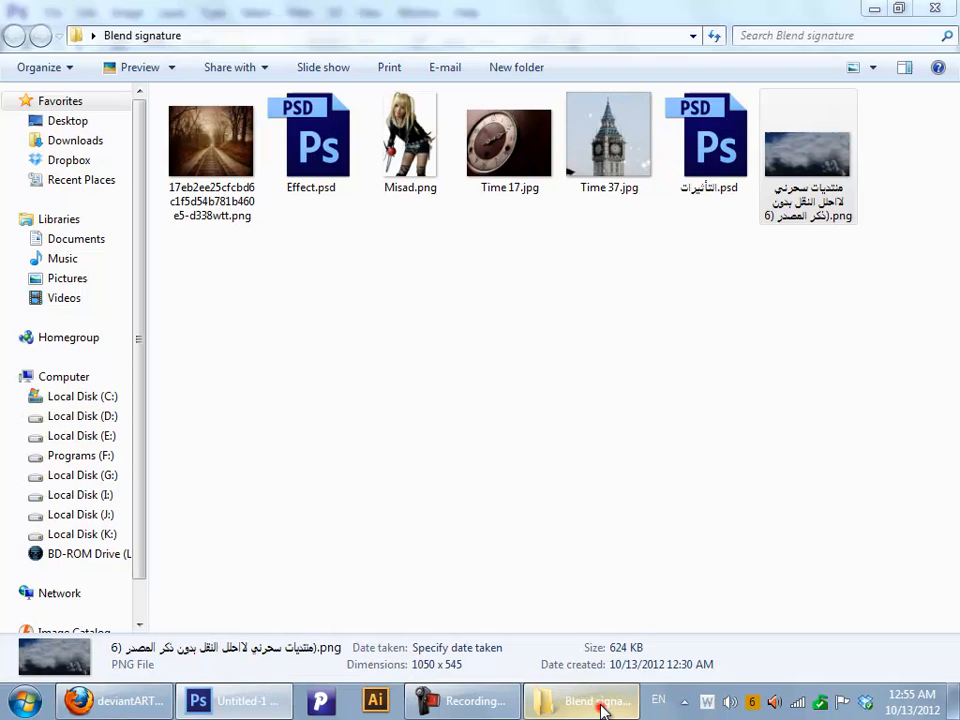
Switch back to the banner document to restack and mask the clouds
left_click(506, 308)
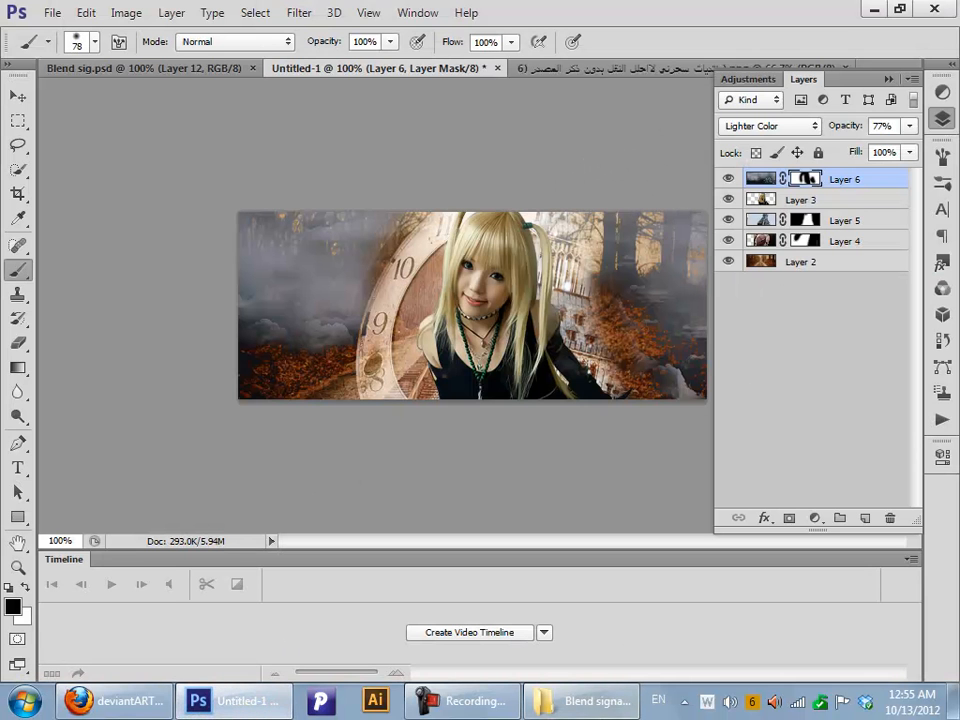
Bring up the Blend signature source folder, then switch over to Firefox
left_click(583, 700)
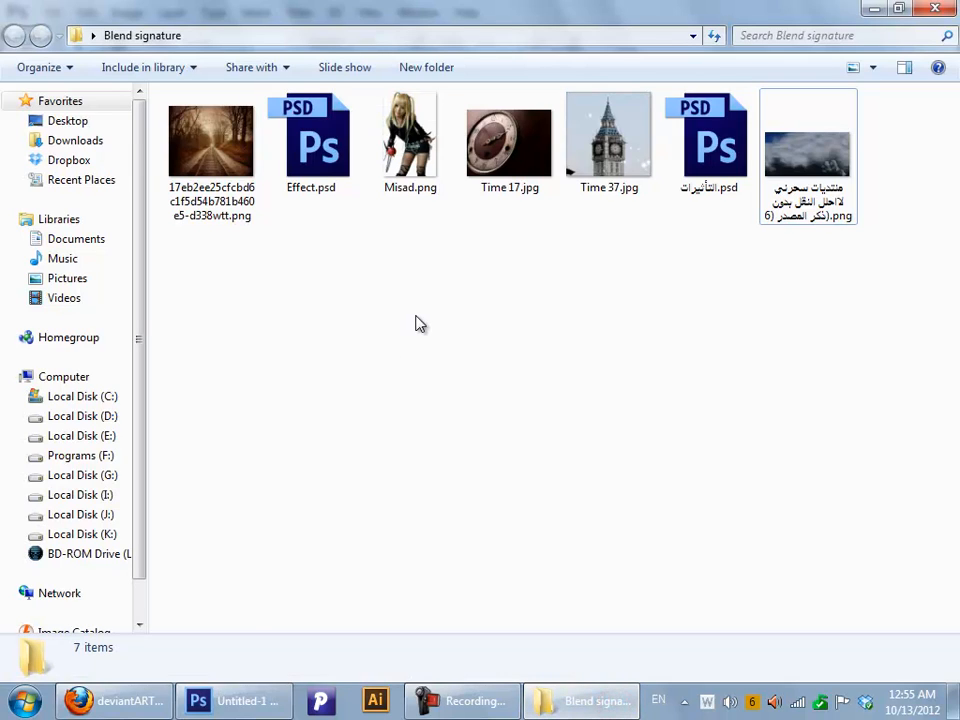
left_click(79, 700)
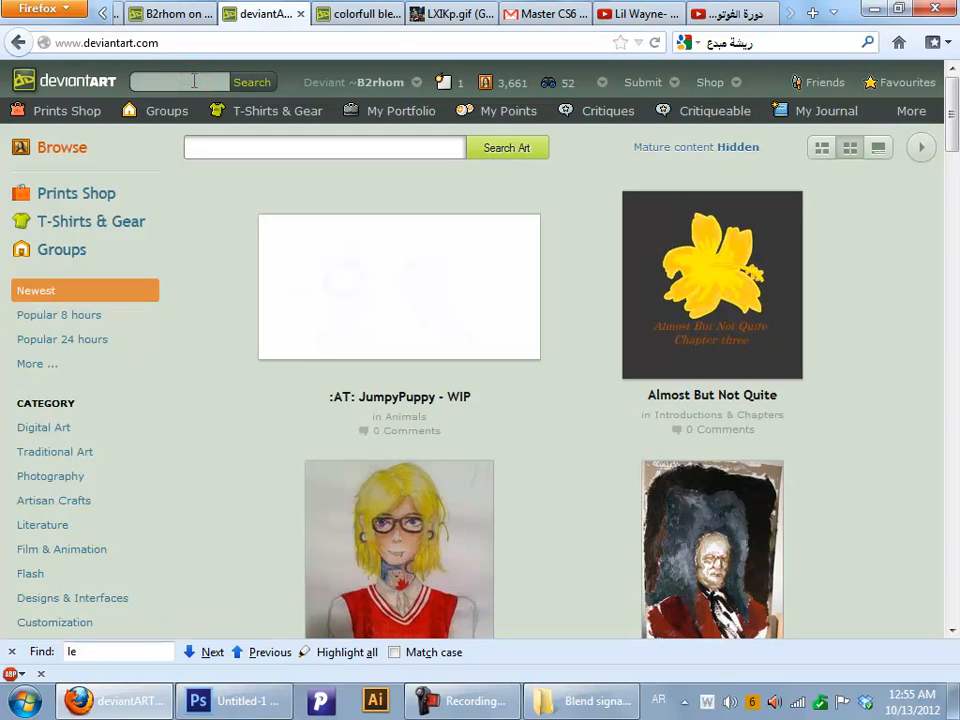
Search deviantART for 'PSD coloring' and scroll down through the results
type("ي")
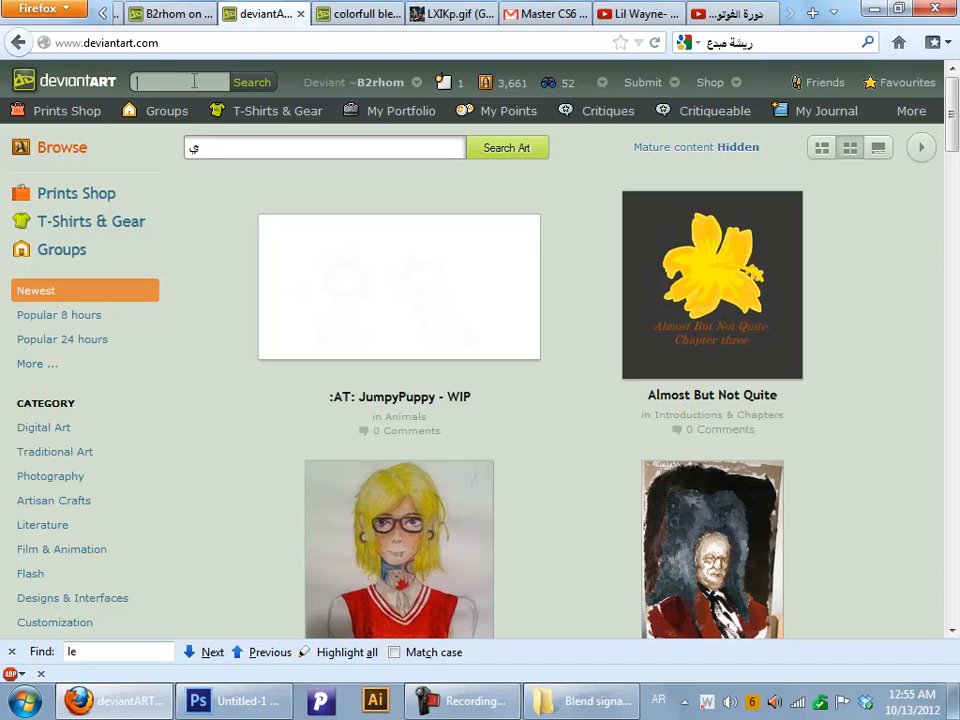
type("PSD coloring")
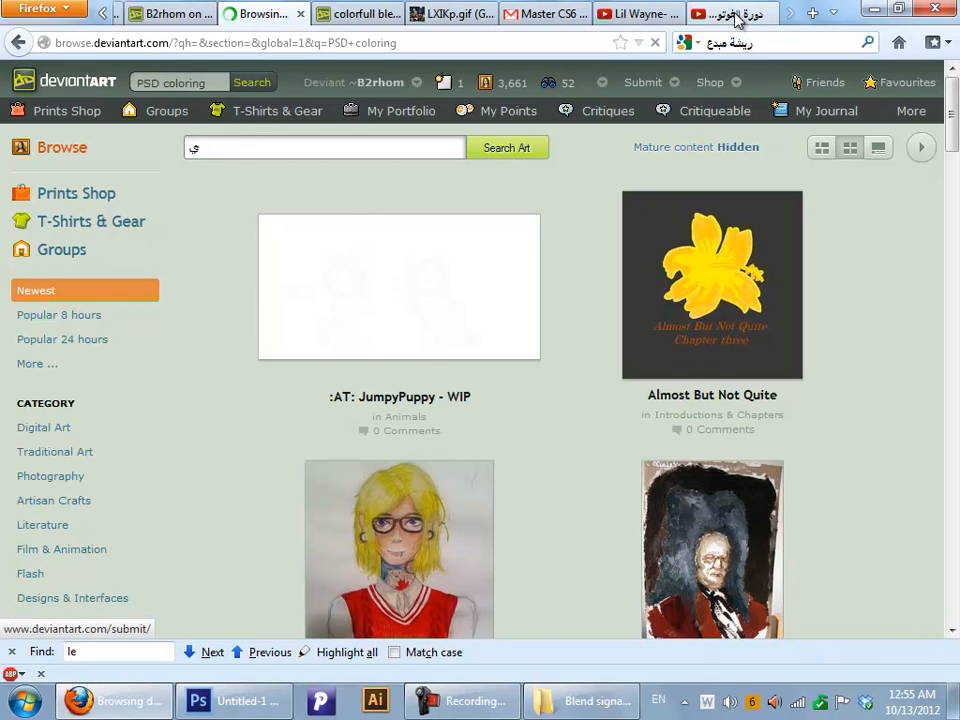
left_click(506, 147)
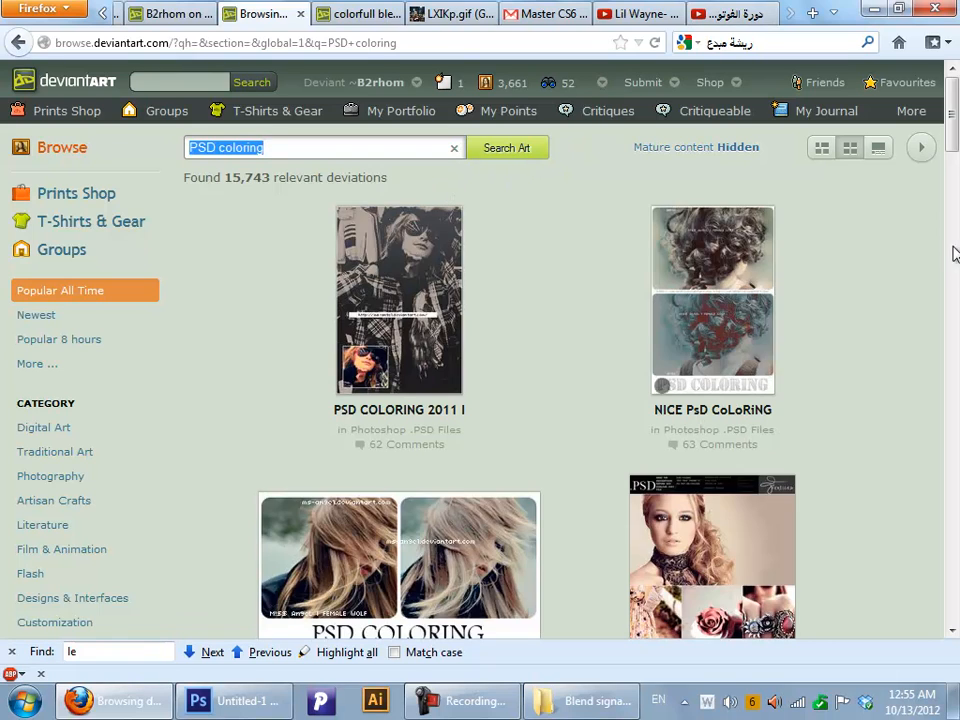
scroll("down", 3)
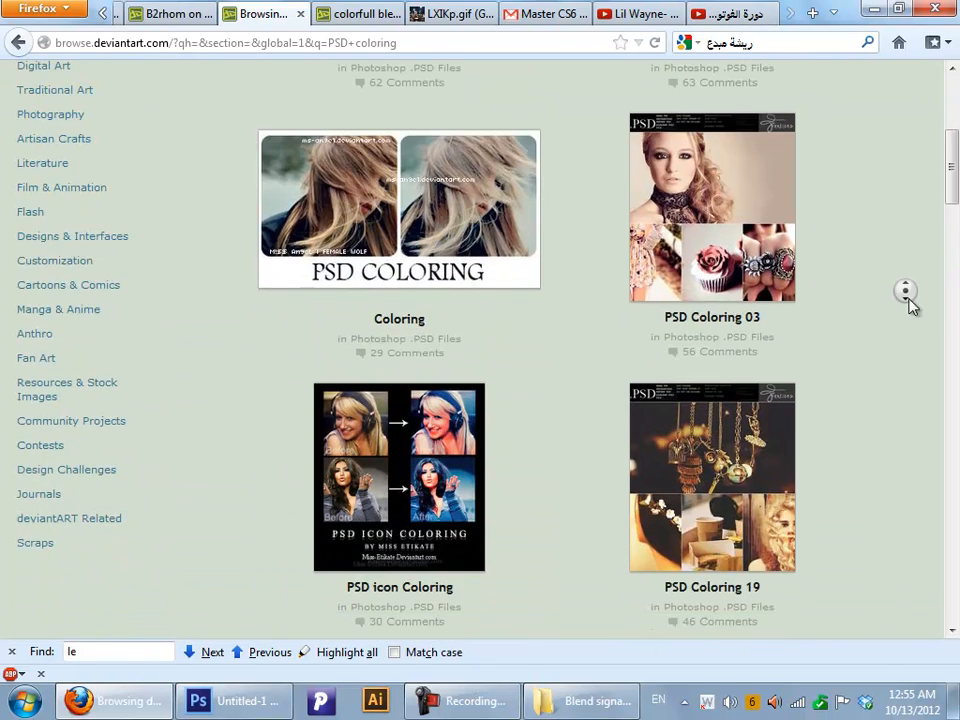
scroll("down", 3)
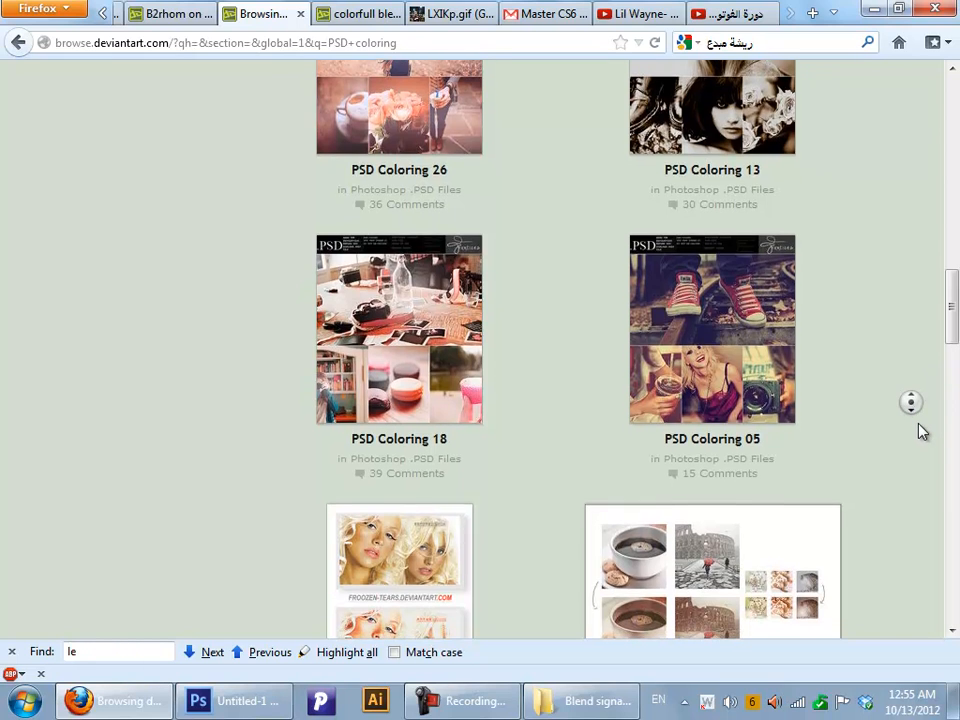
scroll("down", 3)
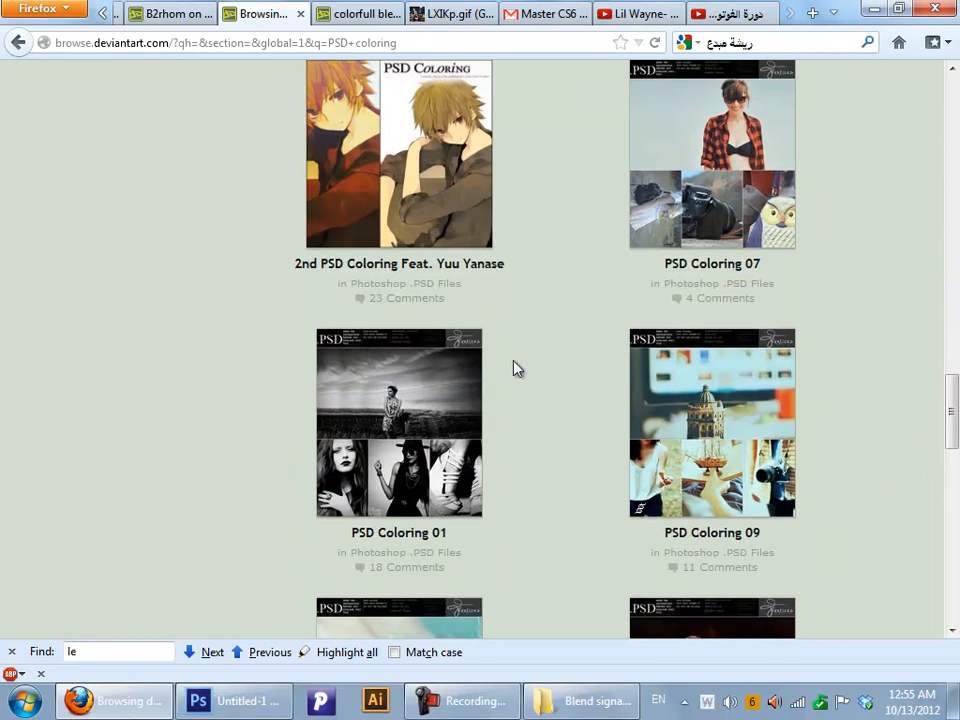
scroll("down", 3)
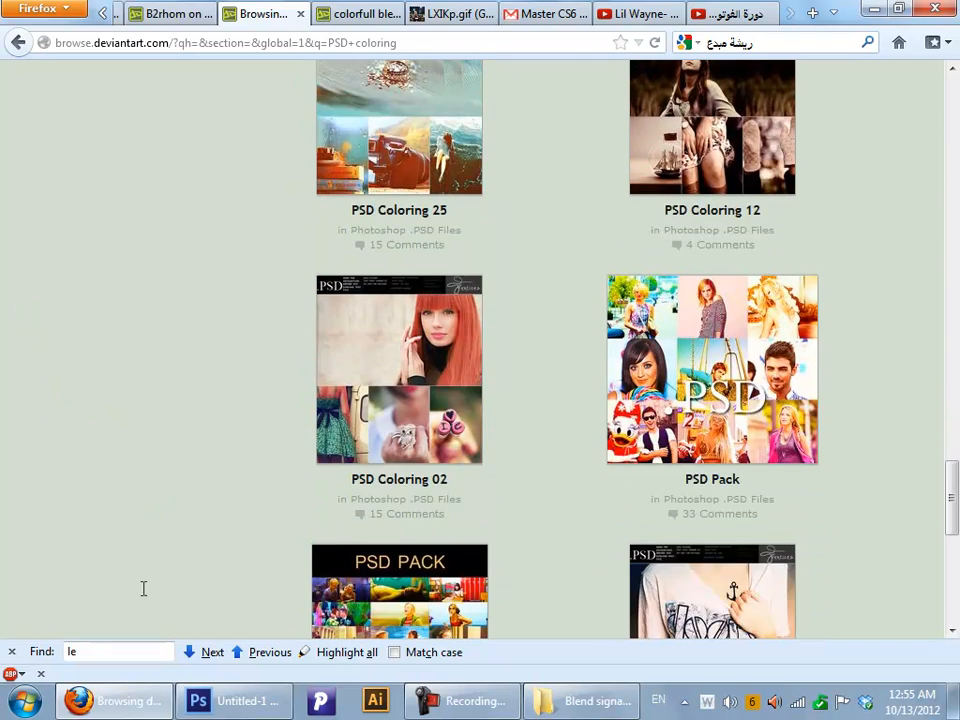
left_click(216, 701)
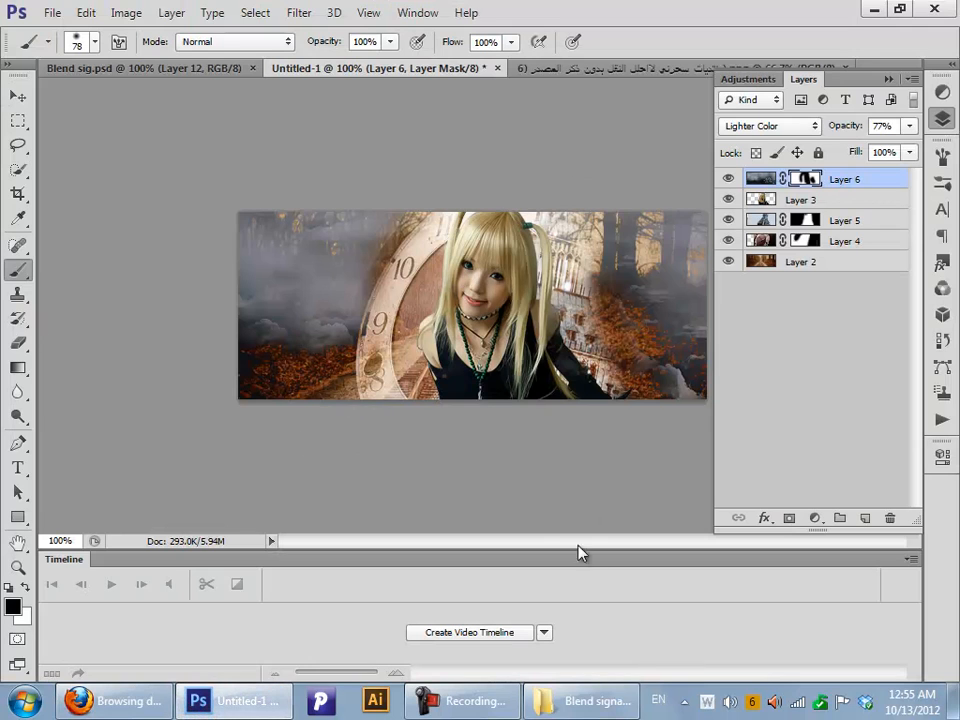
From the signature resources folder, open the effect PSD files in Photoshop
left_click(580, 700)
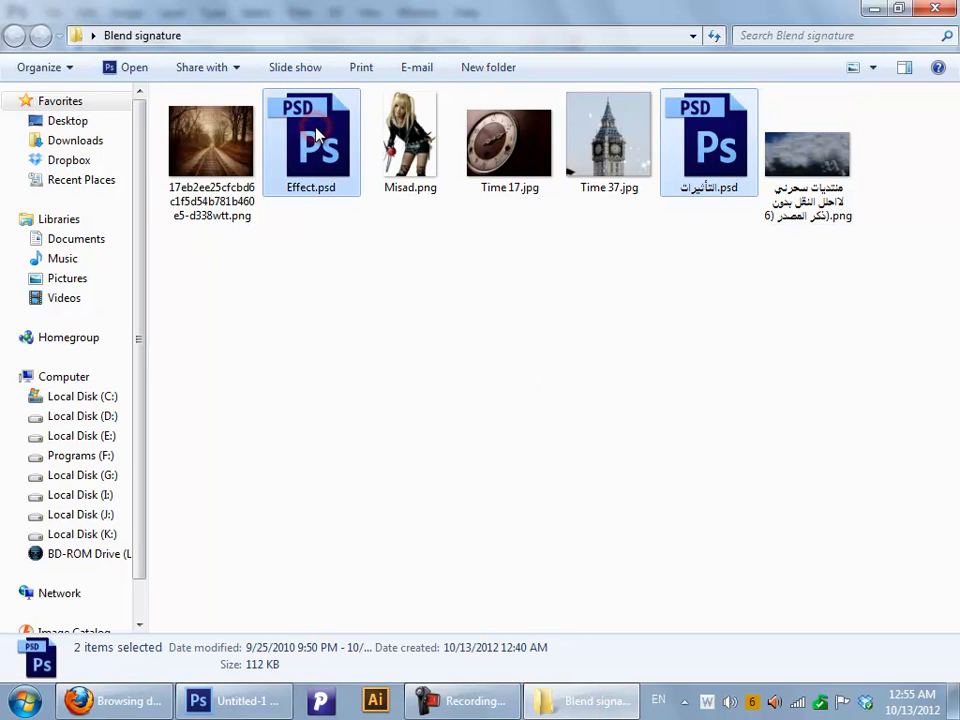
left_click(220, 701)
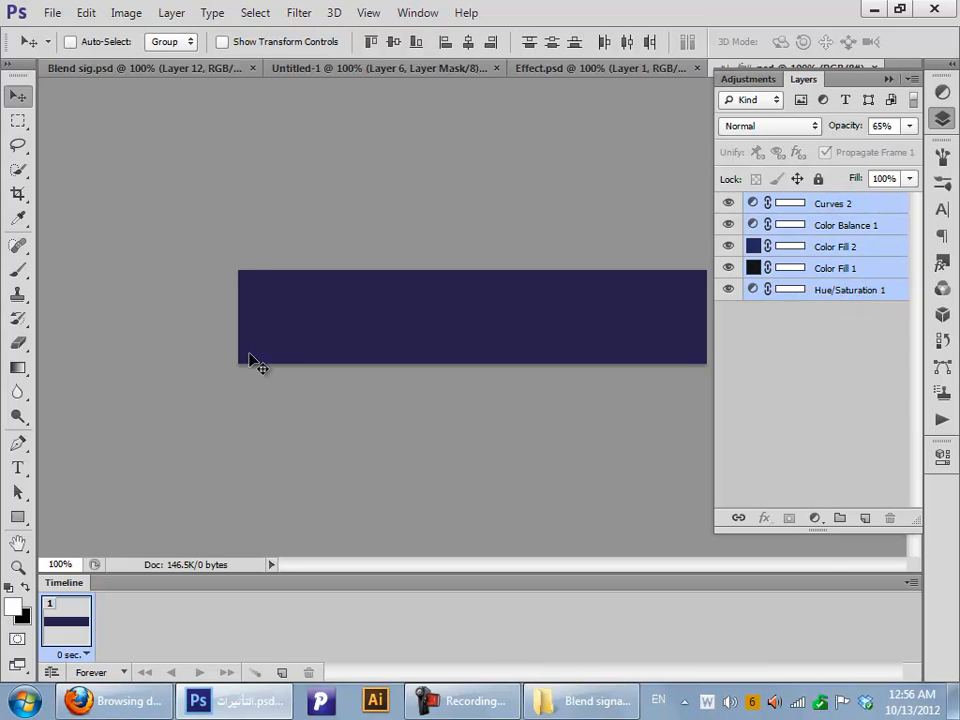
Group the effect adjustment layers and copy Group 3 and Group 1 into the signature
key("ctrl+g")
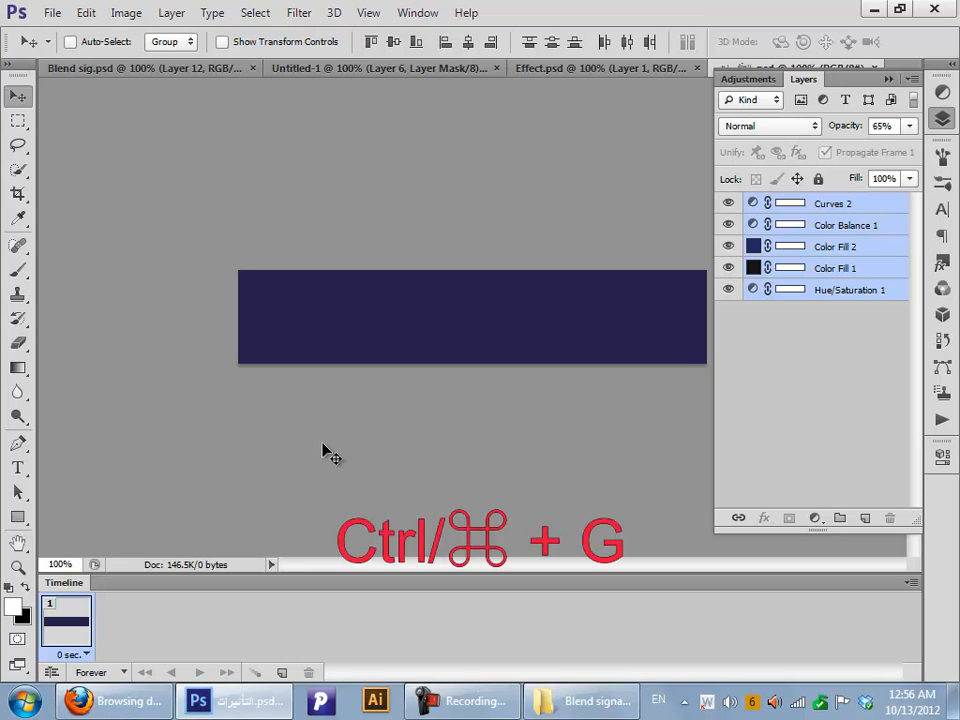
key("ctrl+g")
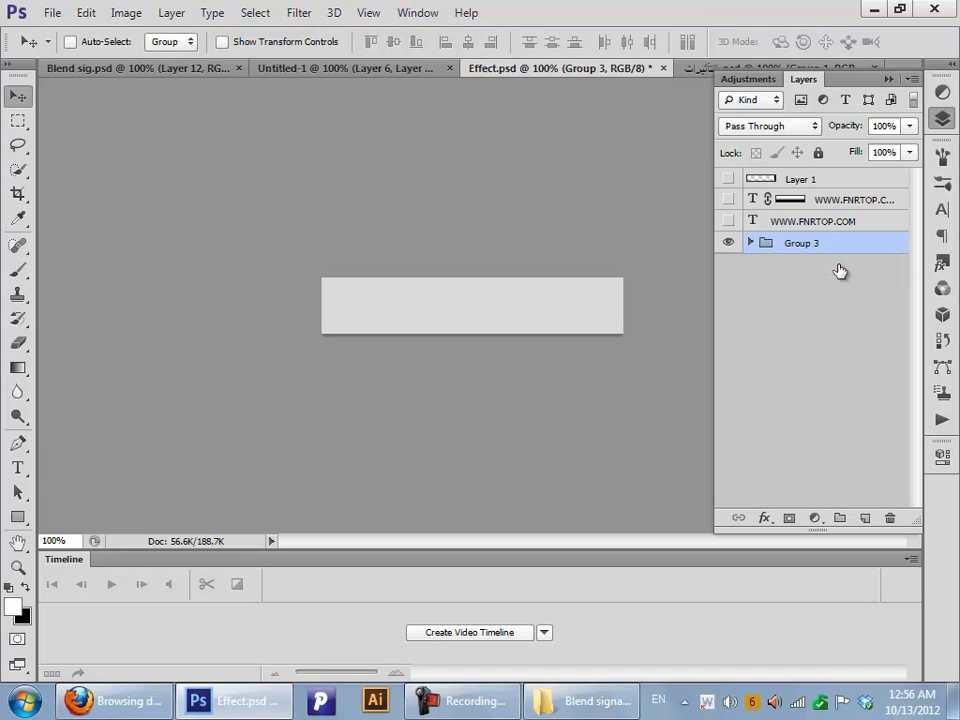
mouse_move(464, 243)
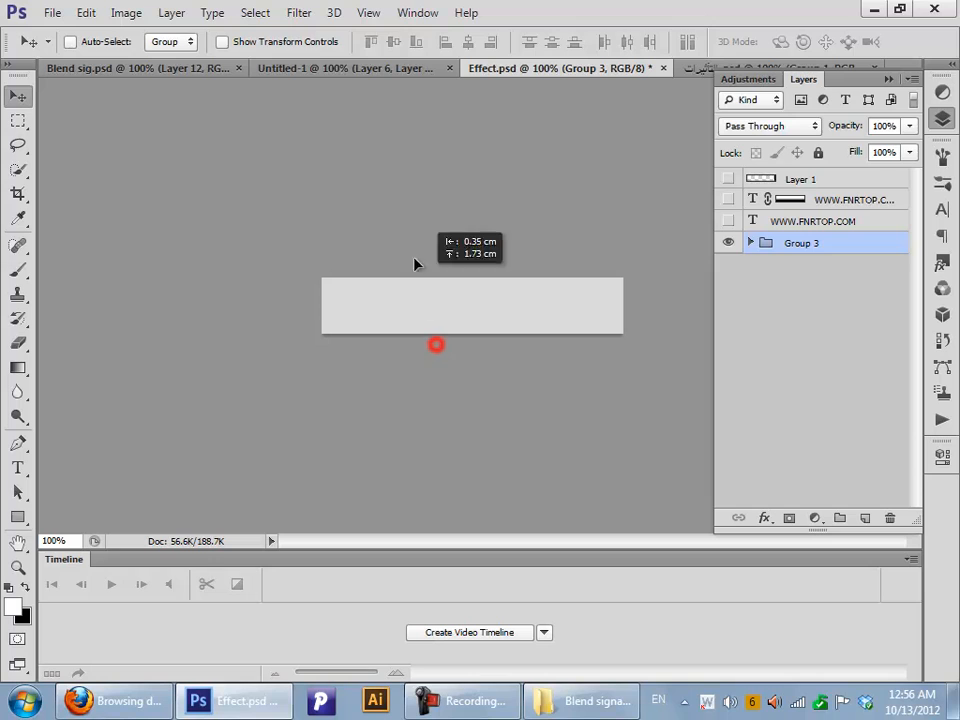
left_click(350, 68)
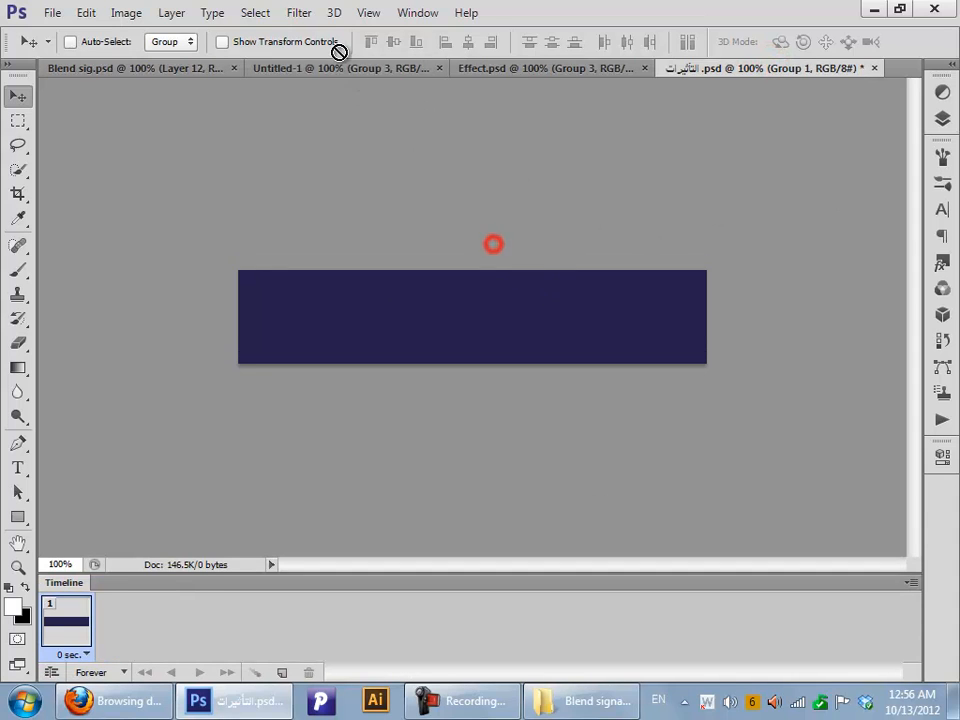
left_click(350, 68)
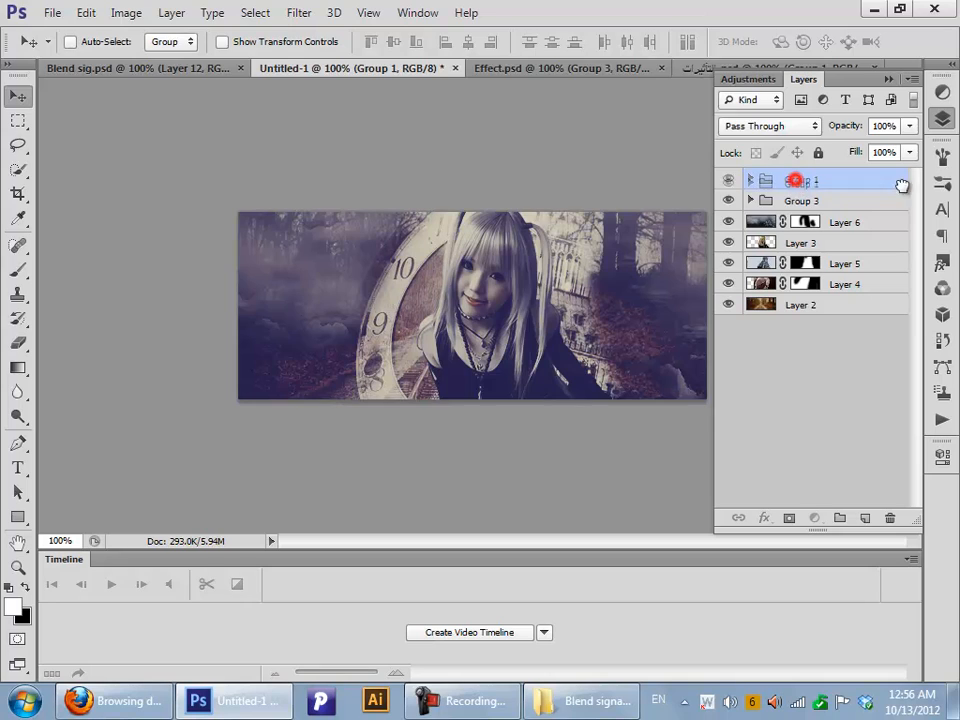
left_click(728, 179)
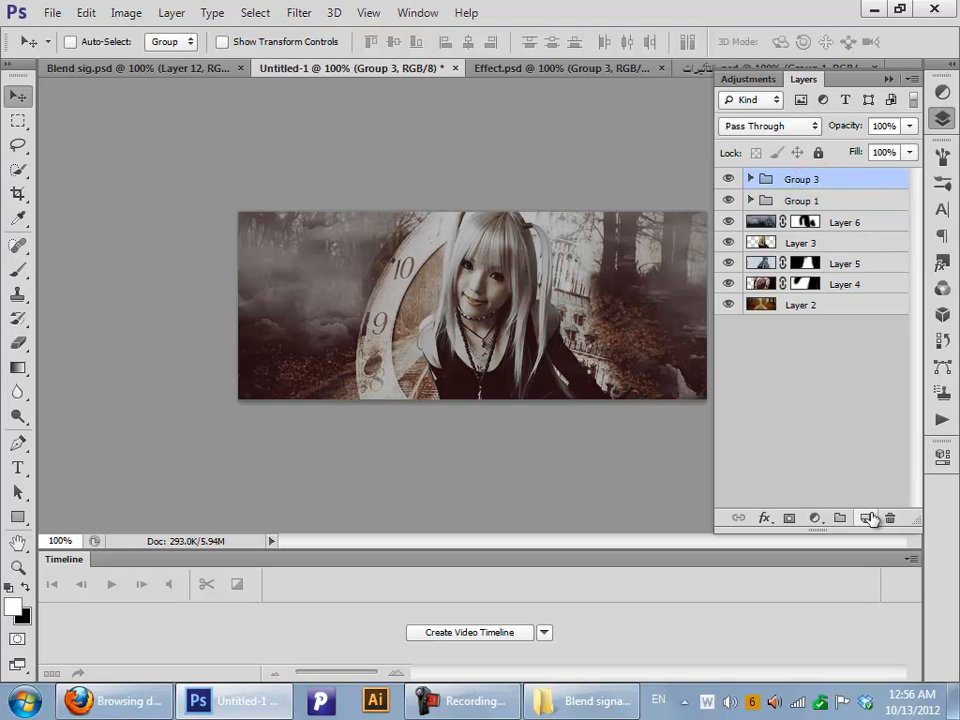
Add a white-filled Dissolve layer at 1% opacity, masked away from the girl
left_click(868, 518)
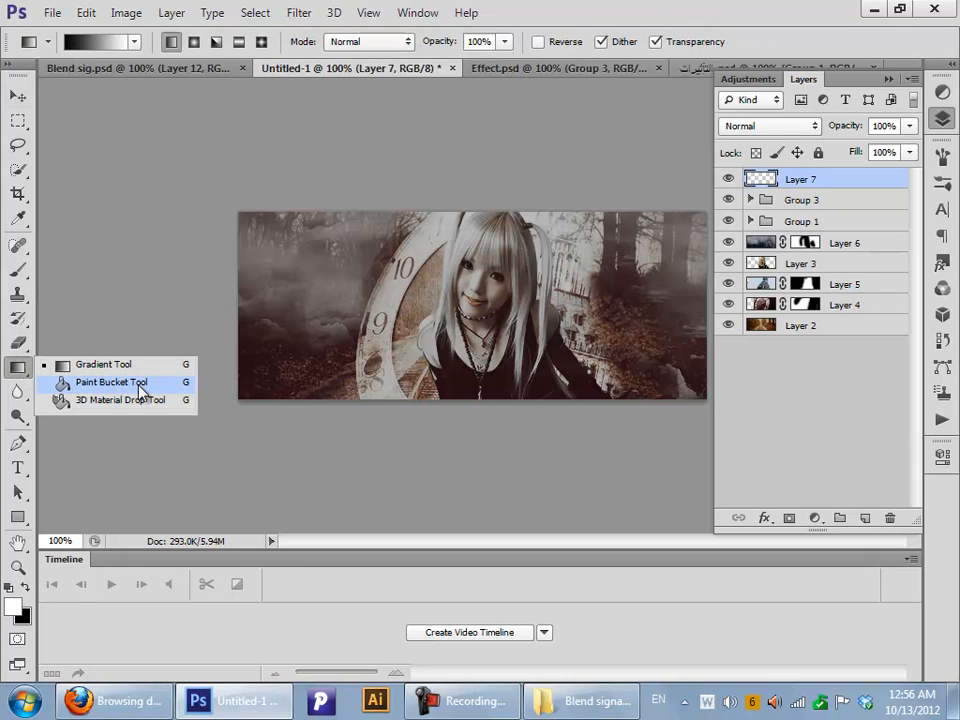
left_click(110, 383)
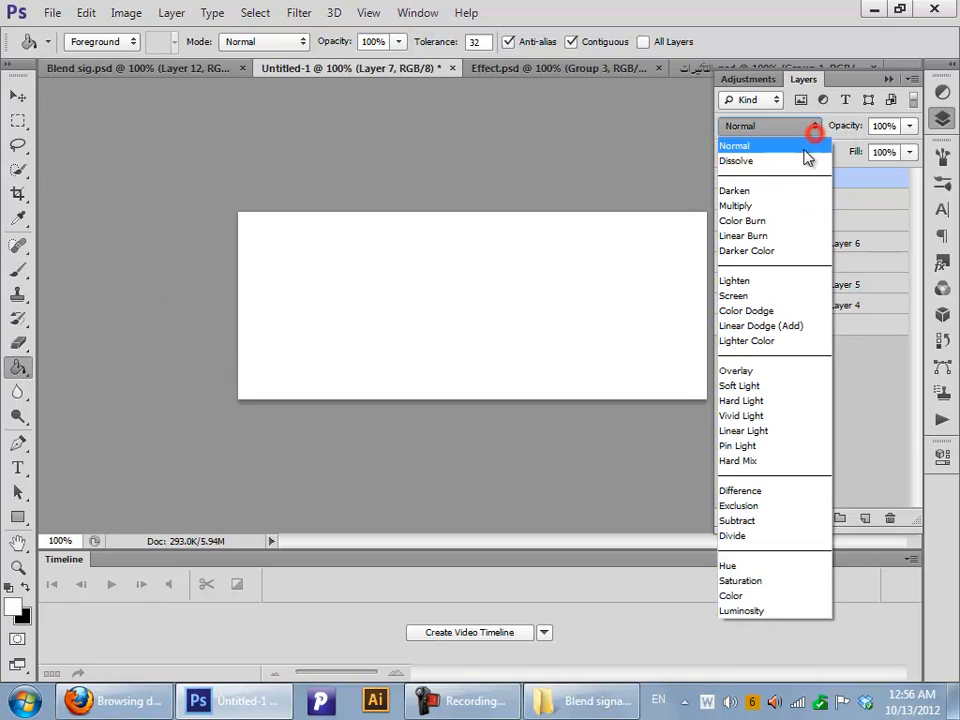
left_click(736, 160)
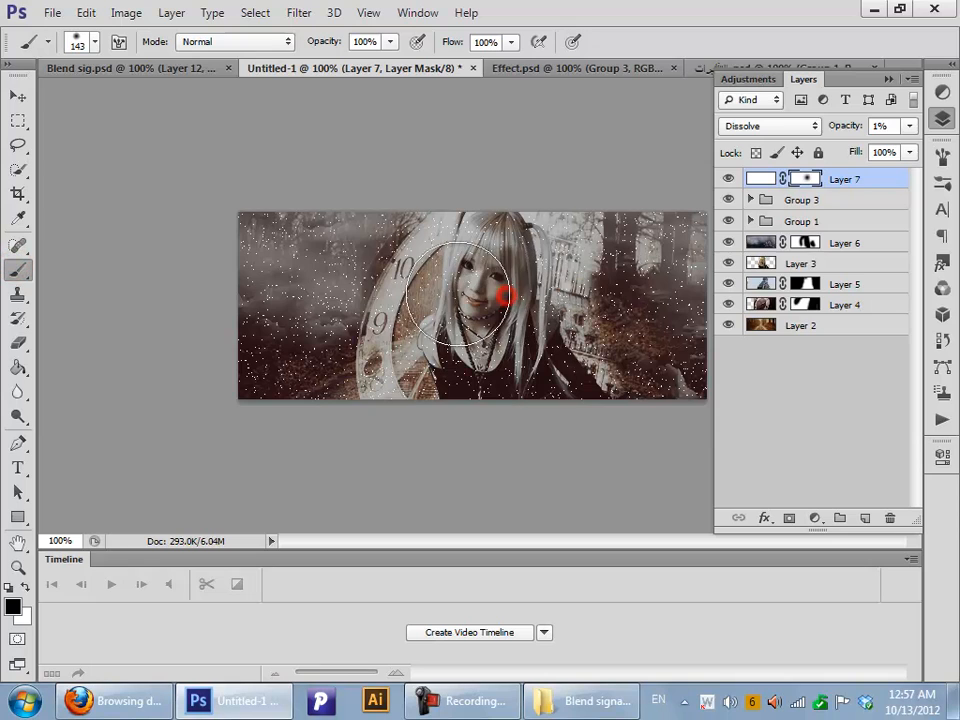
left_click_drag(505, 293, 672, 218)
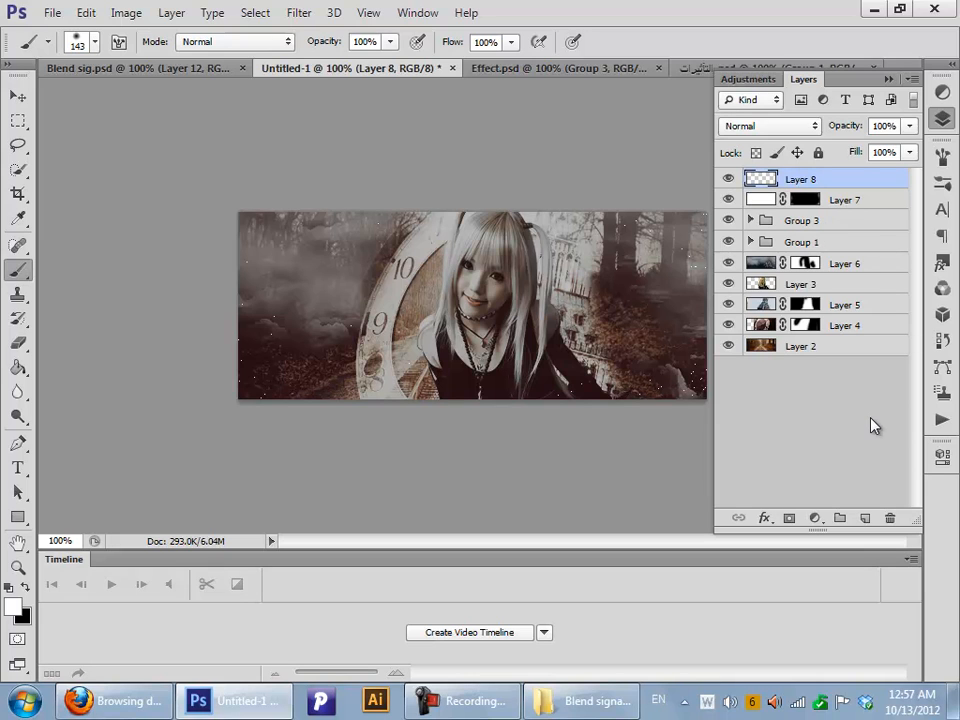
mouse_move(527, 678)
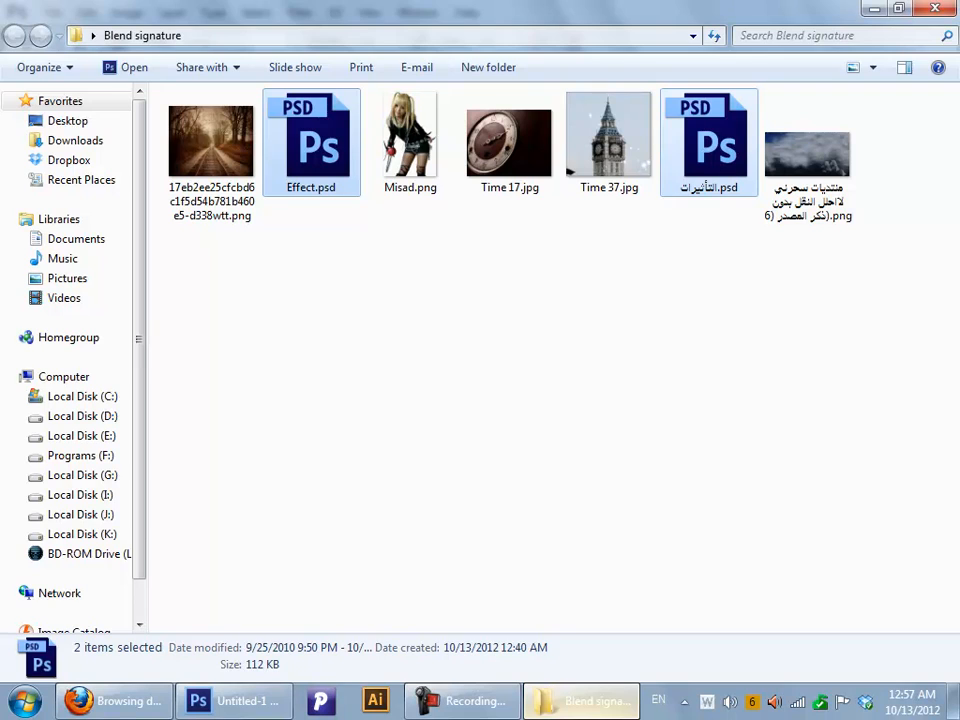
Select the whole canvas and stroke a white outline around its edge
left_click(207, 700)
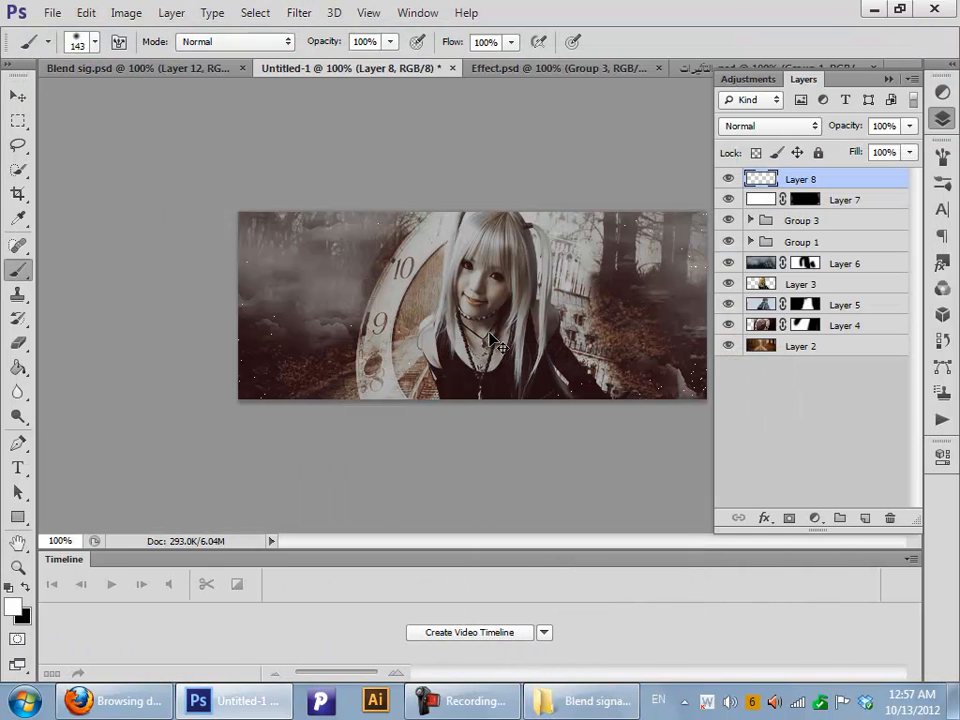
mouse_move(525, 398)
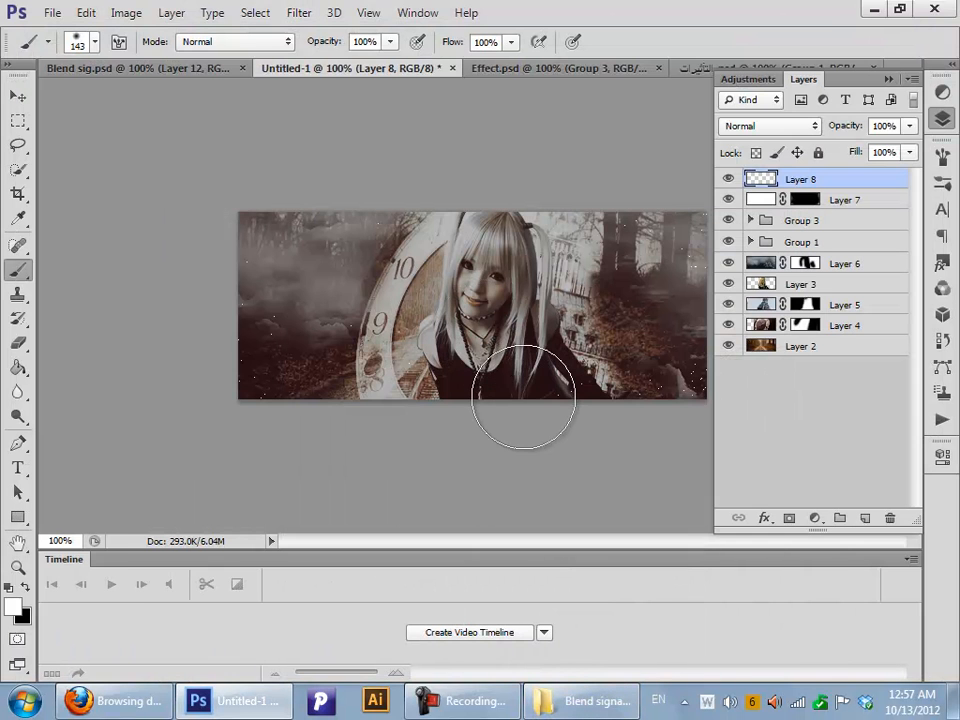
key("ctrl+a")
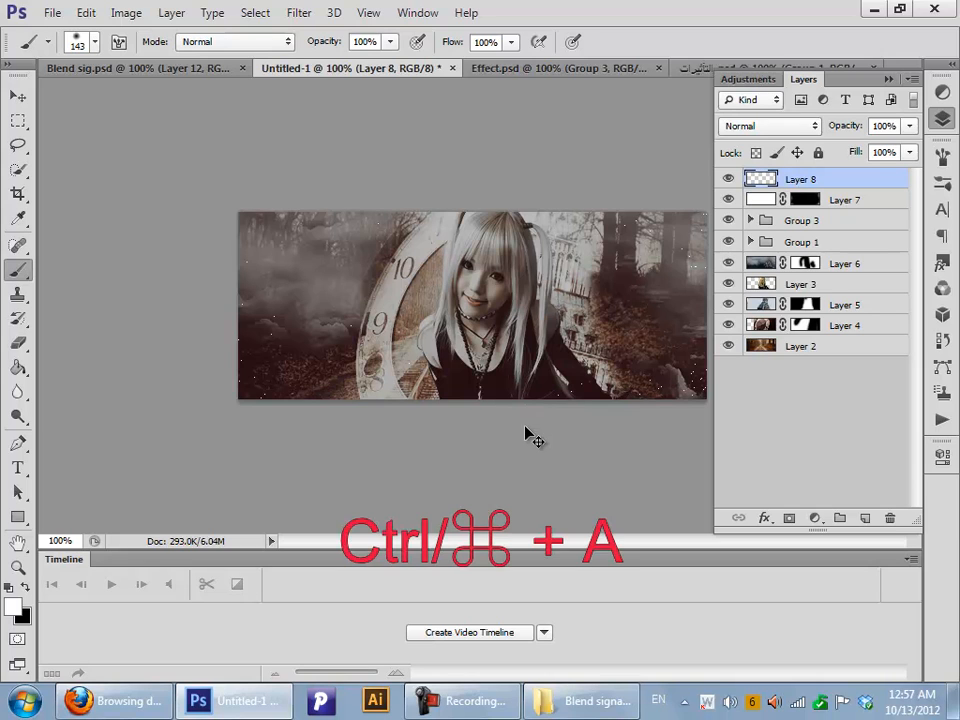
key("Ctrl+a")
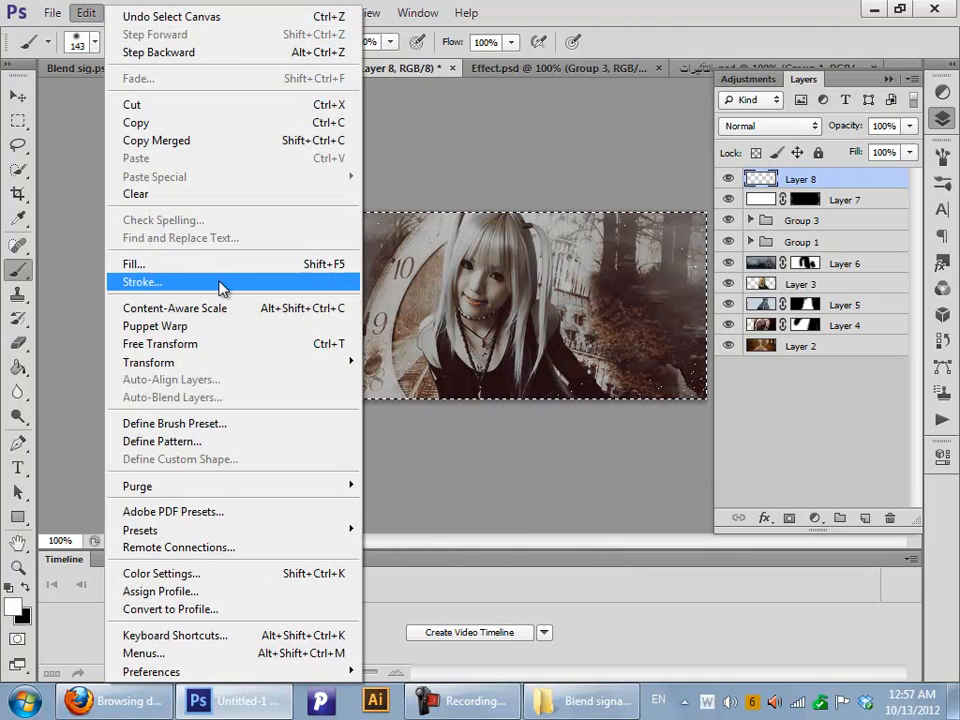
left_click(141, 282)
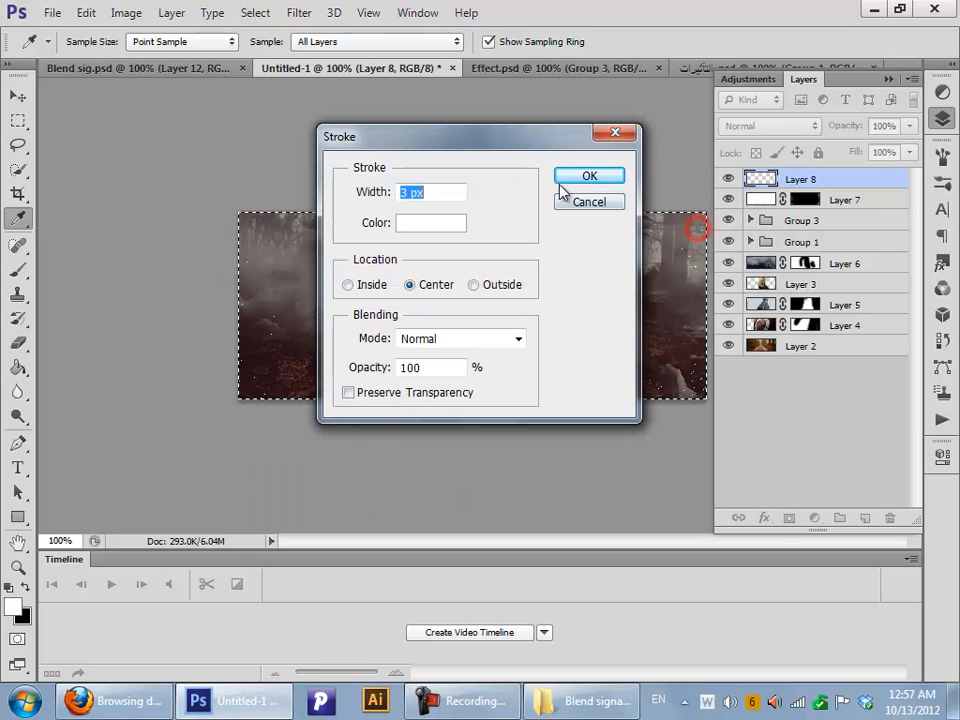
left_click(589, 176)
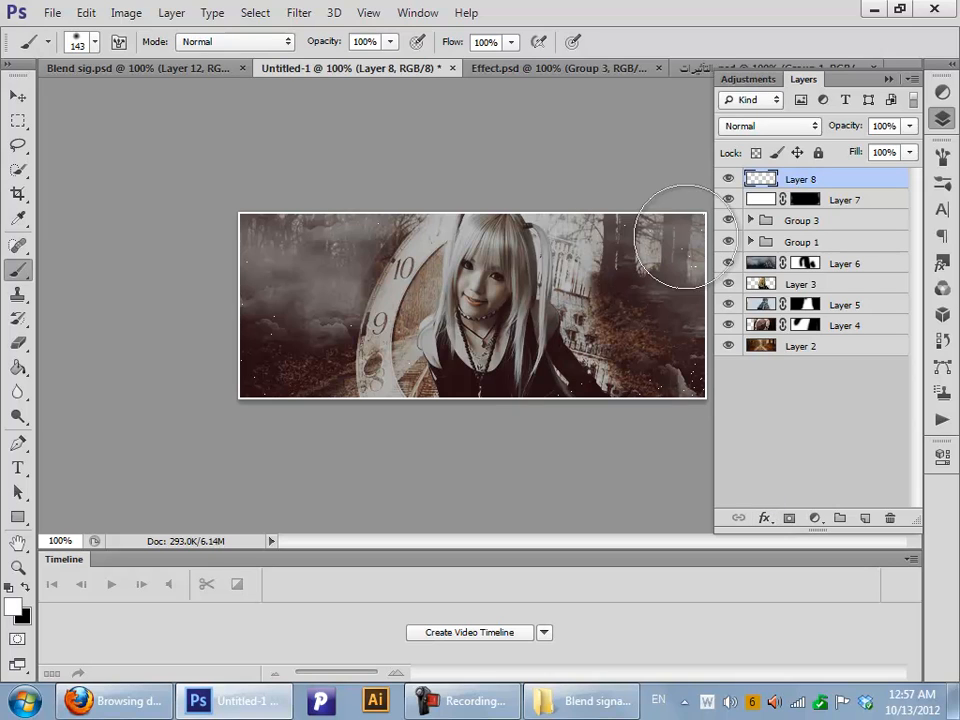
Give the border layer a Stroke style filled with a pattern instead of colour
left_click(763, 517)
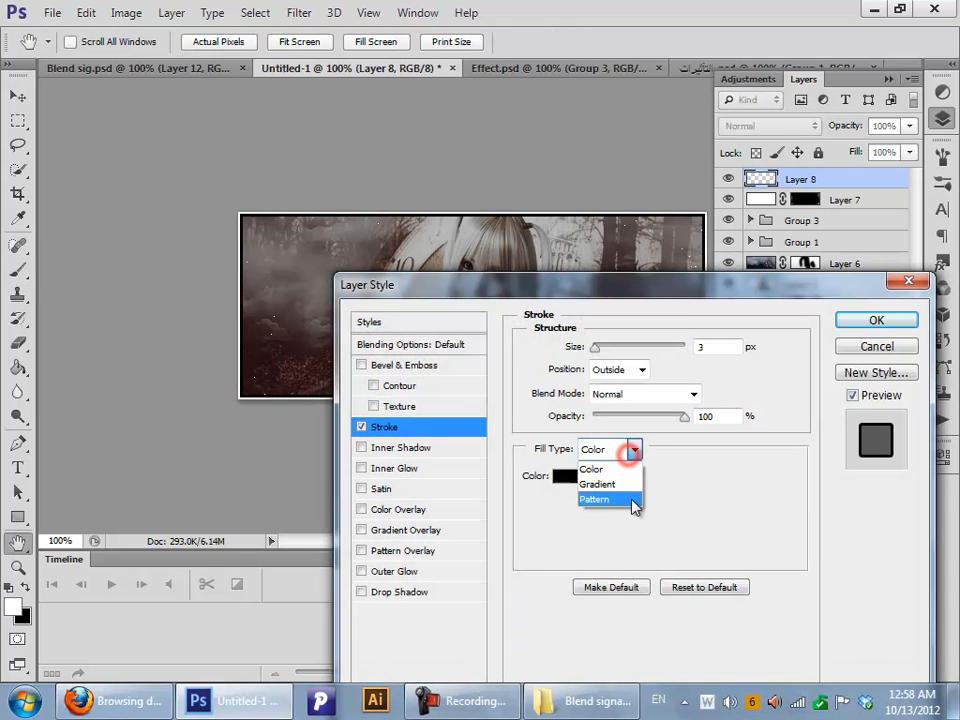
left_click(595, 499)
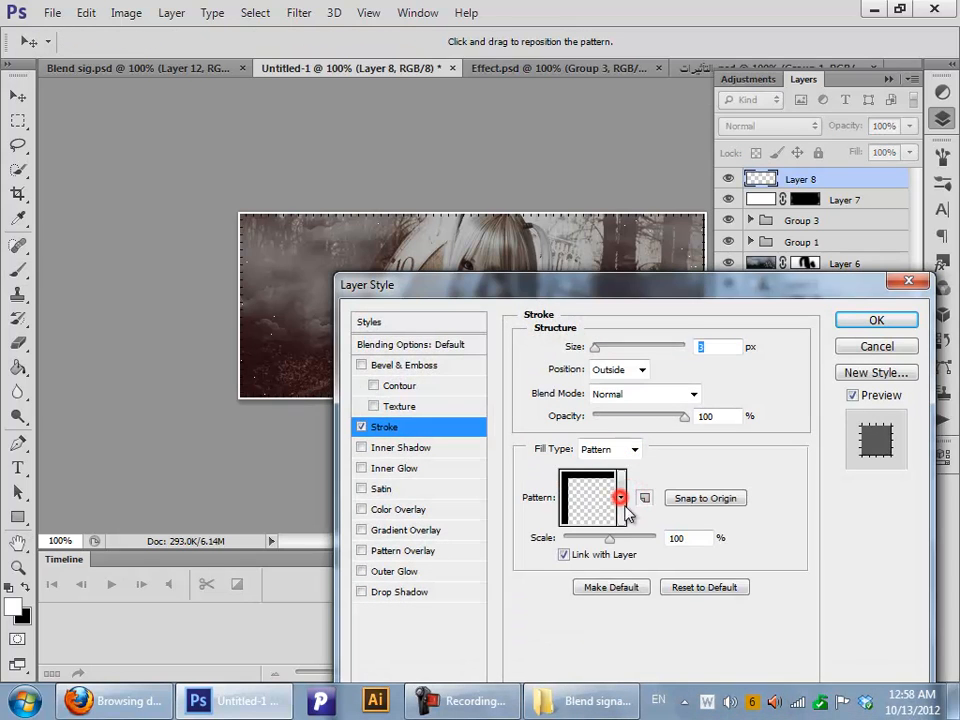
left_click(637, 497)
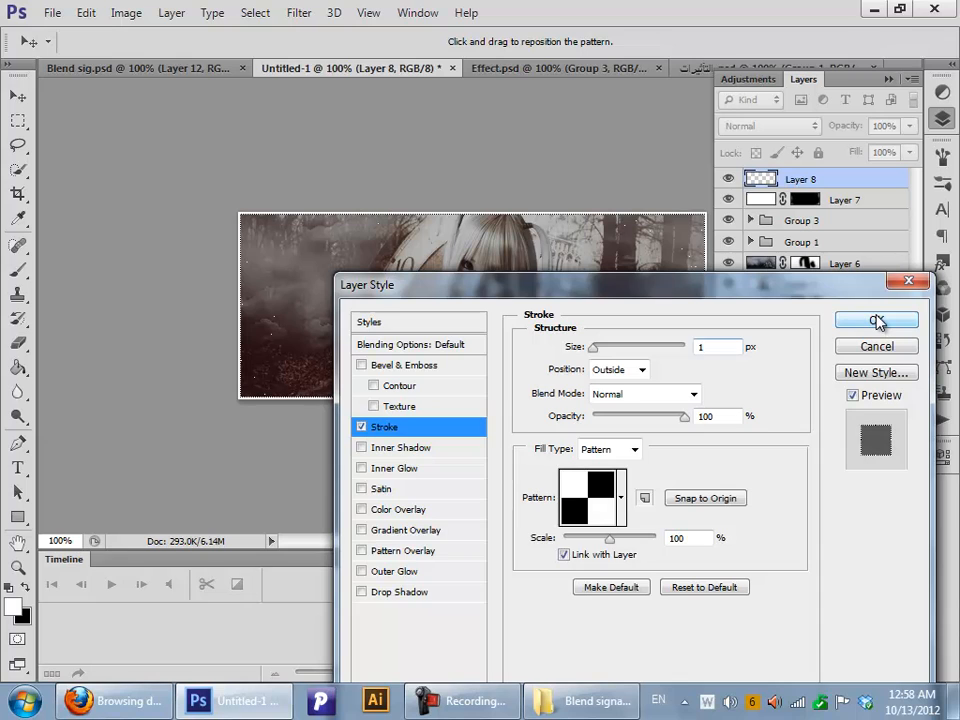
left_click(876, 320)
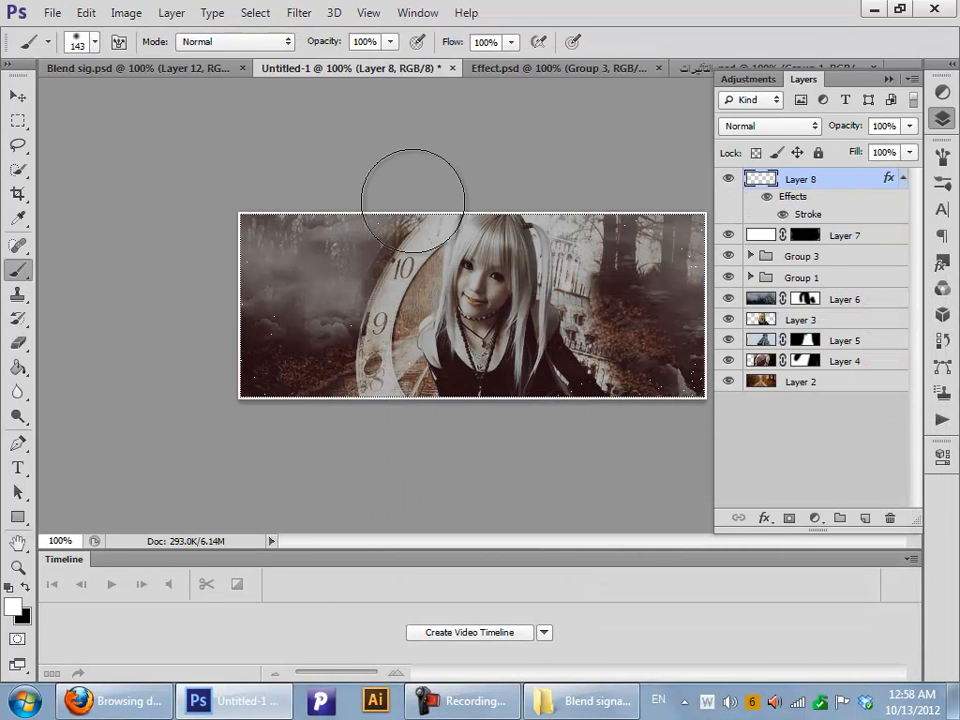
Close Effect.psd without saving, then close the remaining extra effect document
left_click(671, 67)
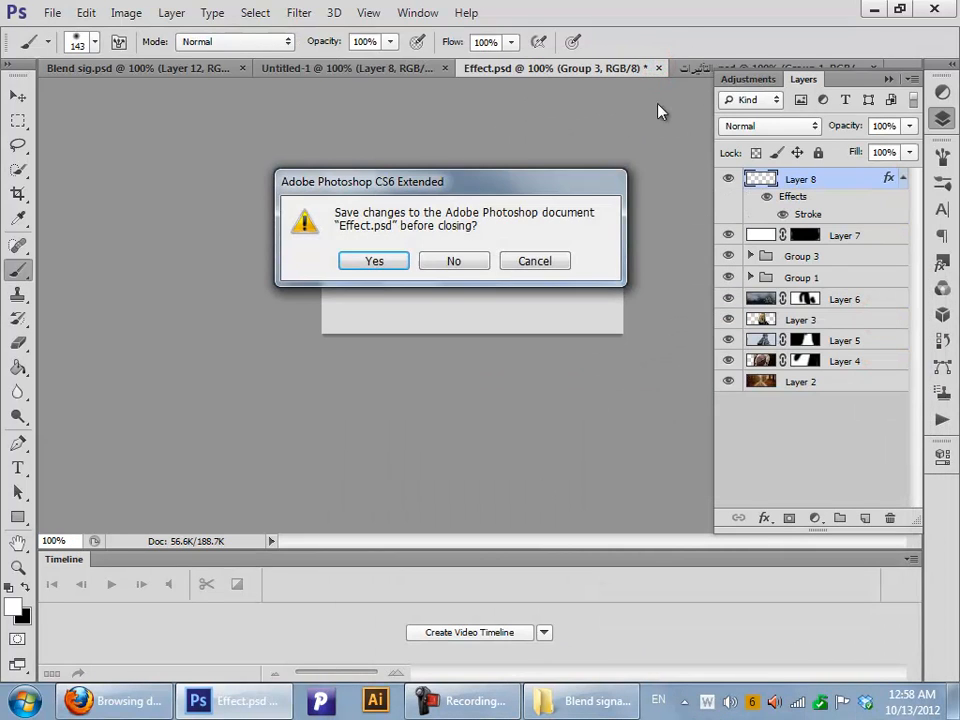
left_click(453, 260)
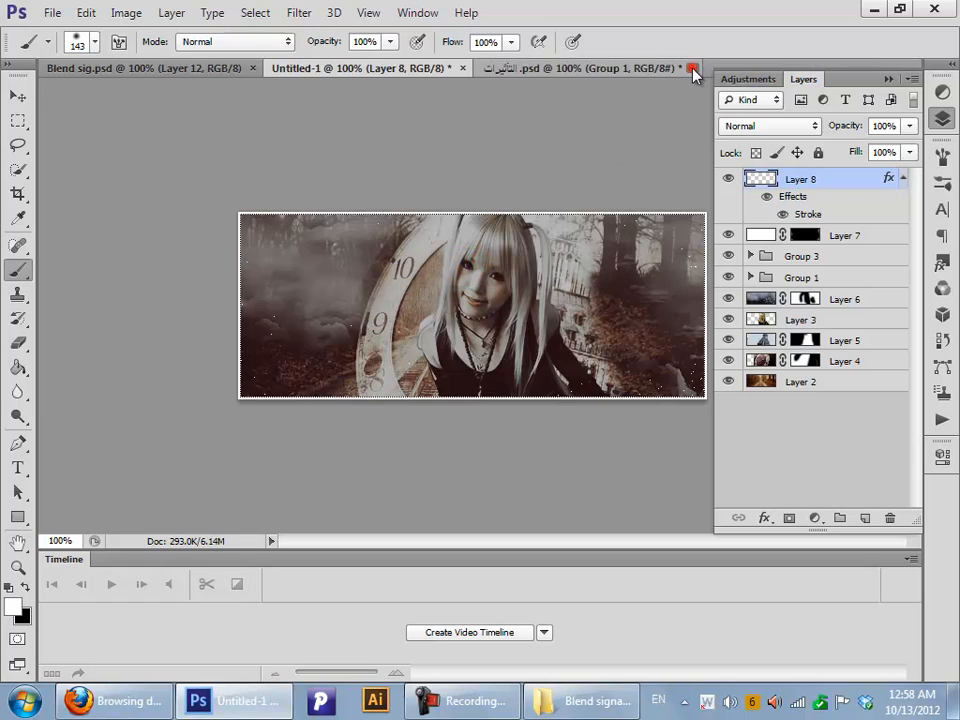
left_click(693, 63)
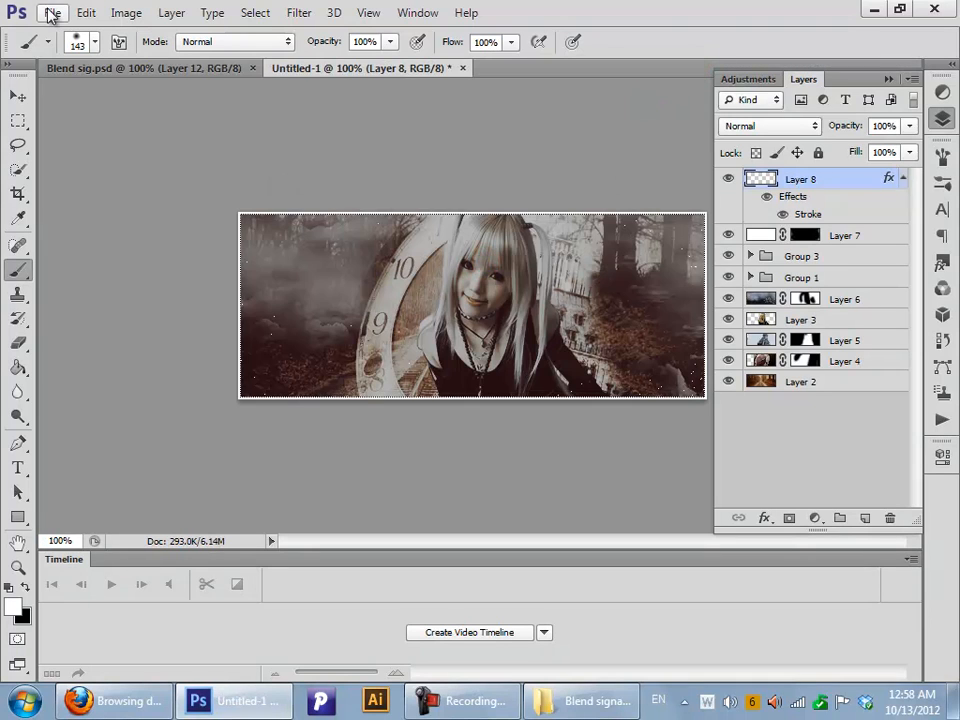
left_click(57, 14)
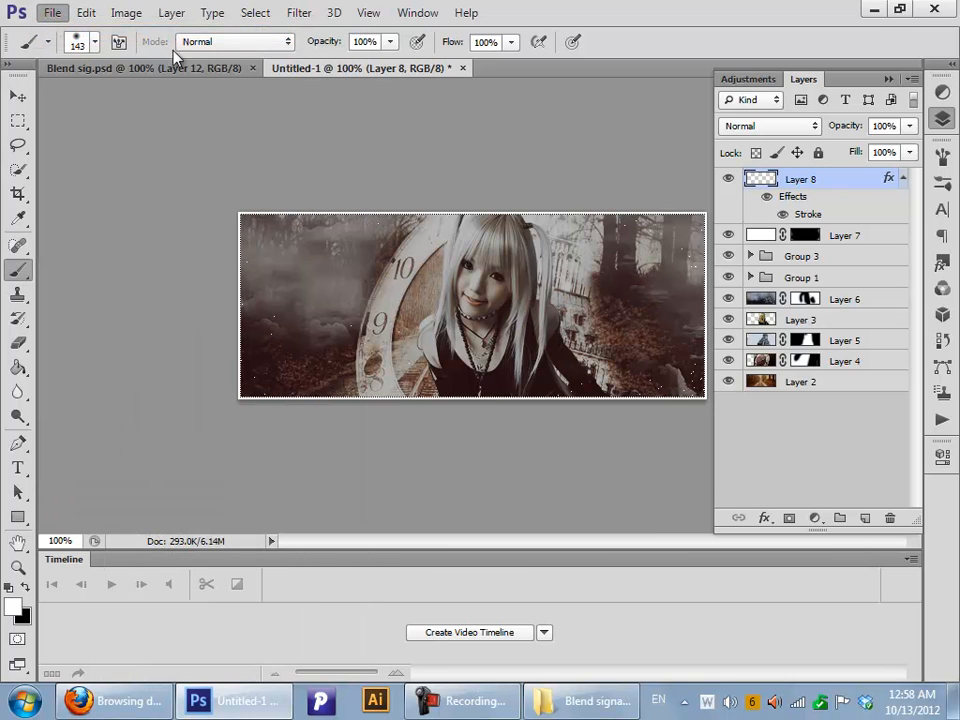
Create a new 2×2 px transparent document
left_click(57, 17)
type("2")
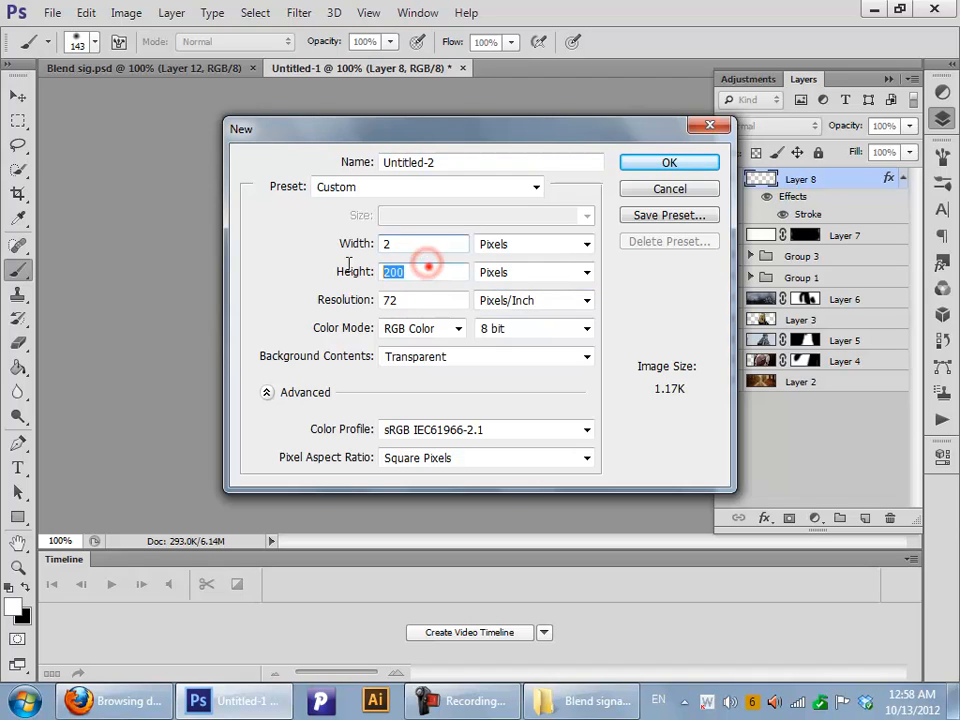
left_click(669, 162)
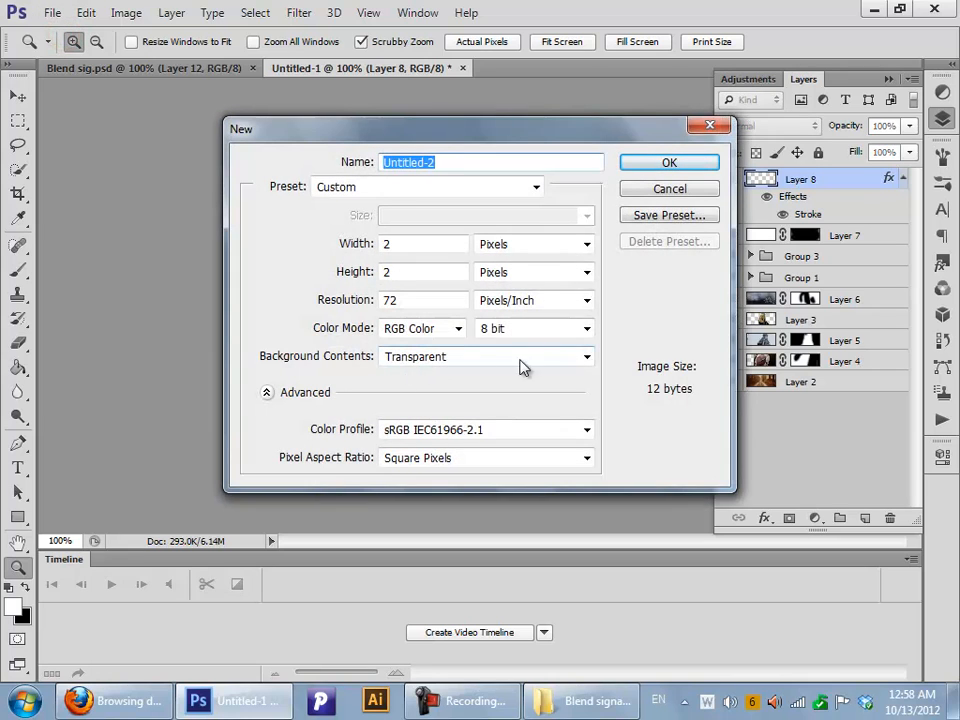
left_click(669, 162)
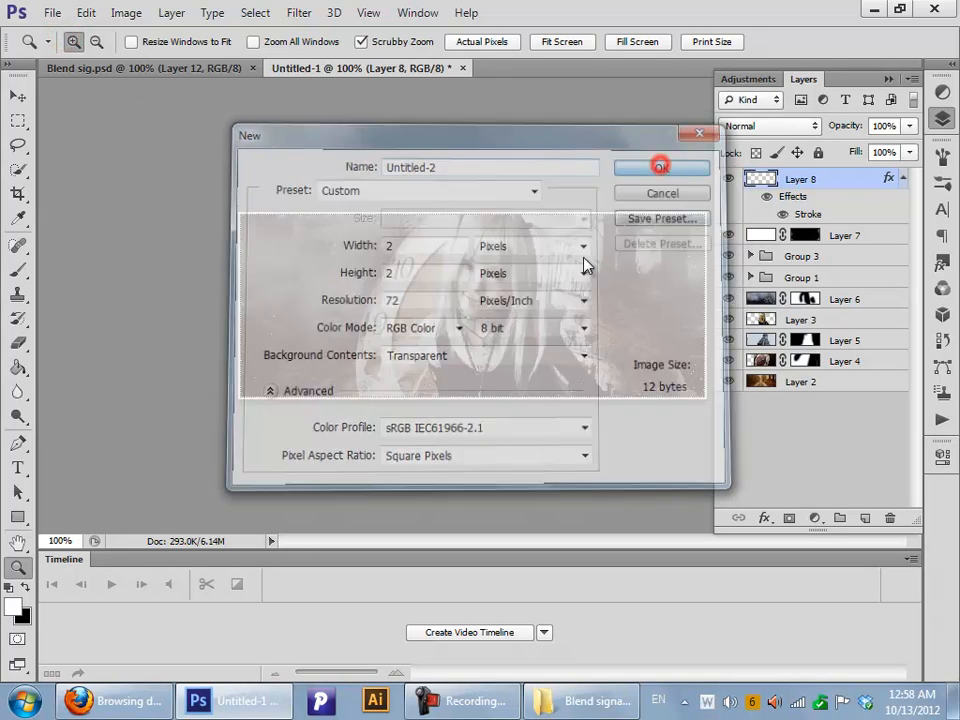
left_click(660, 166)
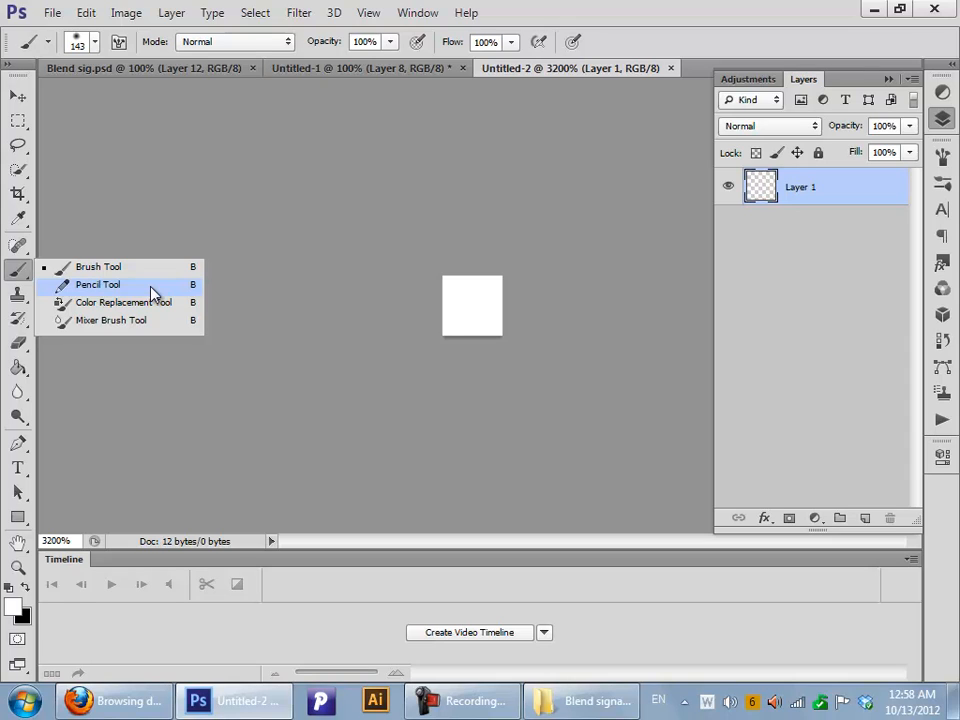
Pencil alternating black and white pixels into a checker square
left_click(92, 284)
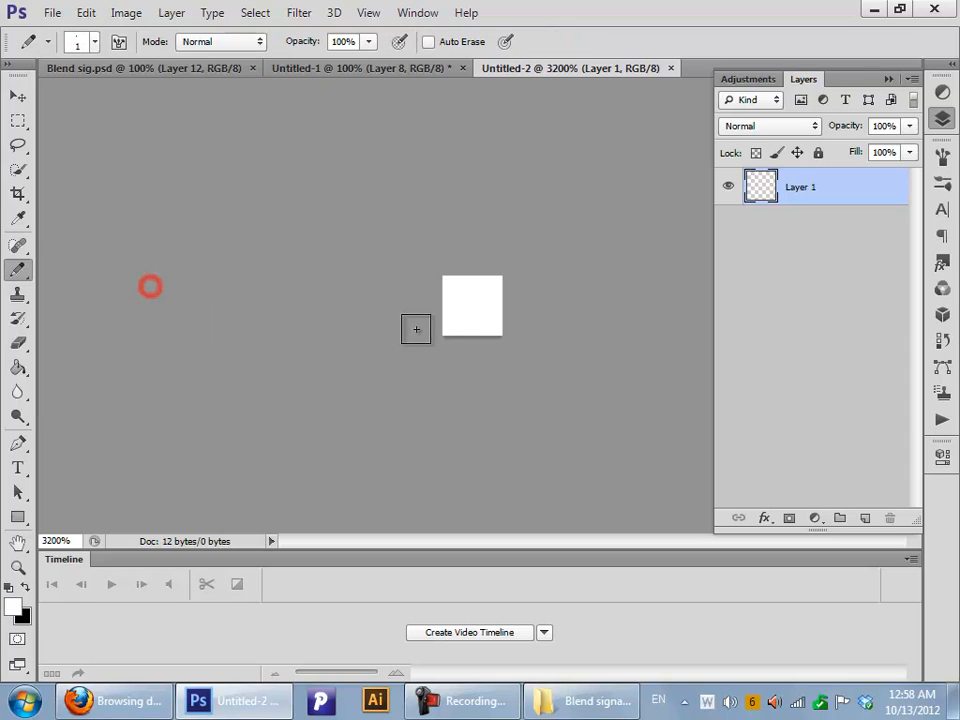
mouse_move(462, 347)
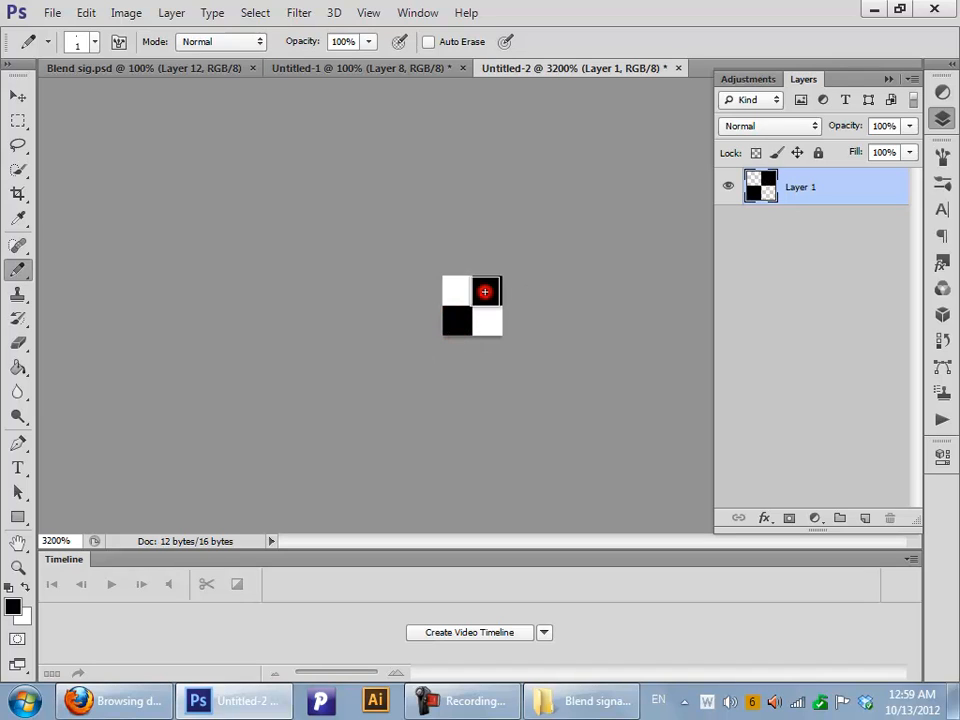
left_click(486, 291)
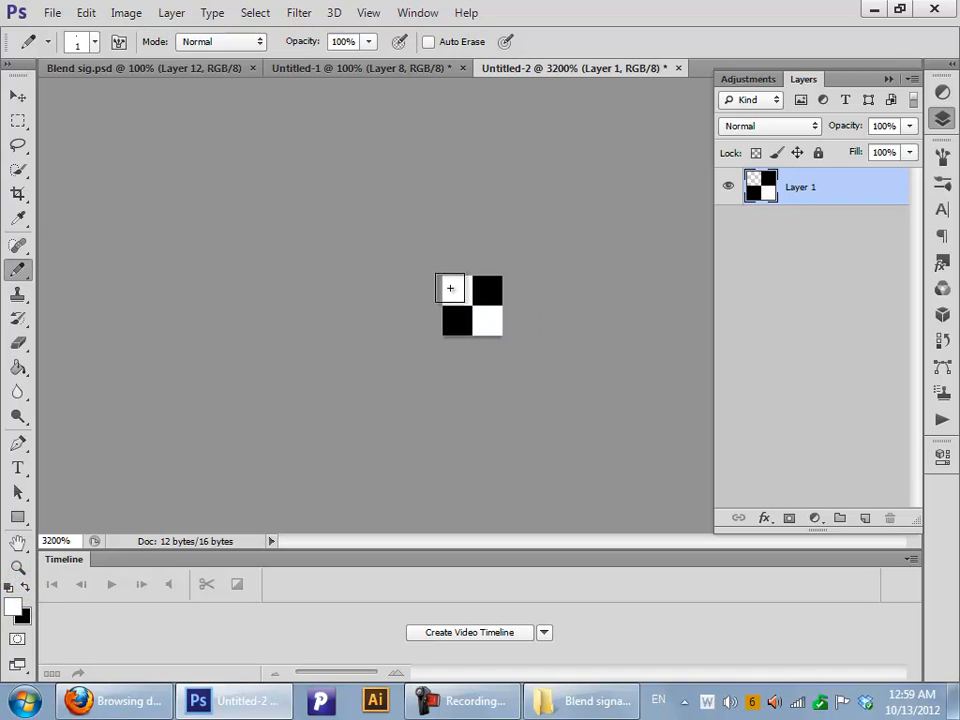
left_click(13, 95)
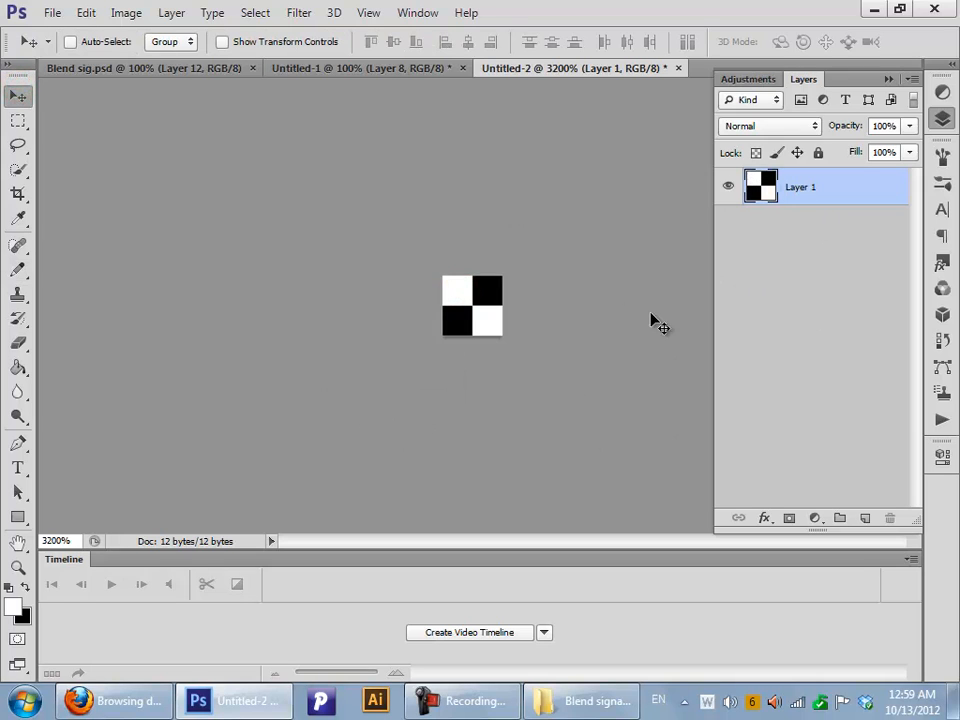
Define the checker square as a pattern named 'barhombasri123'
left_click(103, 18)
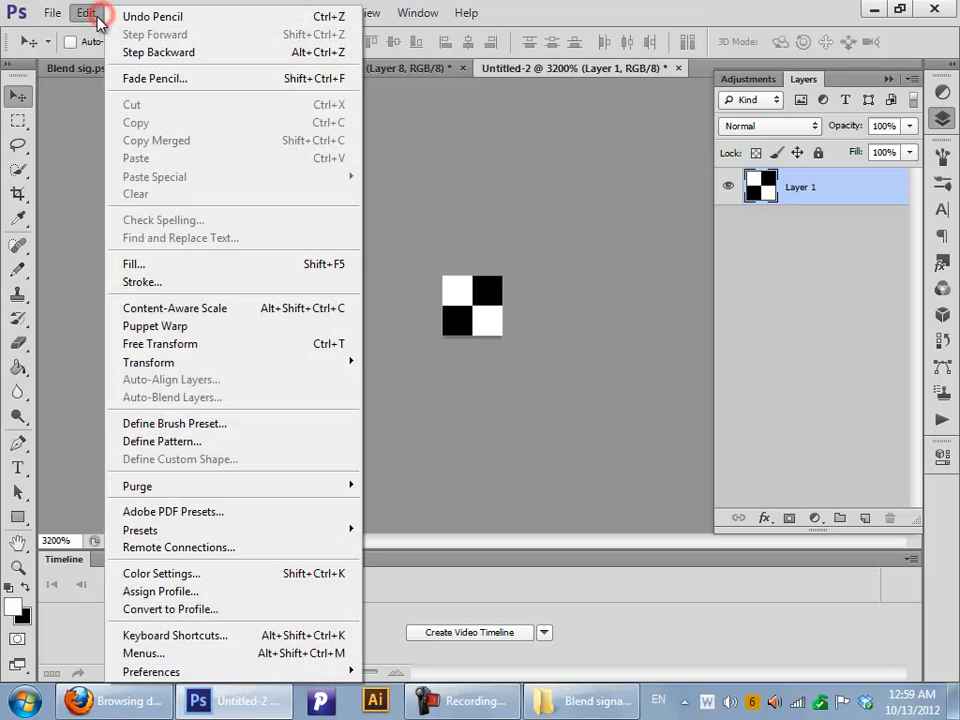
mouse_move(215, 397)
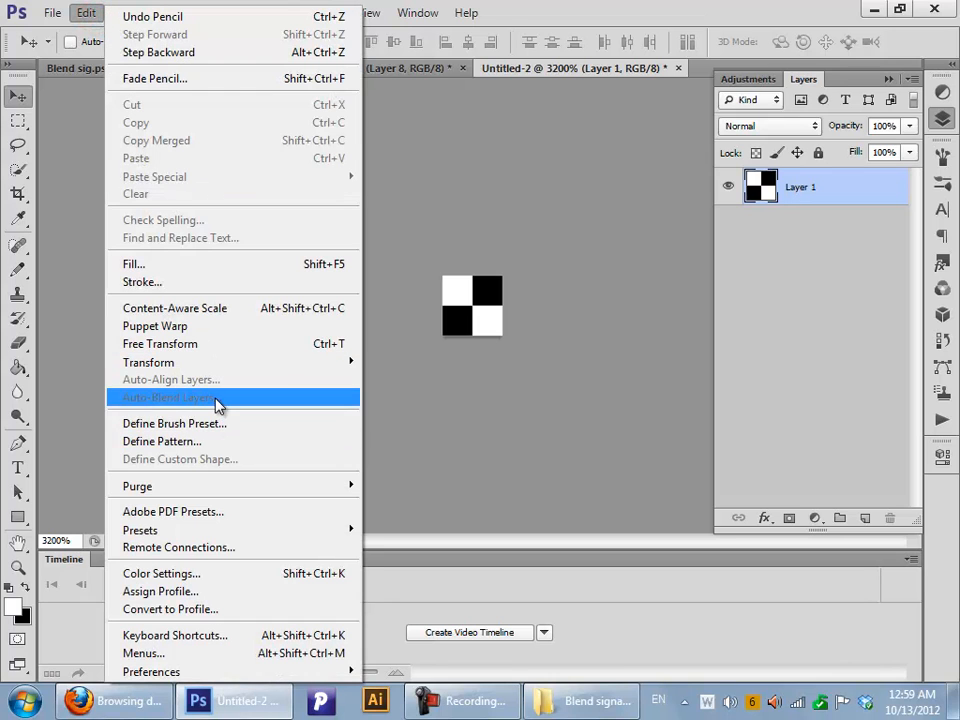
mouse_move(208, 441)
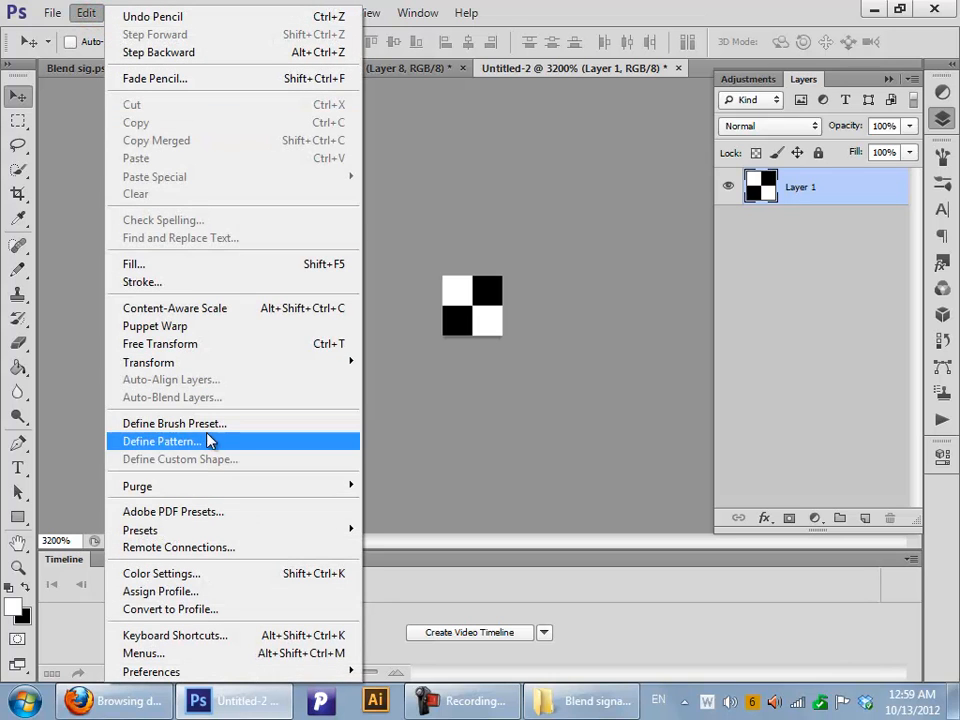
left_click(159, 441)
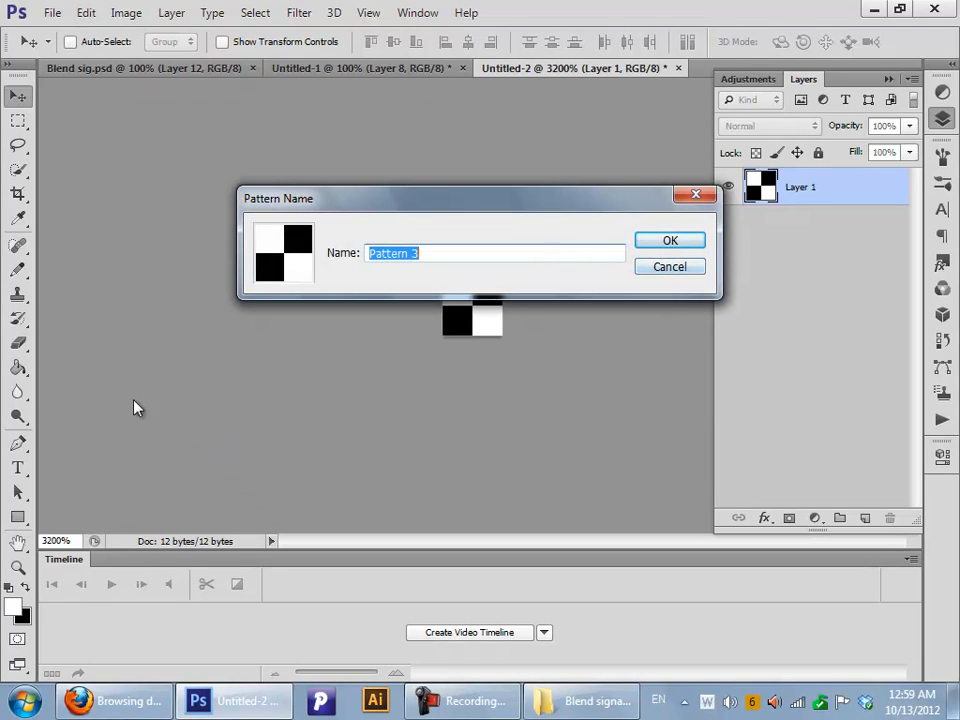
type("b")
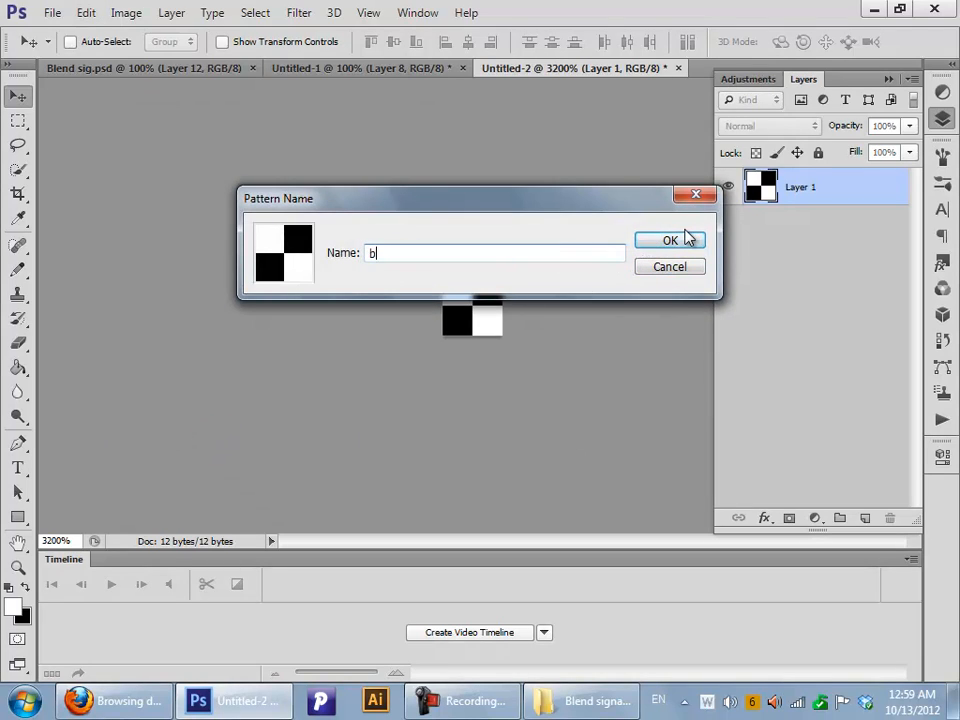
type("arho")
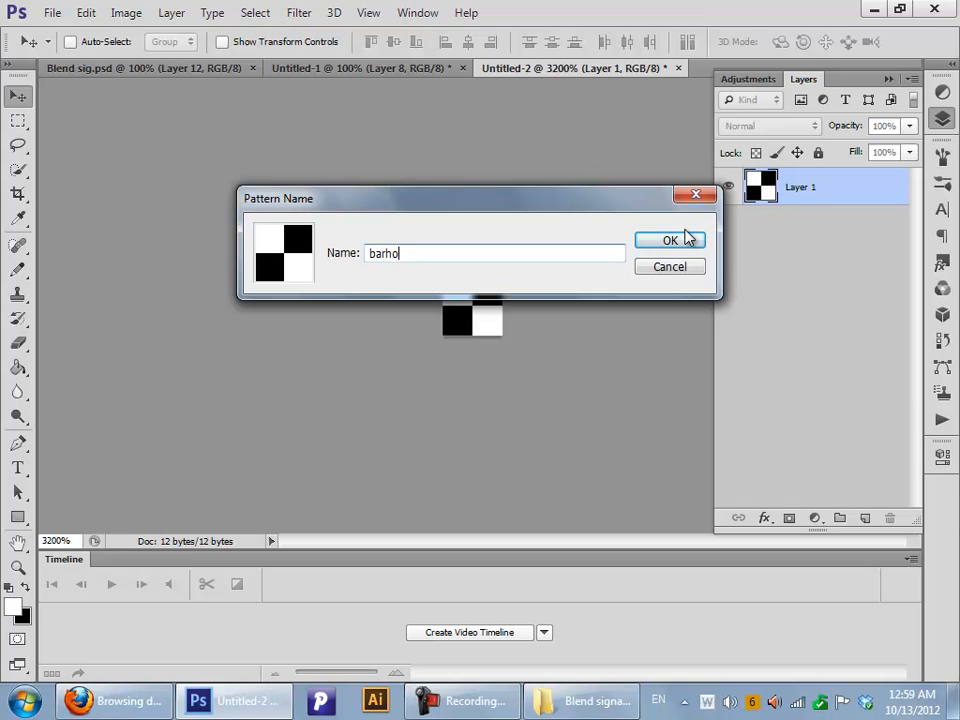
type("mbasri123")
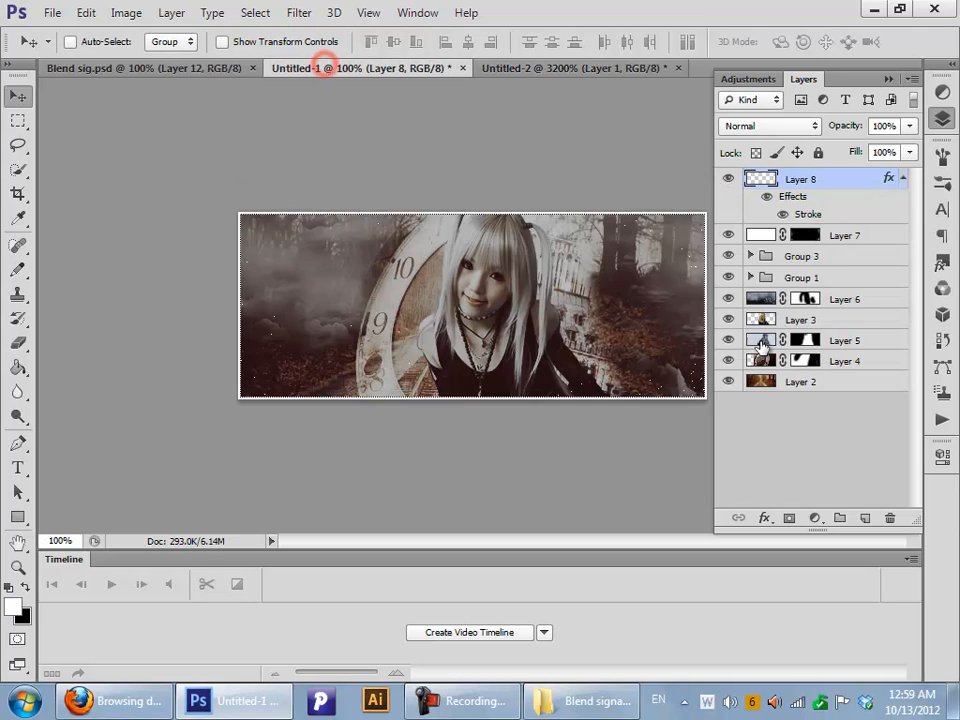
Give the banner's border layer a Stroke effect filled with the checker pattern
left_click(764, 518)
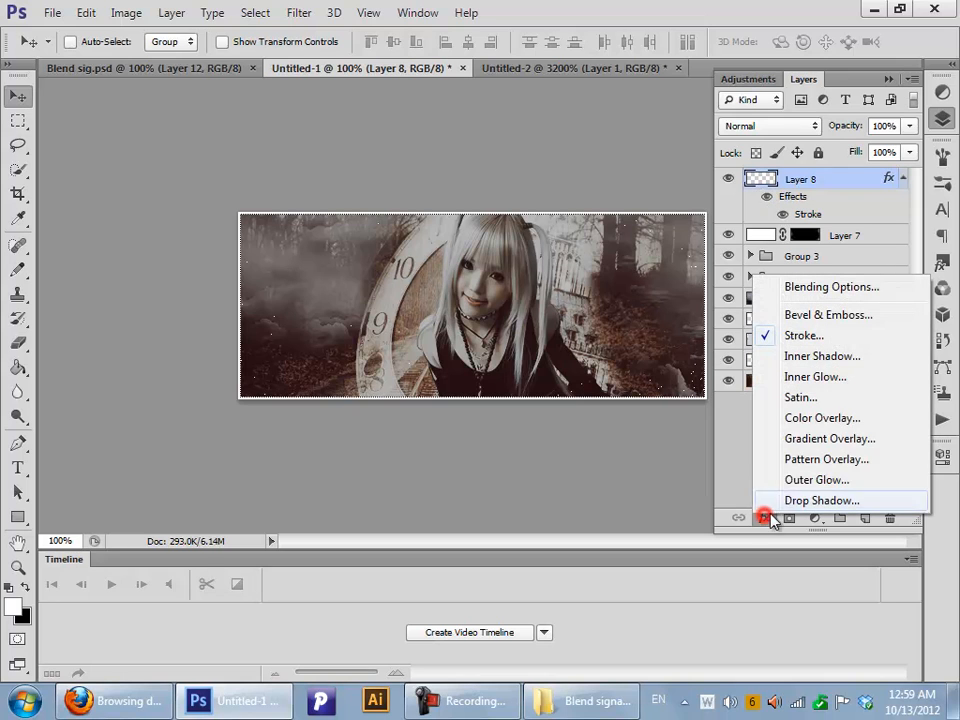
left_click(805, 335)
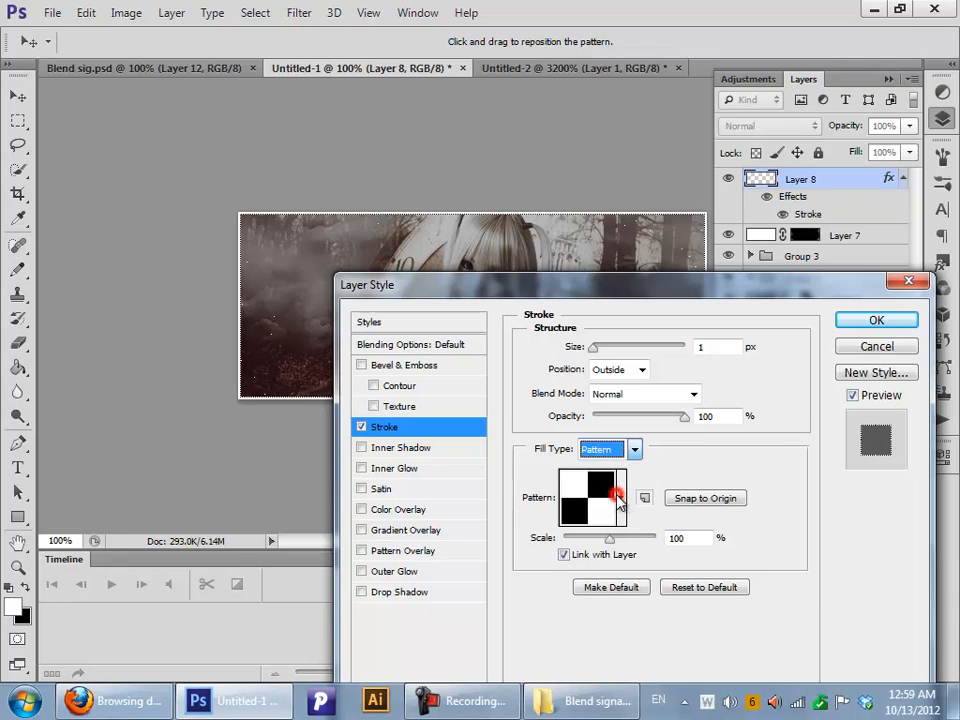
left_click(632, 498)
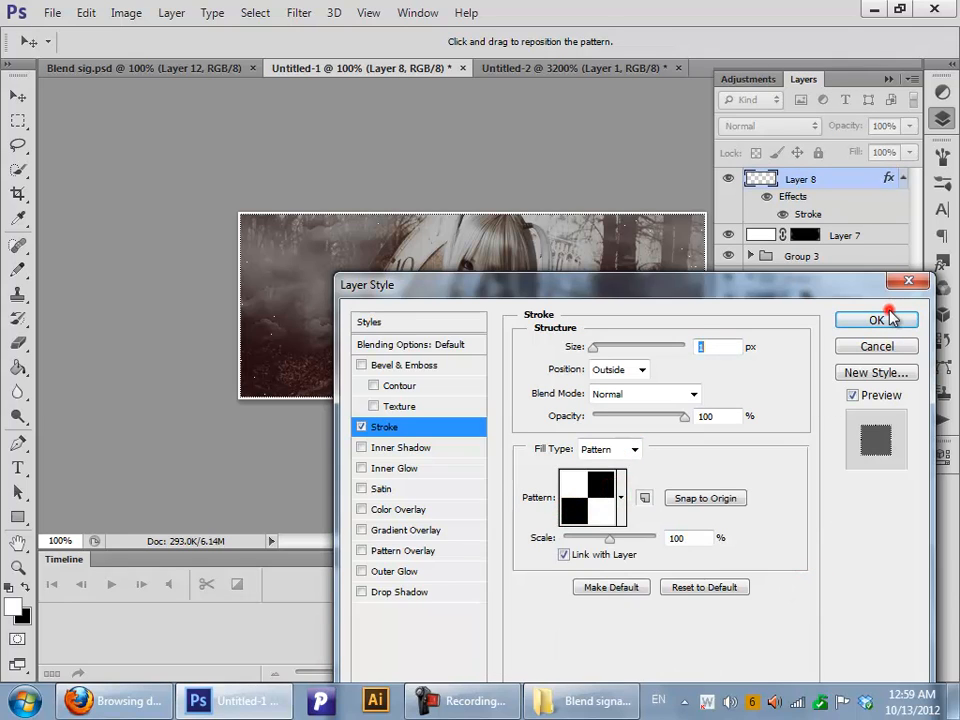
left_click(861, 319)
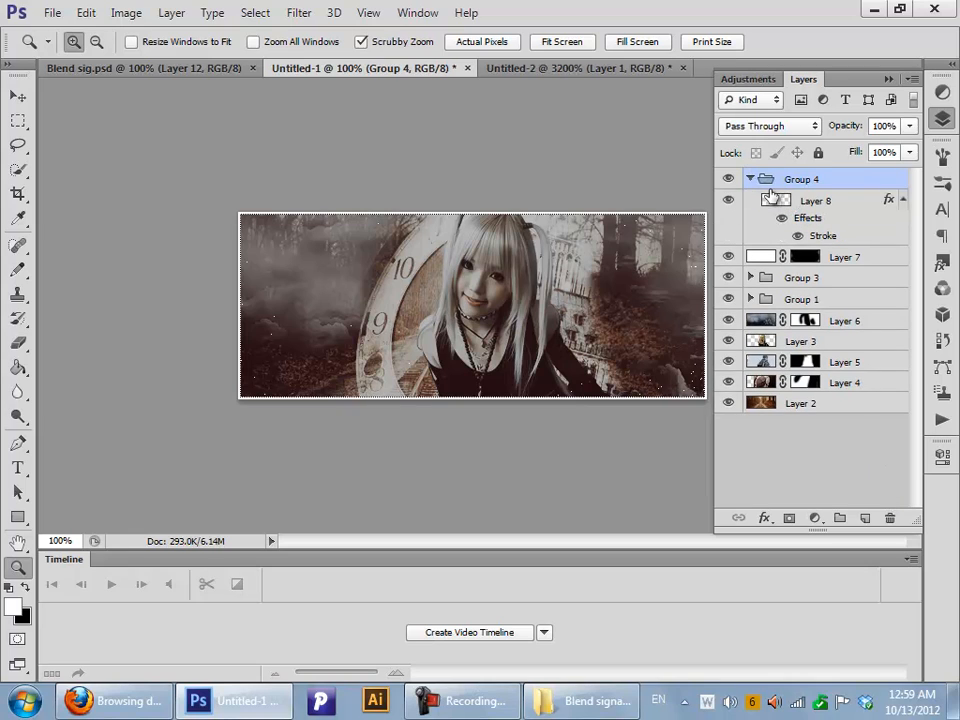
Hide Group 4 containing the checker border
left_click(751, 179)
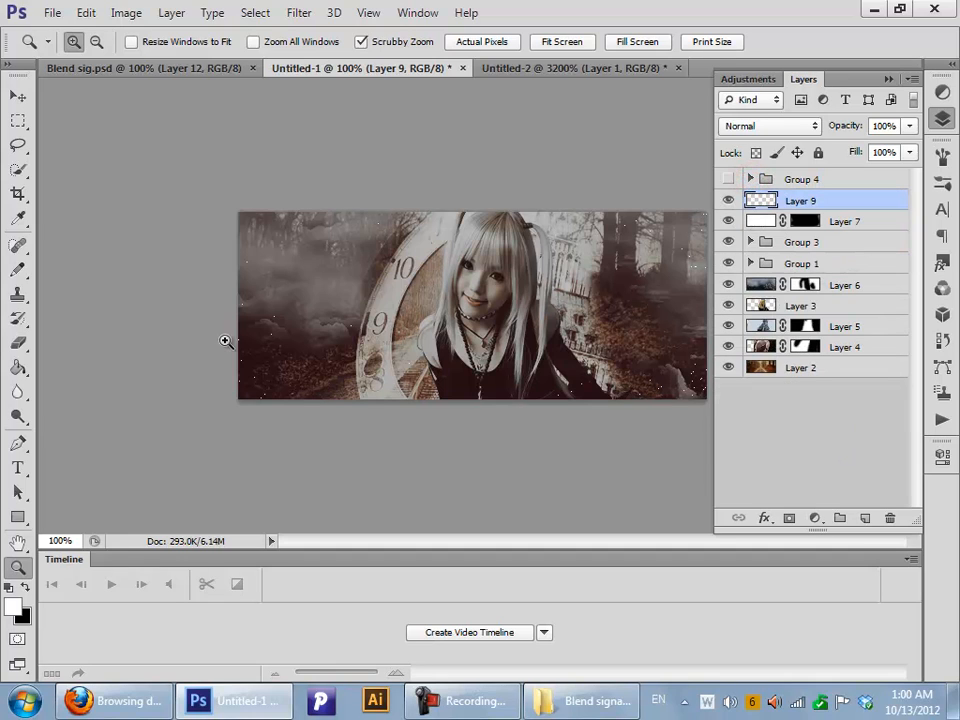
mouse_move(192, 337)
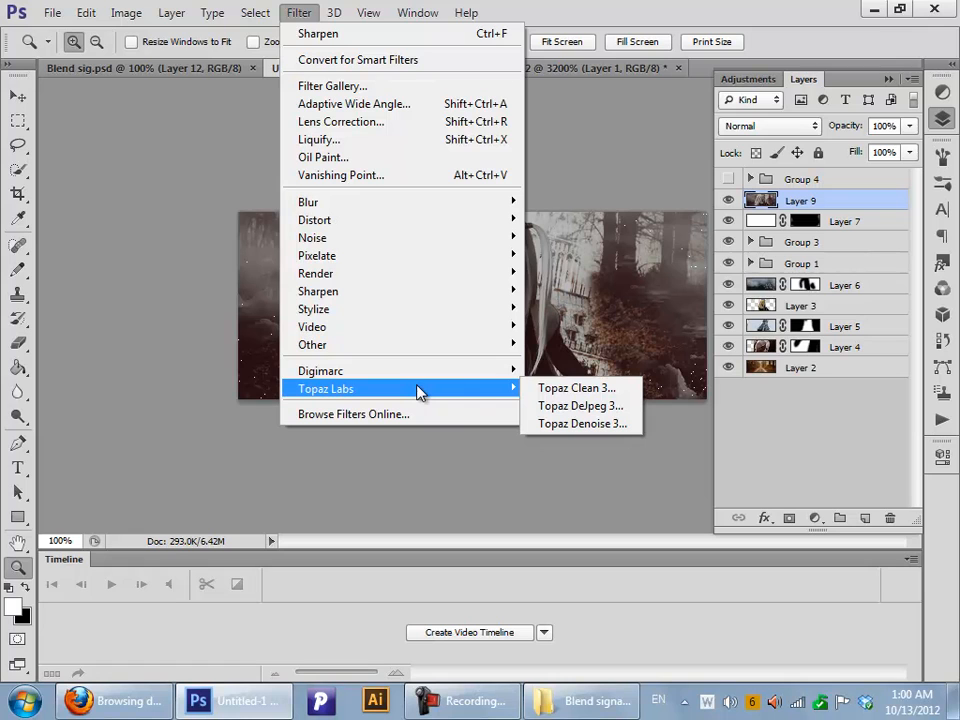
Run Topaz Clean 3 on the merged Layer 9 with adjusted settings and apply it
left_click(575, 387)
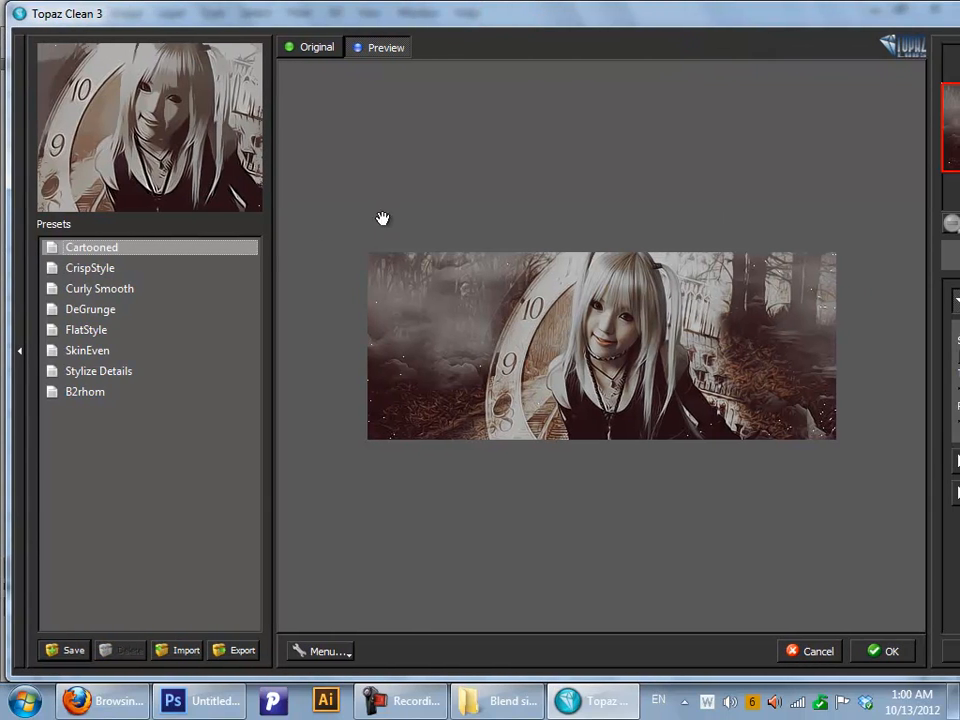
left_click(90, 267)
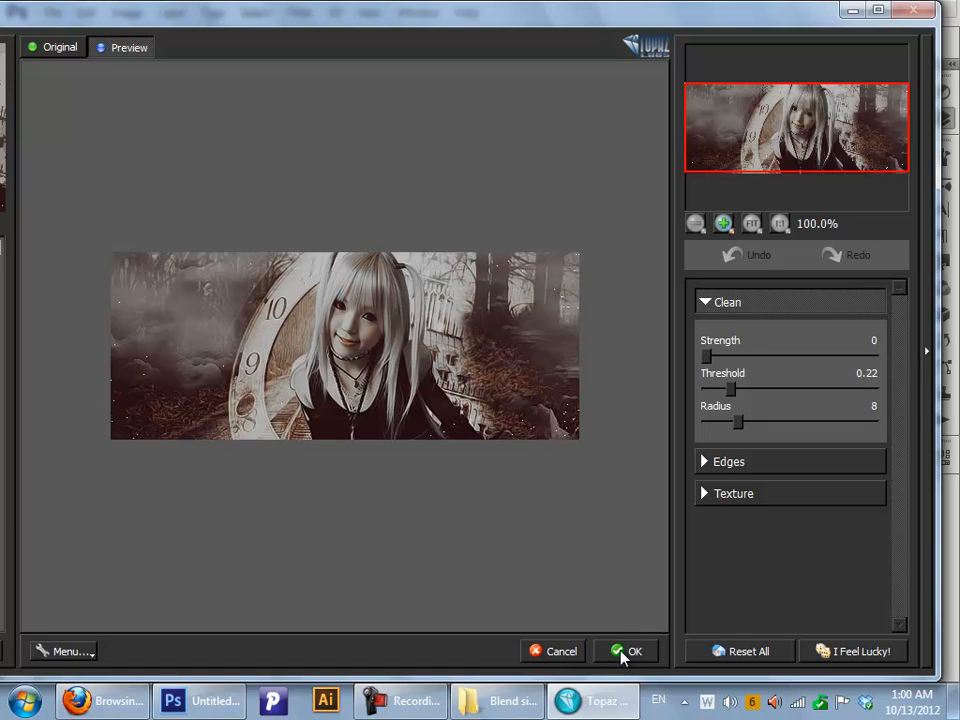
left_click(633, 651)
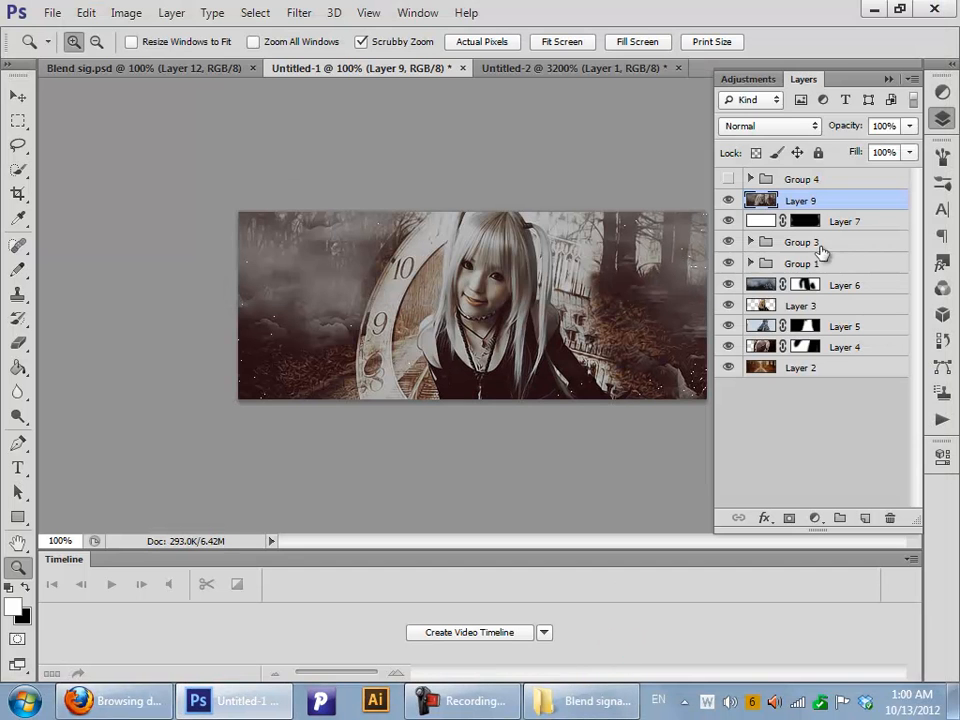
Stamp all visible layers into Layer 10 and lower its opacity to 72%
left_click(864, 518)
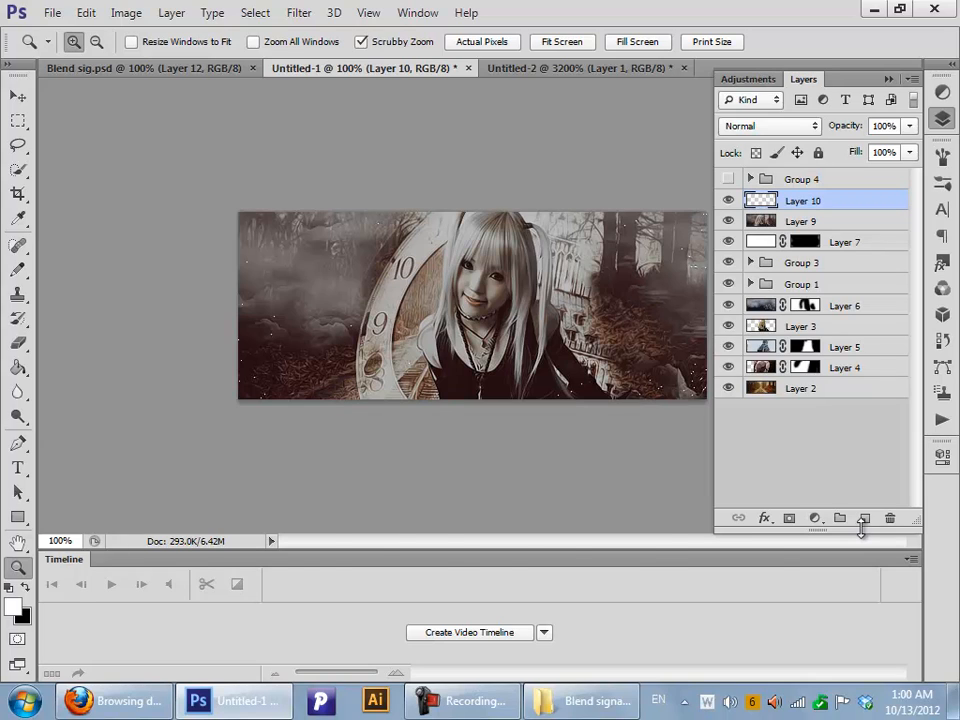
key("ctrl+shift+alt+e")
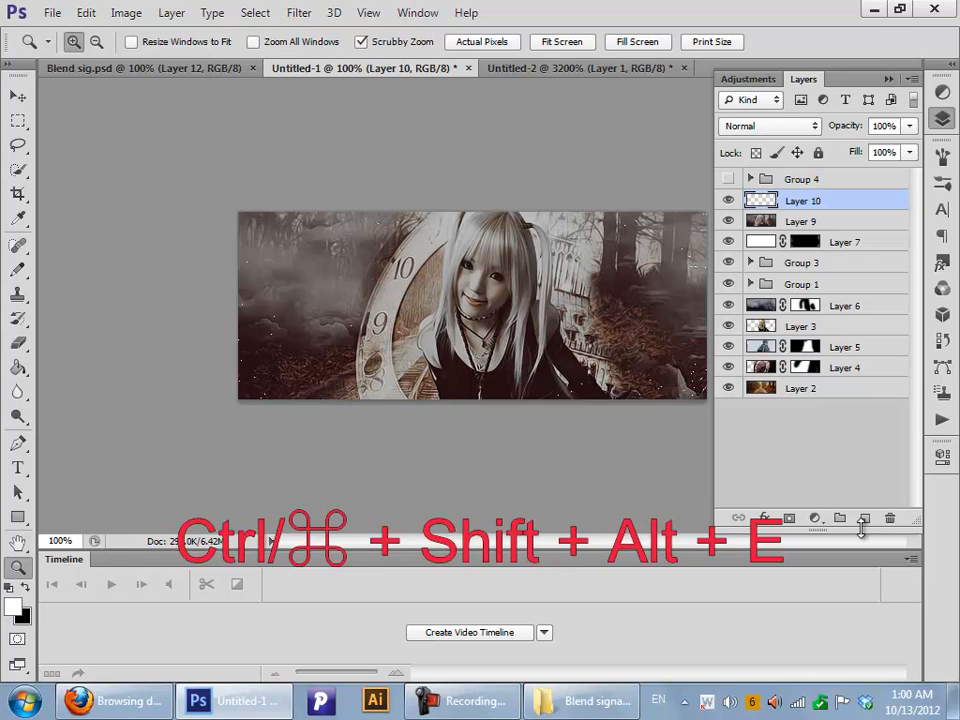
left_click(299, 12)
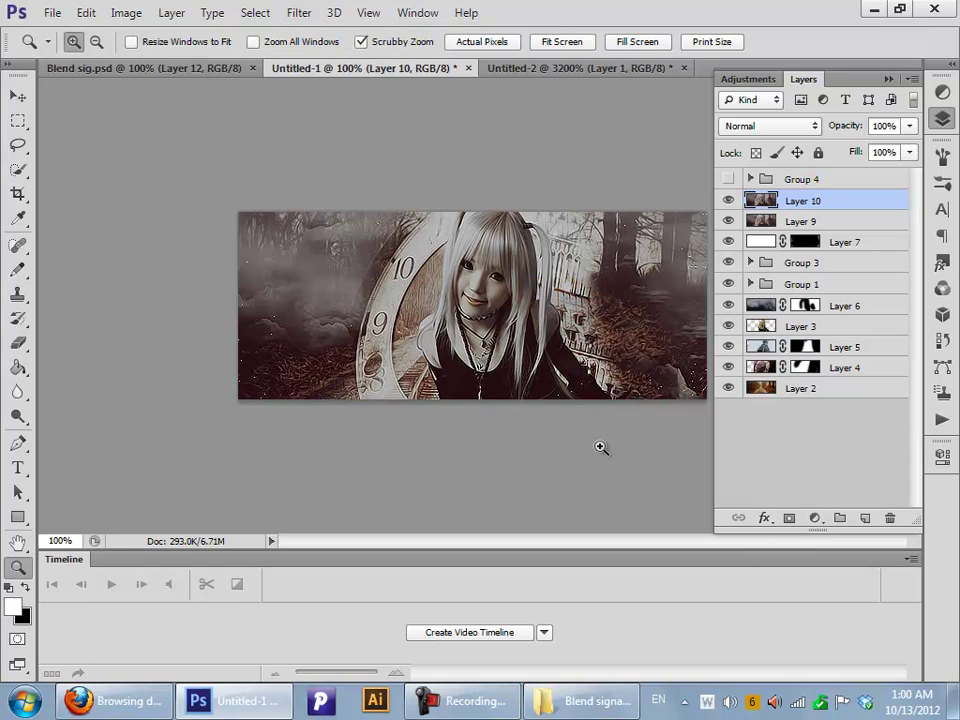
mouse_move(905, 125)
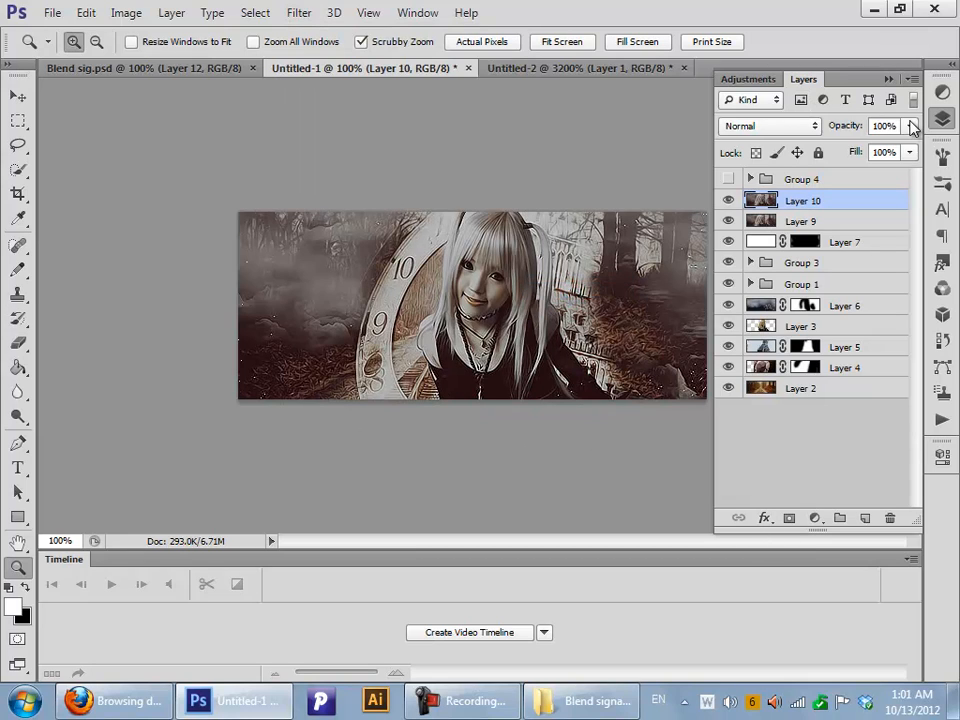
left_click_drag(910, 125, 882, 146)
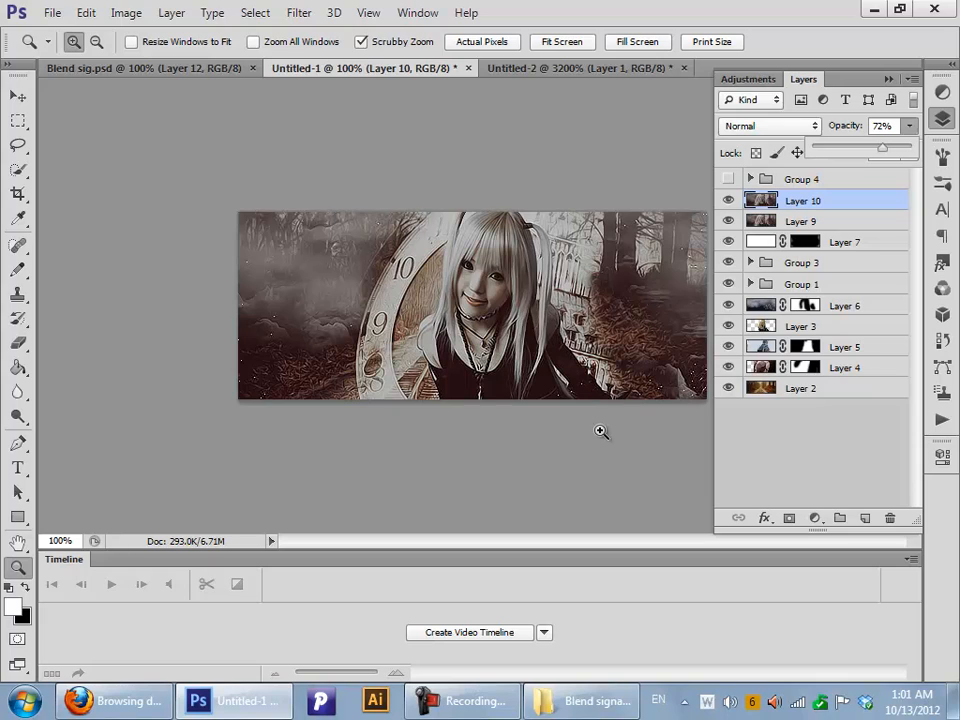
mouse_move(549, 274)
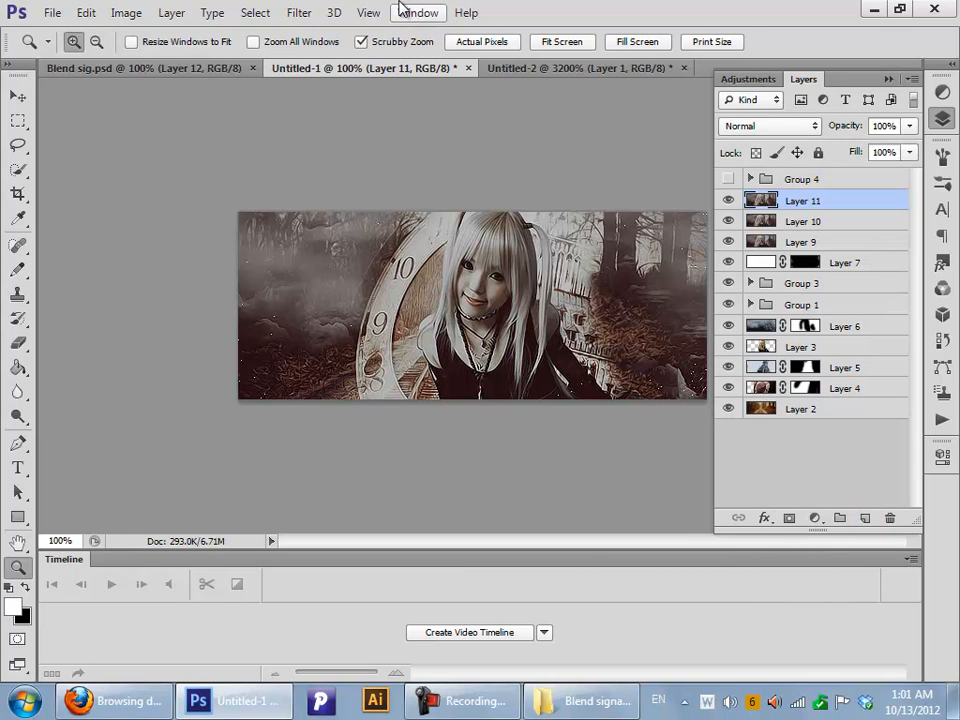
Apply High Pass to the top merged layer, blend it as Soft Light at 54%
left_click(296, 12)
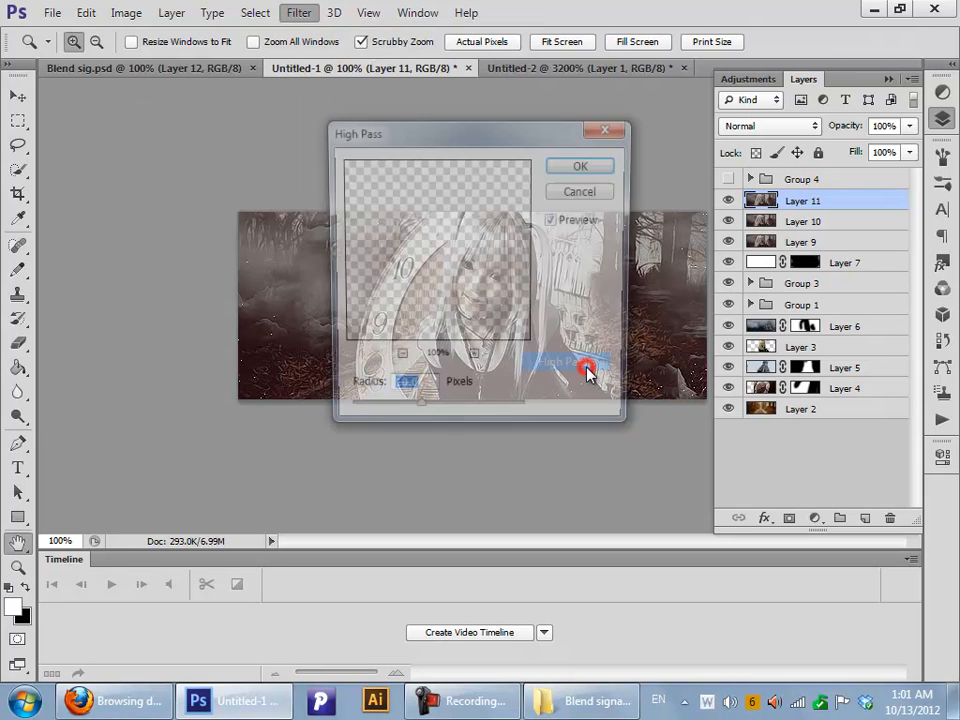
left_click(579, 165)
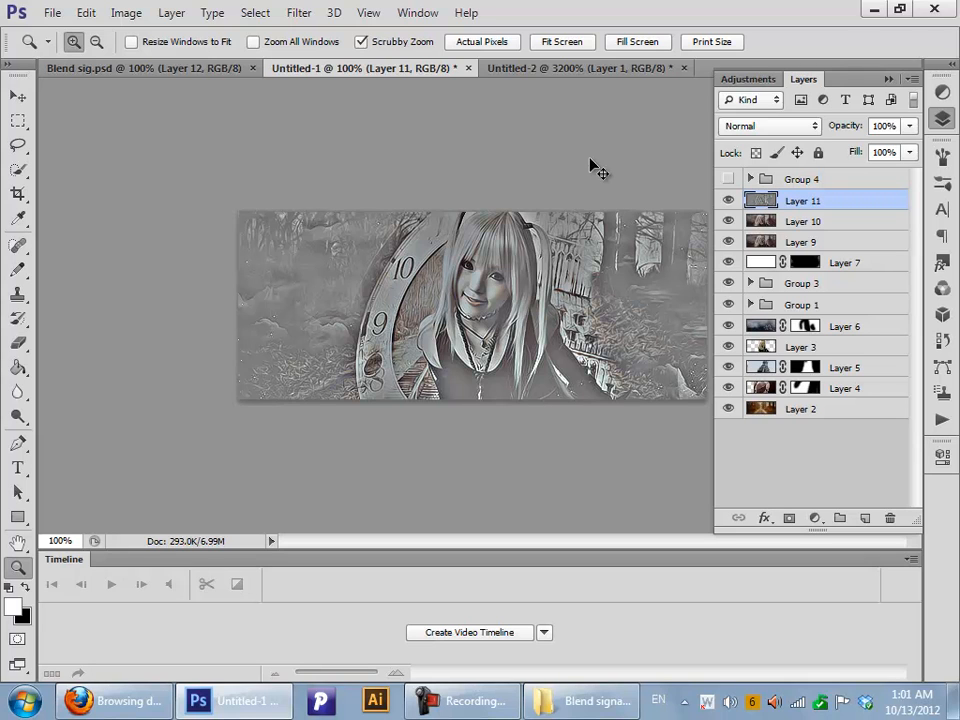
left_click(298, 12)
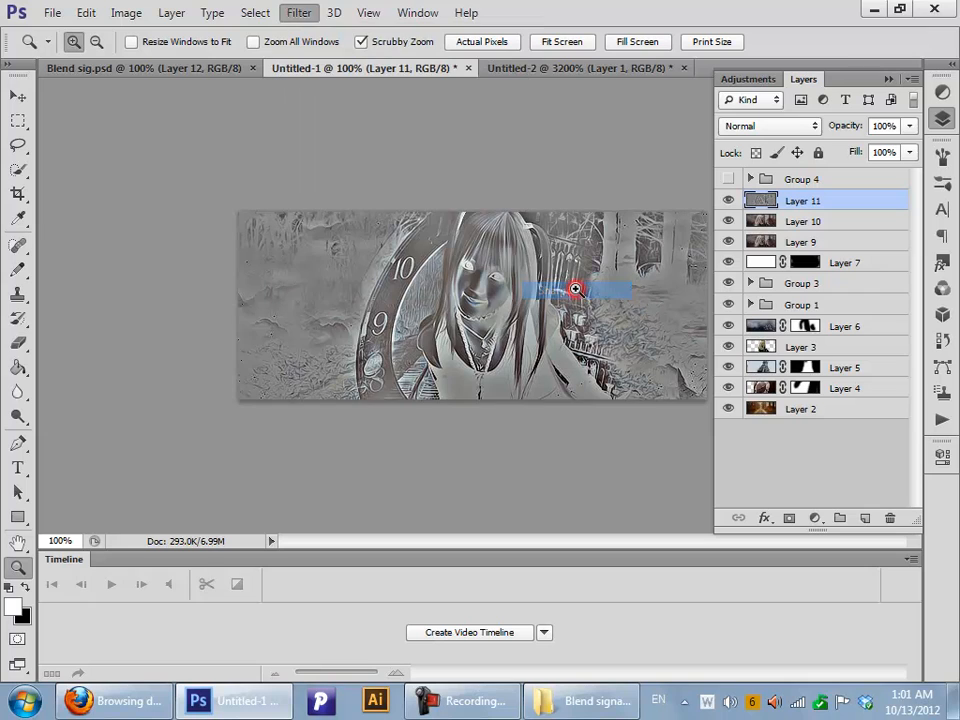
left_click(770, 126)
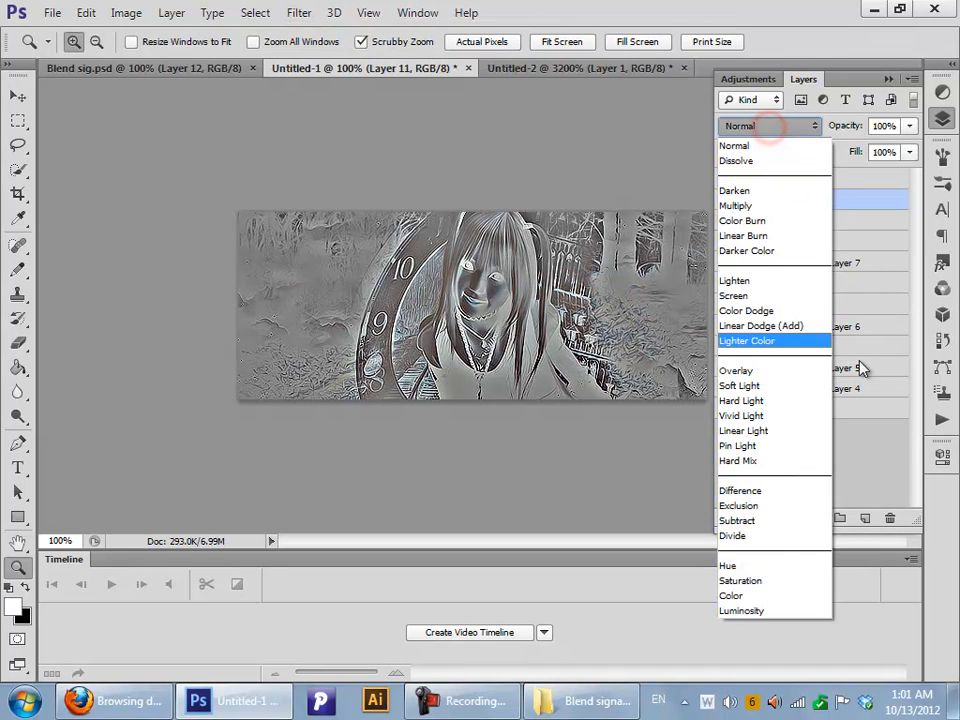
left_click(739, 385)
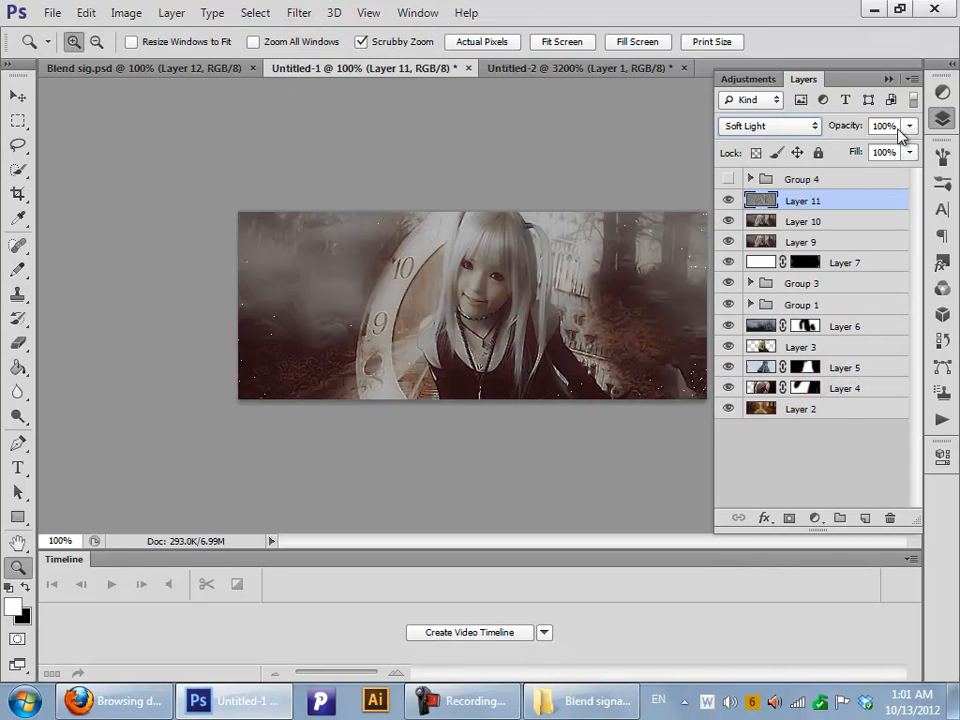
left_click_drag(905, 140, 870, 148)
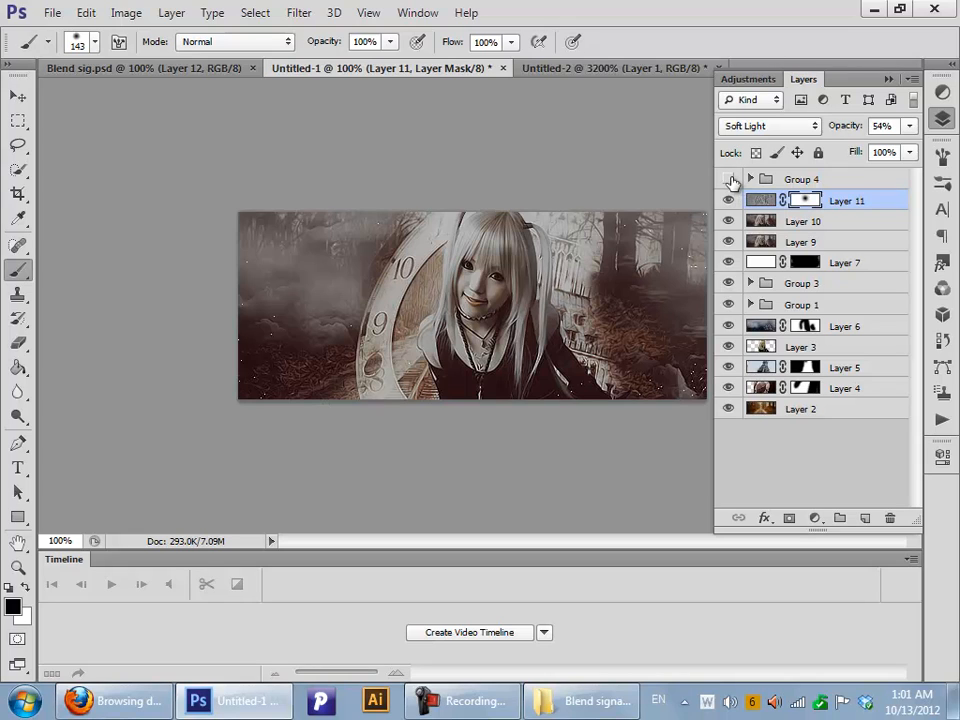
Show Group 4 again, add the name text 'barham basri' and move it across the banner
left_click(731, 178)
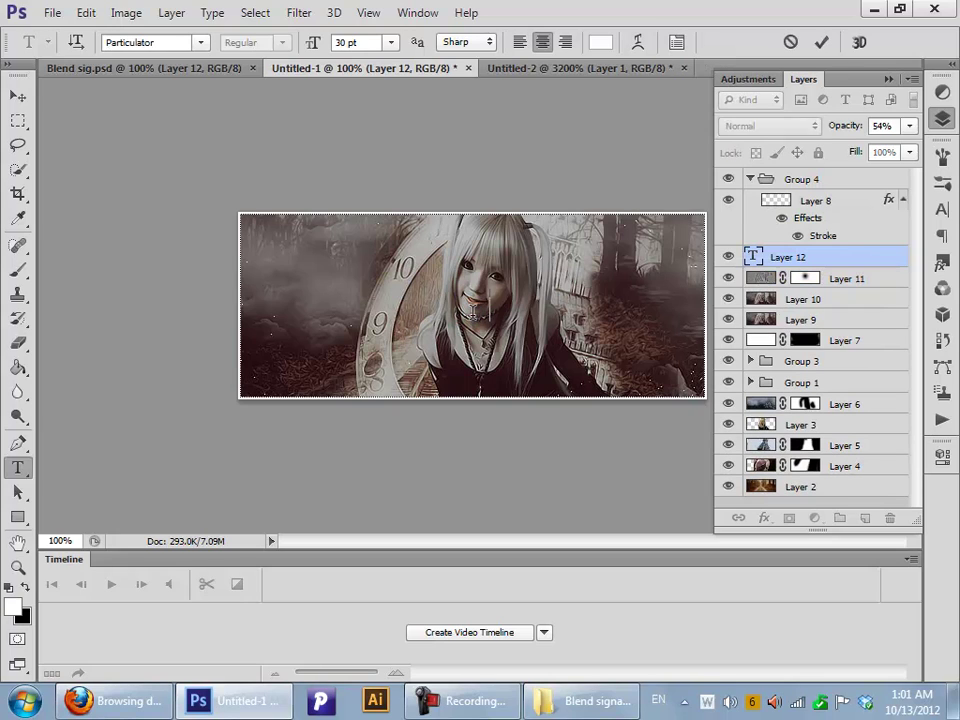
type("barham basri")
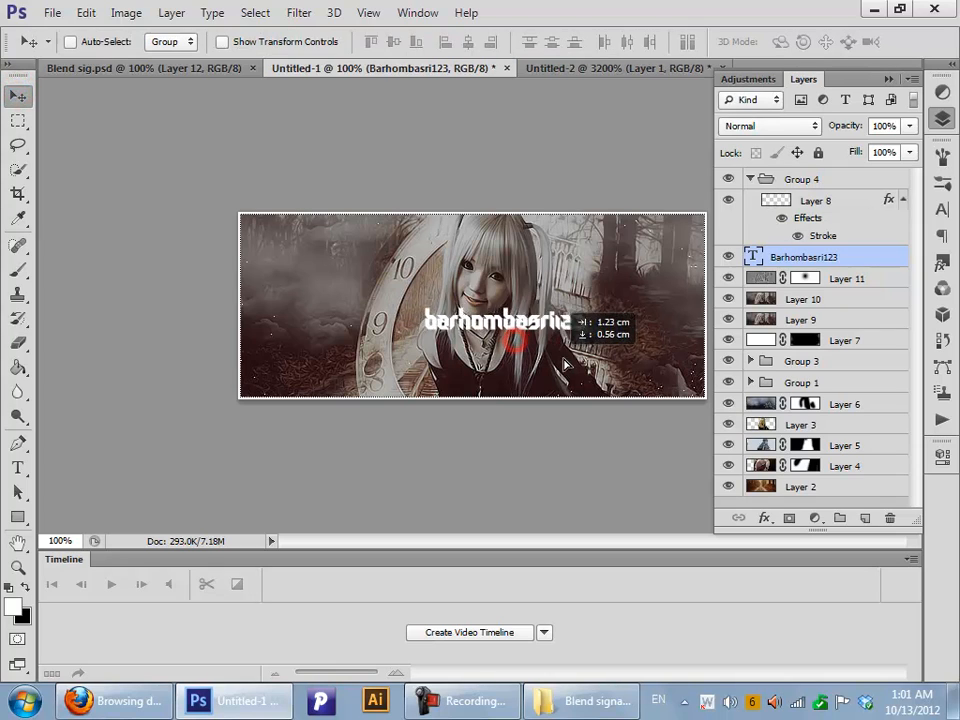
left_click_drag(500, 320, 575, 320)
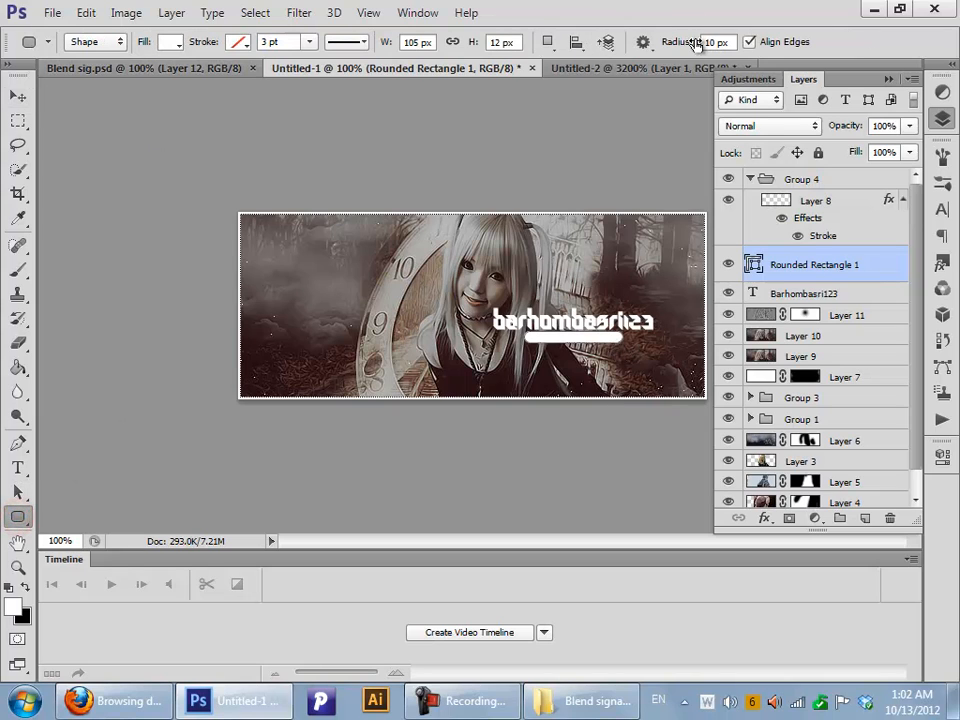
Set the rounded bar's fill colour to black
left_click(170, 45)
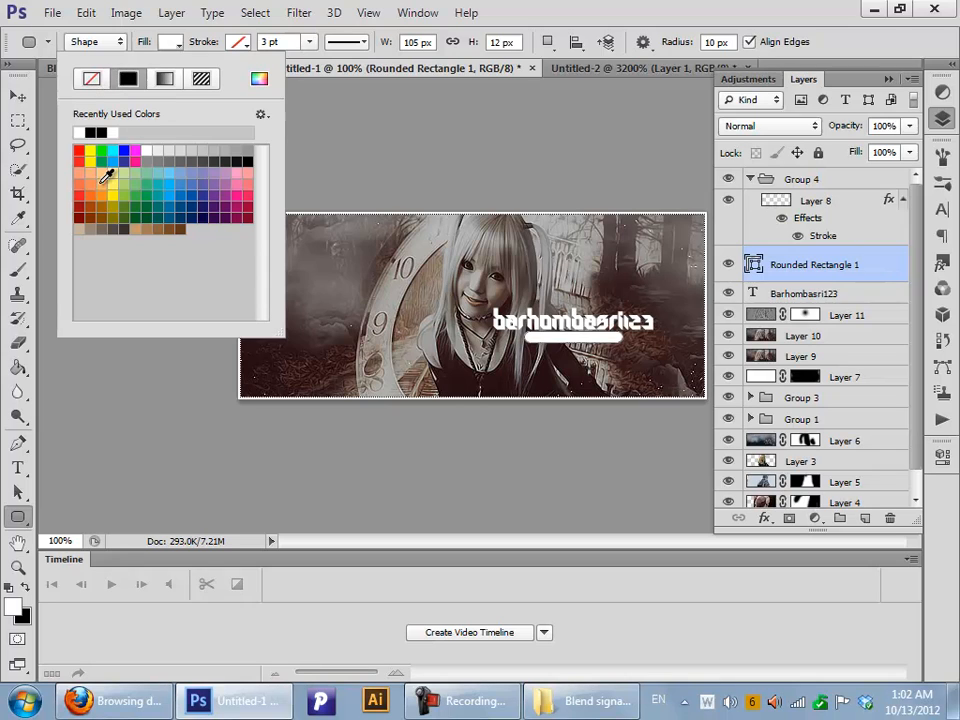
mouse_move(141, 133)
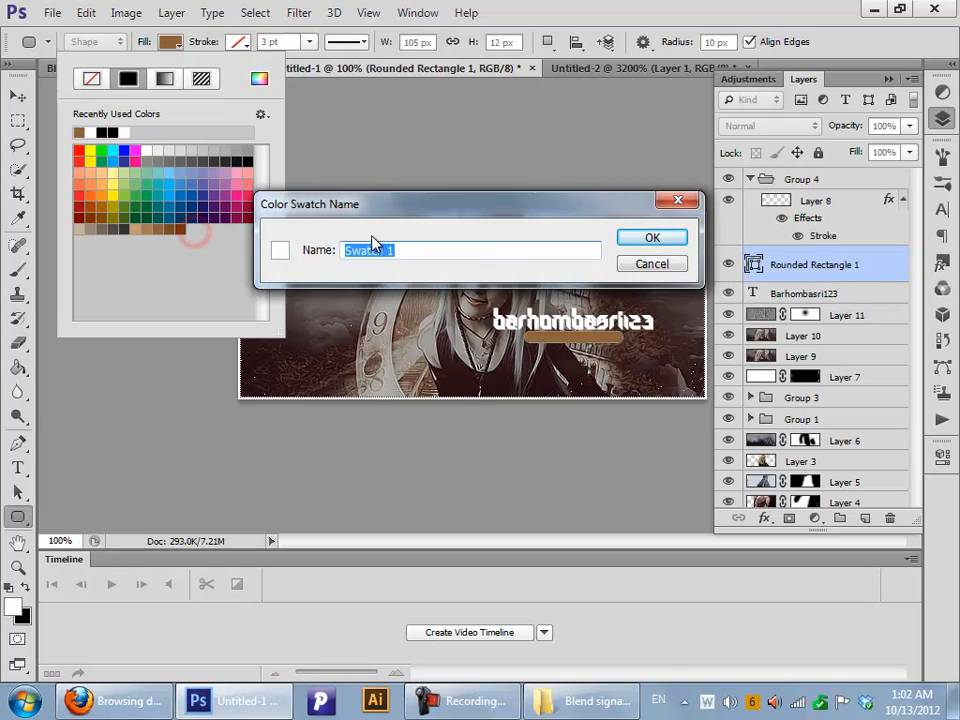
left_click(651, 237)
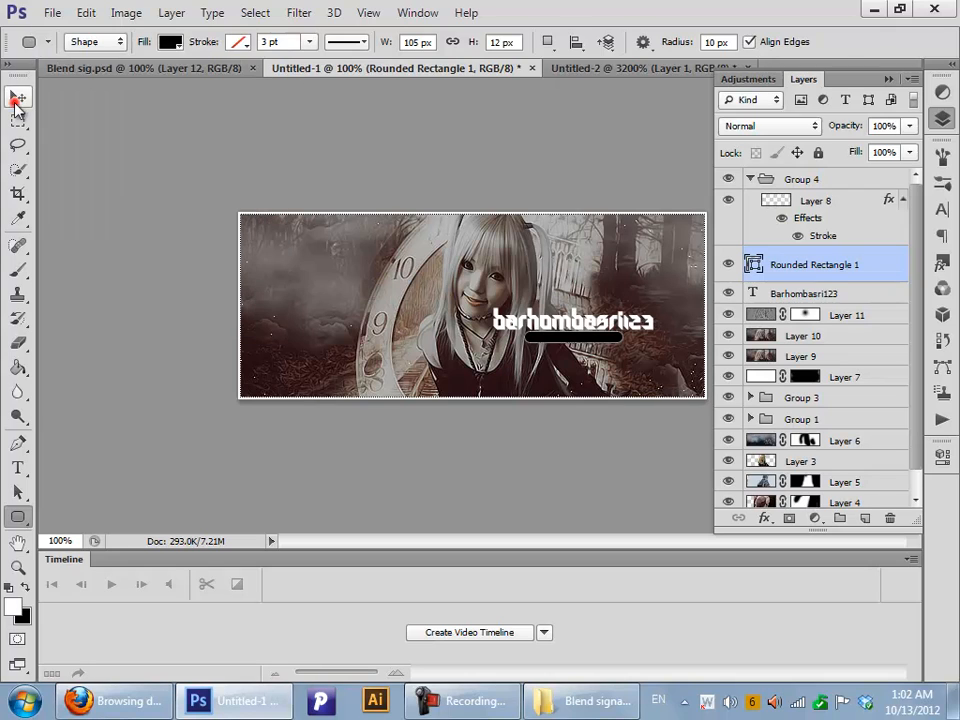
left_click(17, 468)
type("Photoshop tut")
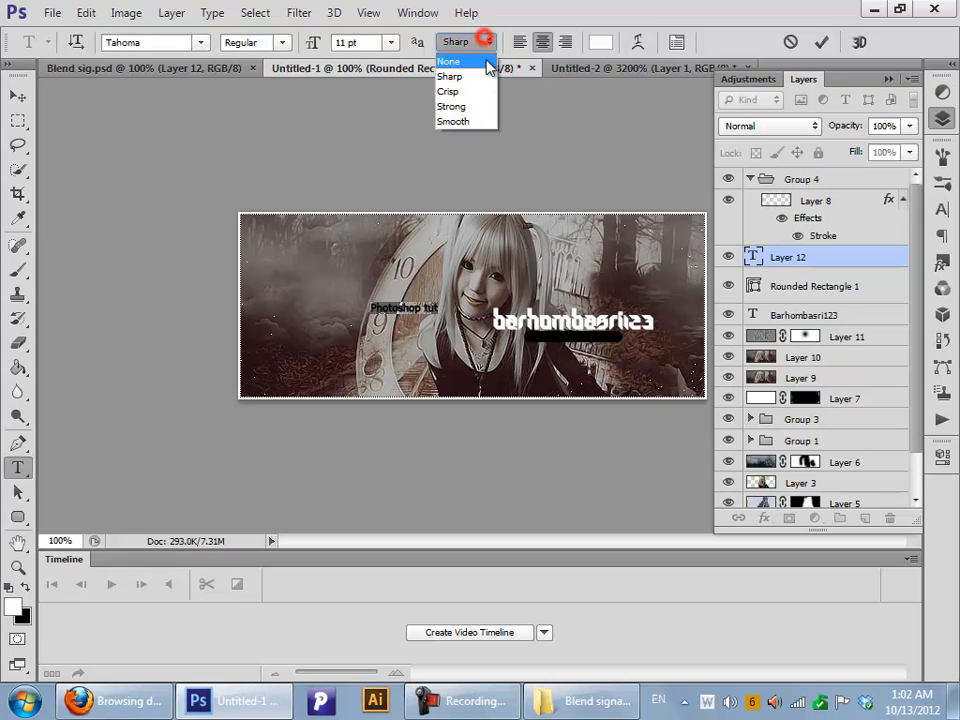
Set the 'Photoshop tut' label's anti-aliasing to None
left_click(452, 63)
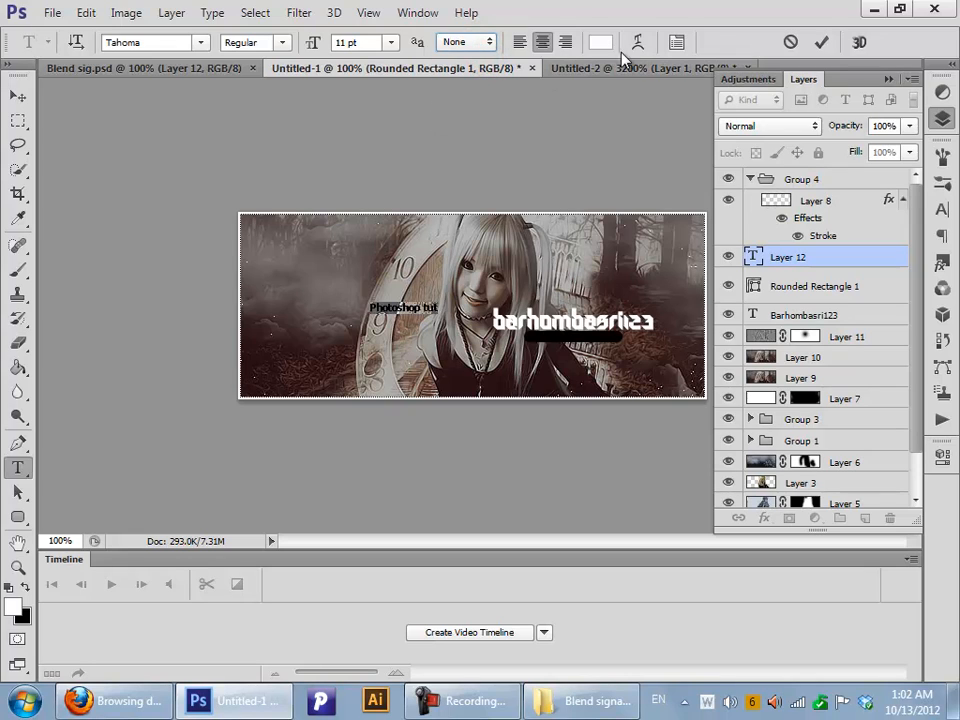
left_click(942, 209)
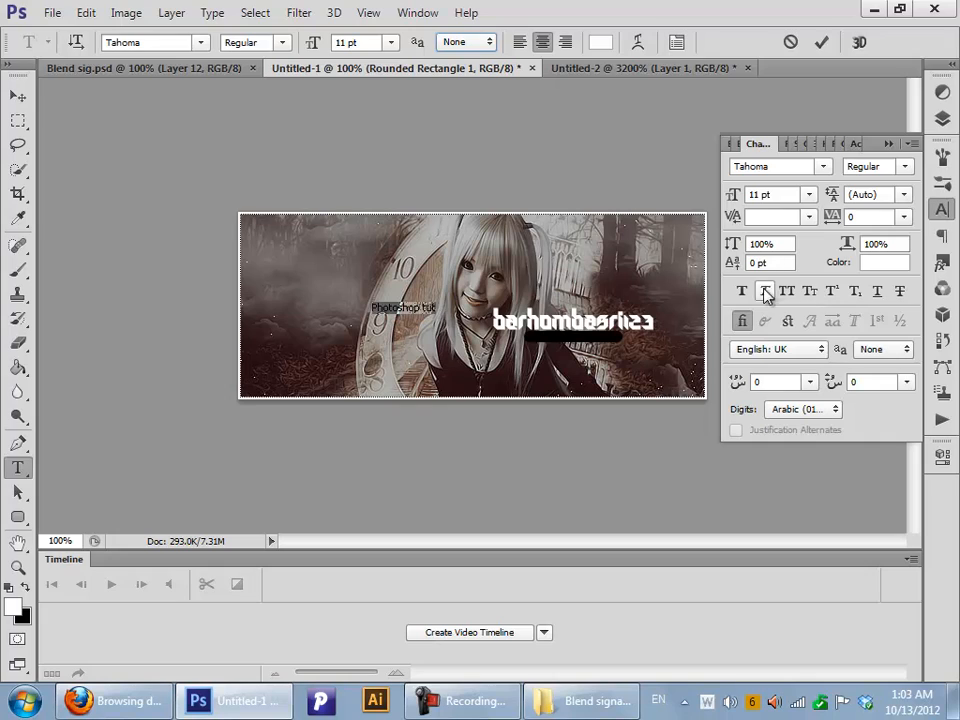
mouse_move(741, 291)
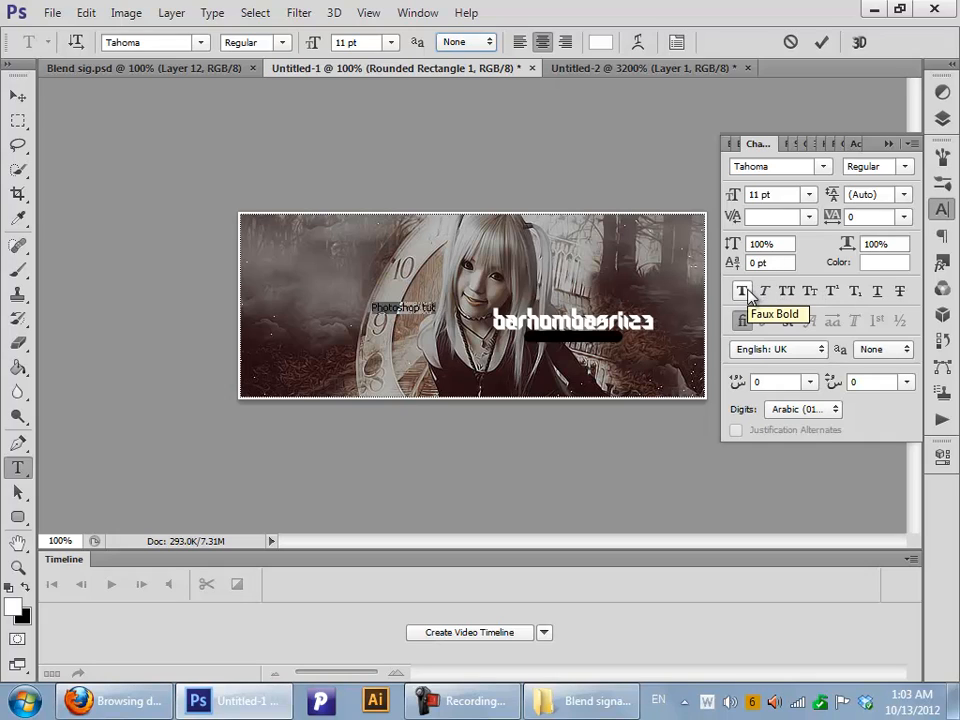
mouse_move(870, 96)
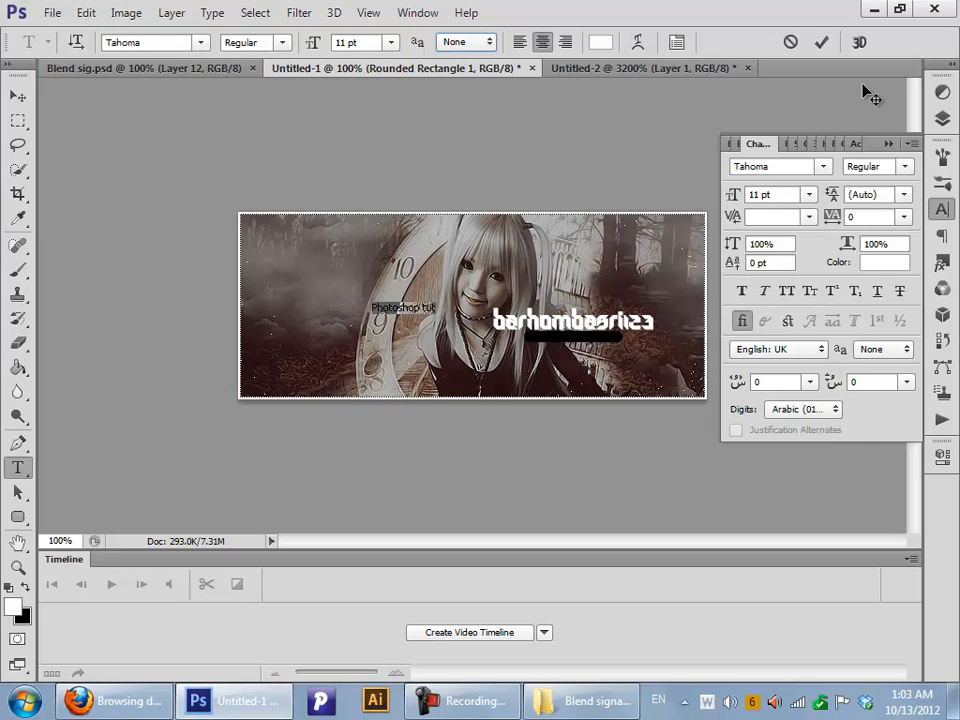
left_click(14, 96)
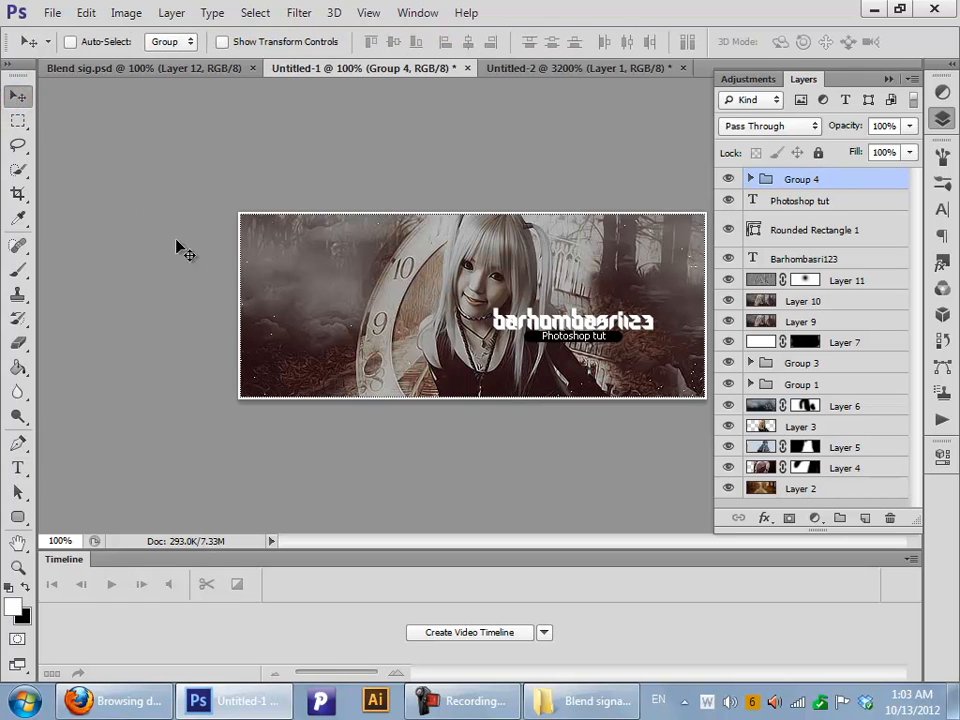
left_click(17, 467)
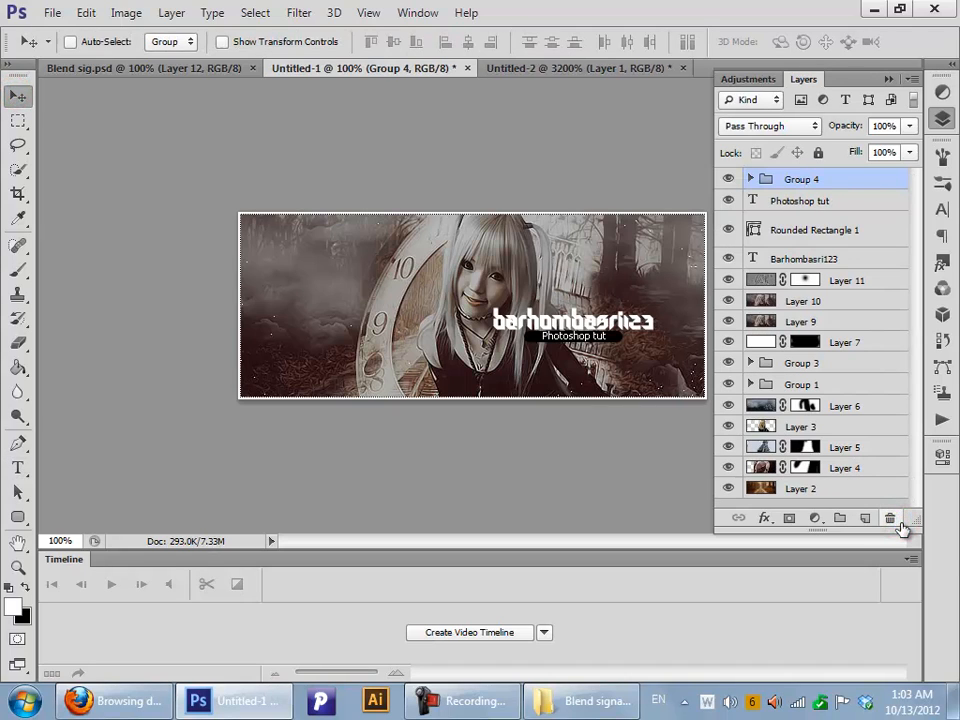
mouse_move(891, 518)
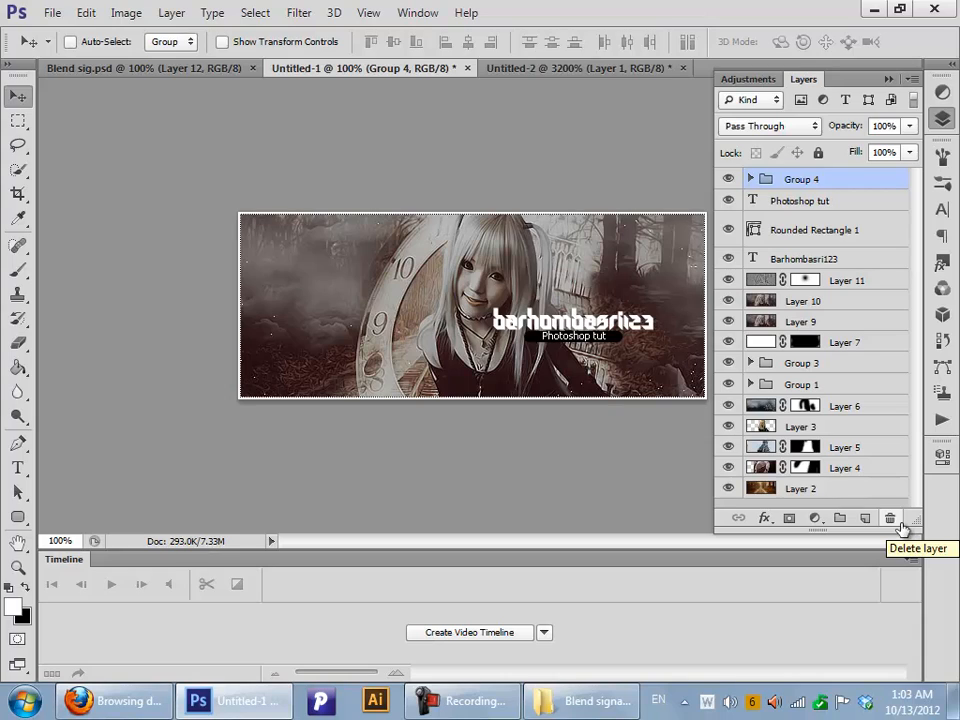